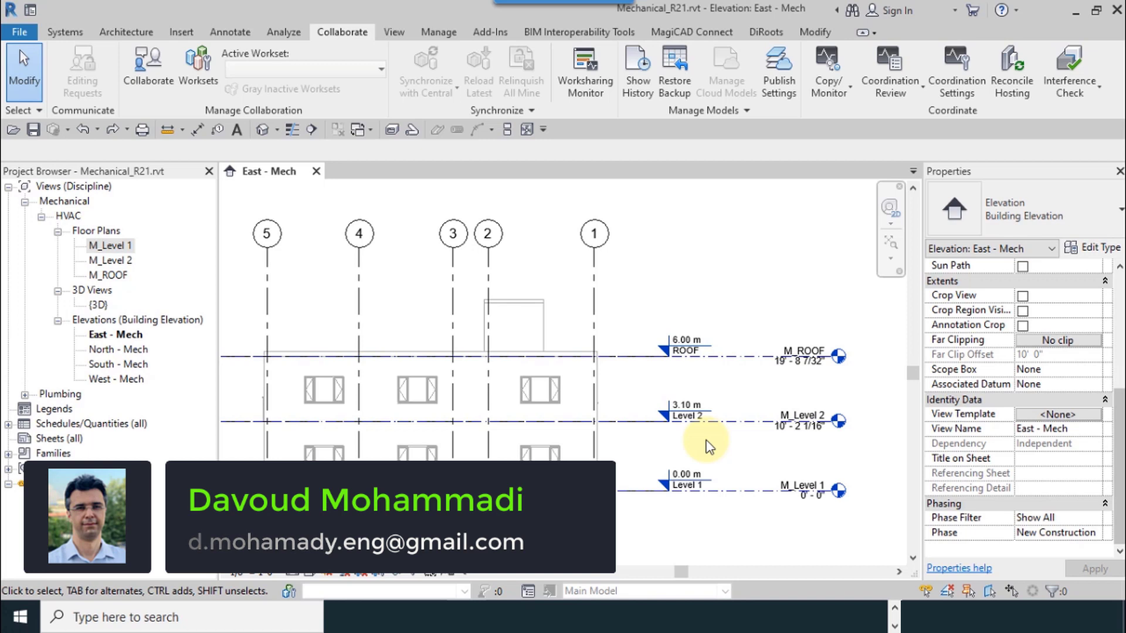
pyautogui.moveTo(315, 257)
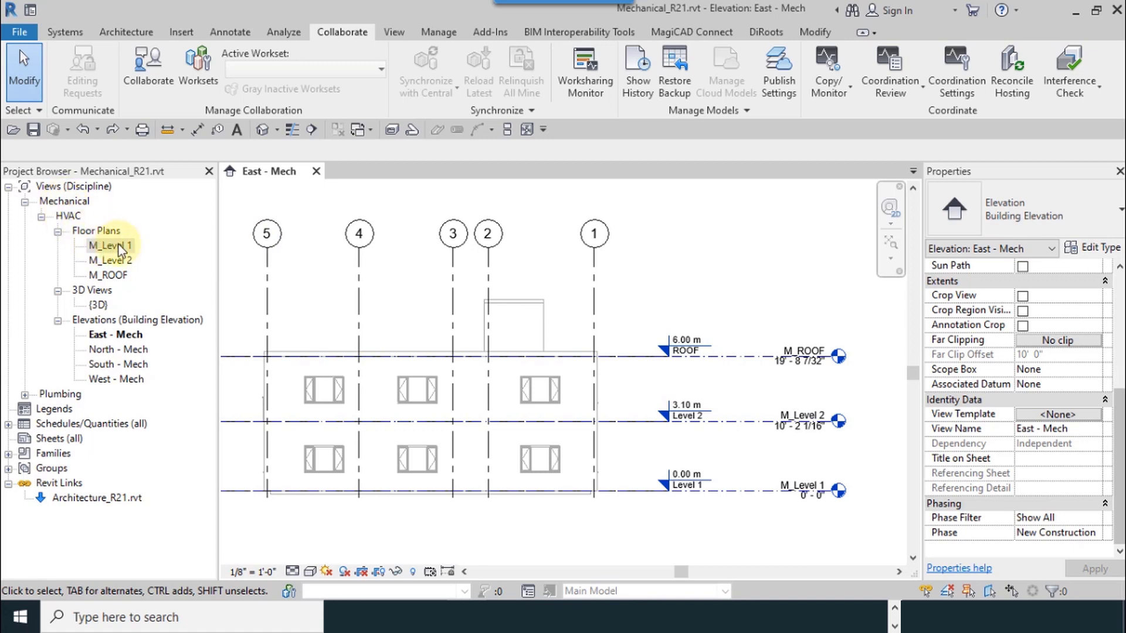
# Step: Open the Floor Plans > M_Level 1 view showing the linked architectural model
pyautogui.doubleClick(110, 245)
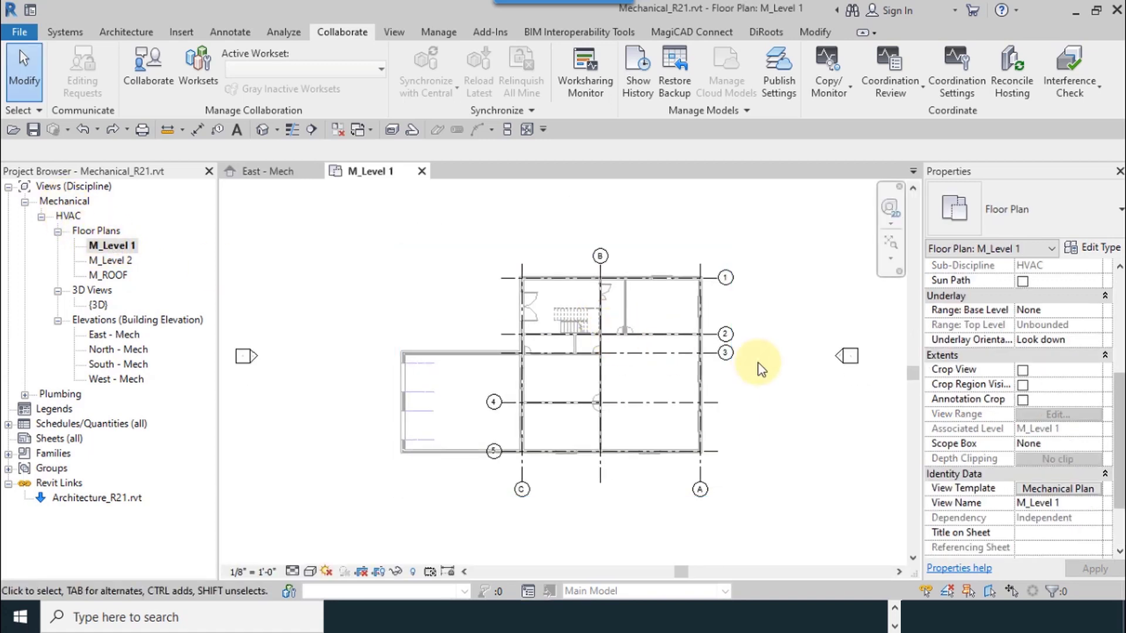
pyautogui.moveTo(81, 68)
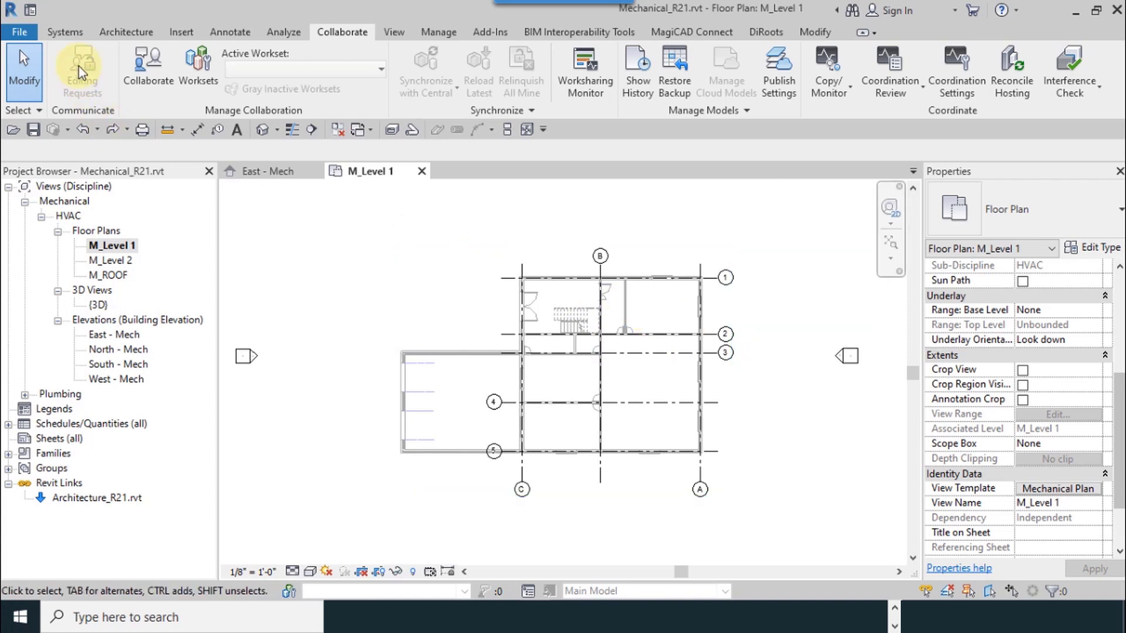
pyautogui.click(126, 32)
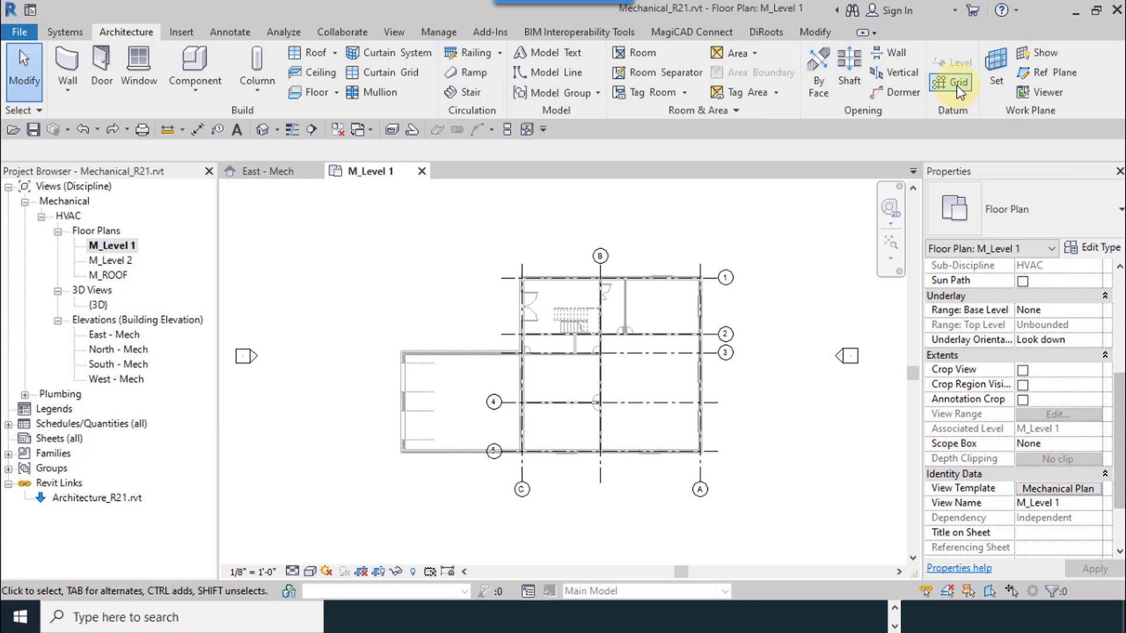
# Step: Create grids 1 to 5 with the Grid tool's Pick Lines option along the linked horizontal grid lines
pyautogui.click(949, 82)
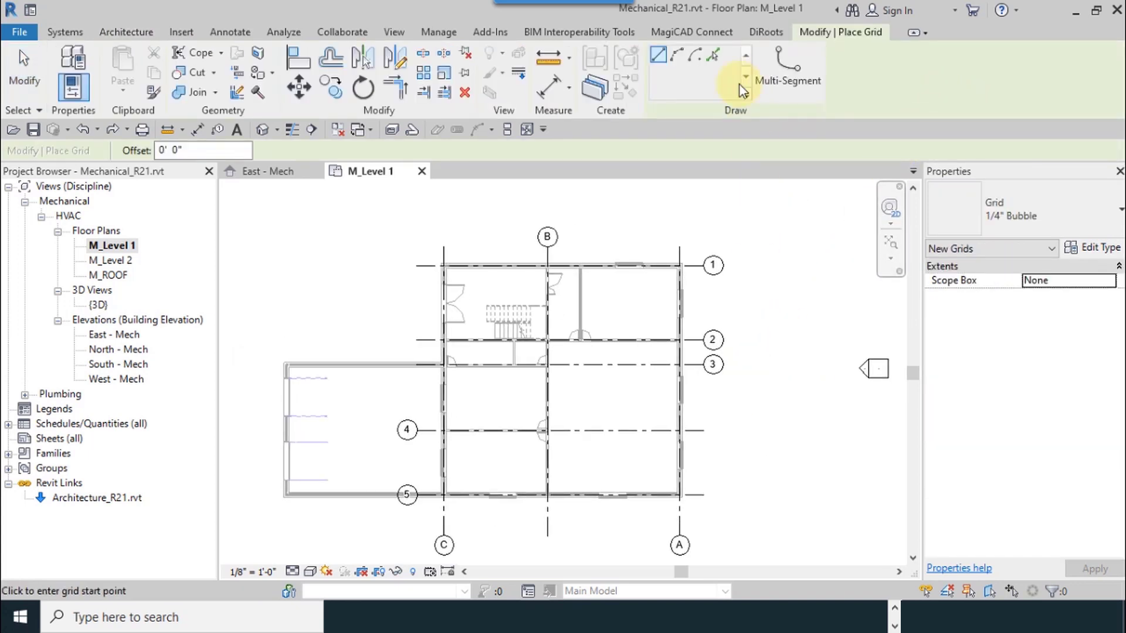
pyautogui.moveTo(714, 55)
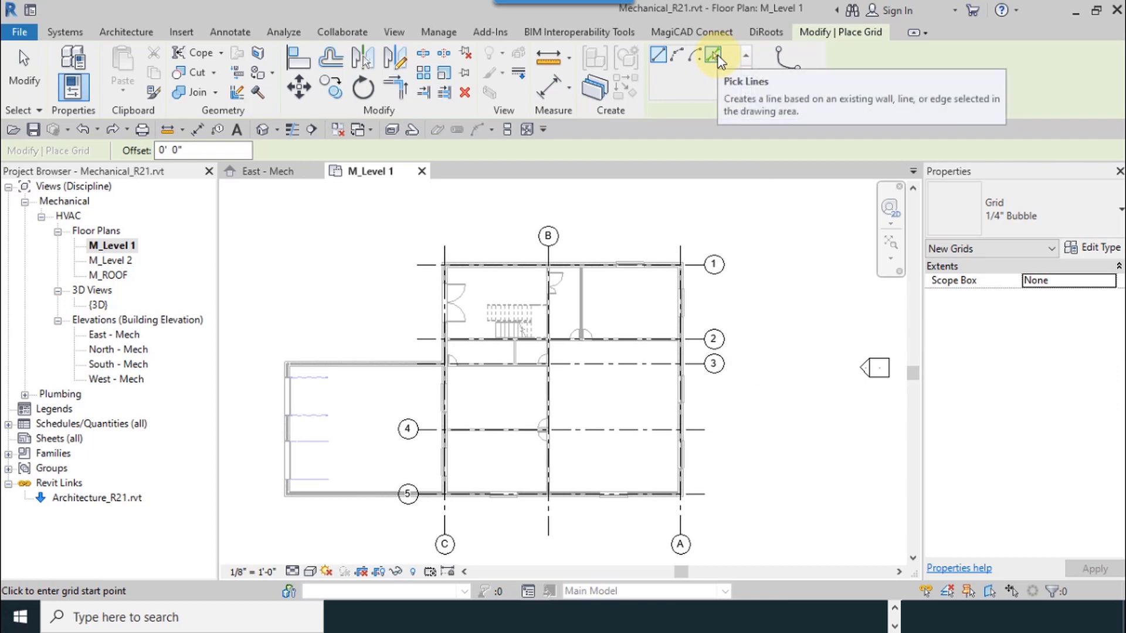
pyautogui.moveTo(711, 56)
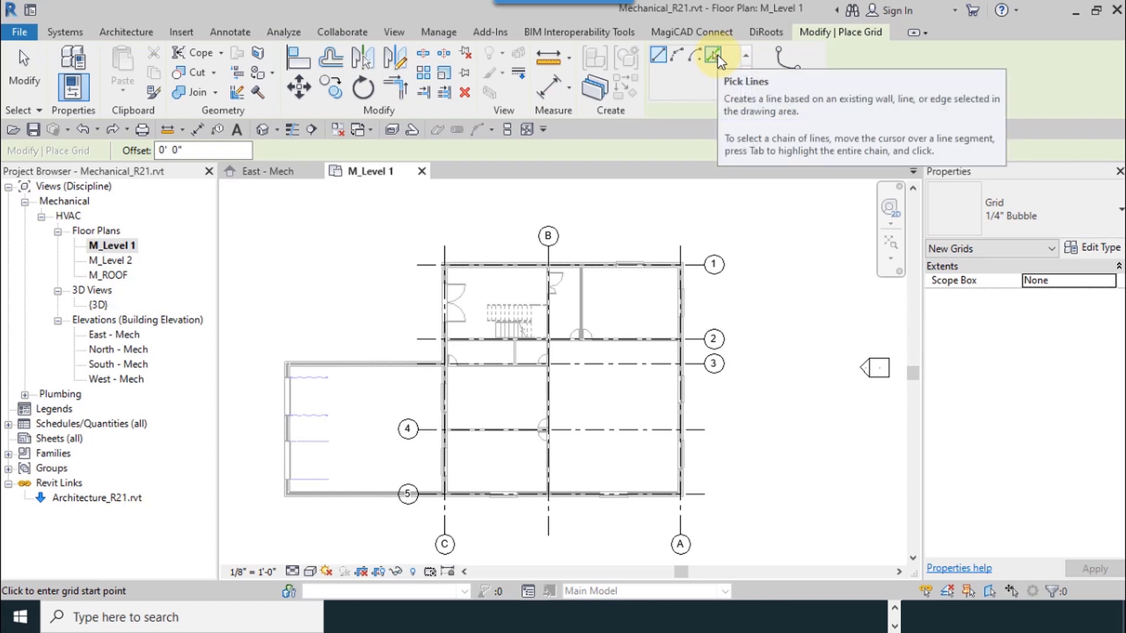
pyautogui.click(713, 56)
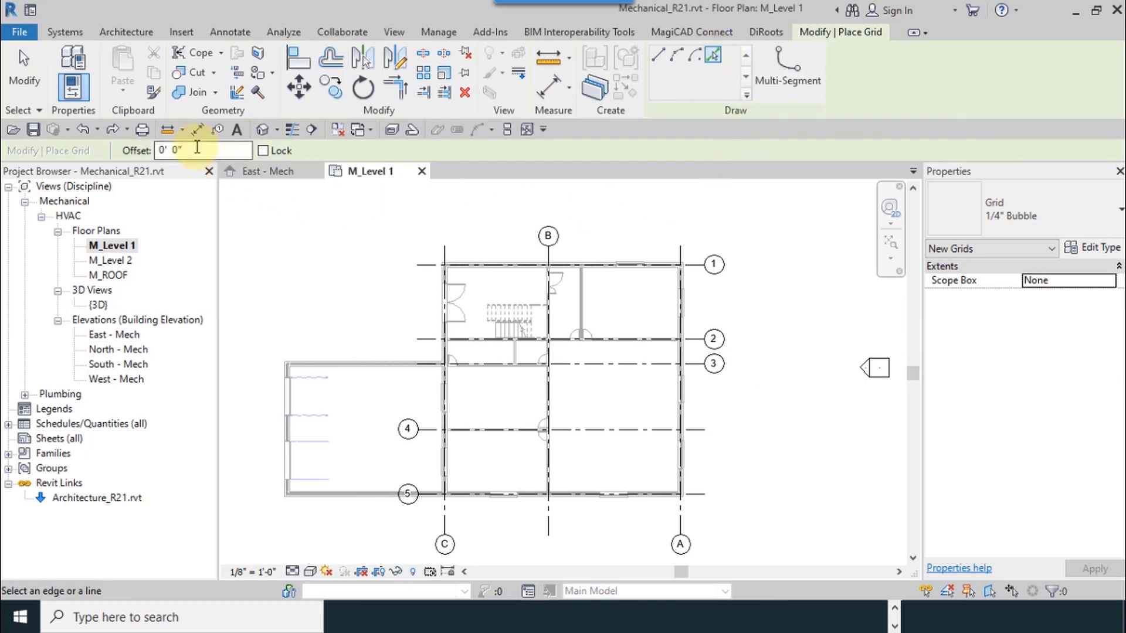
pyautogui.moveTo(788, 331)
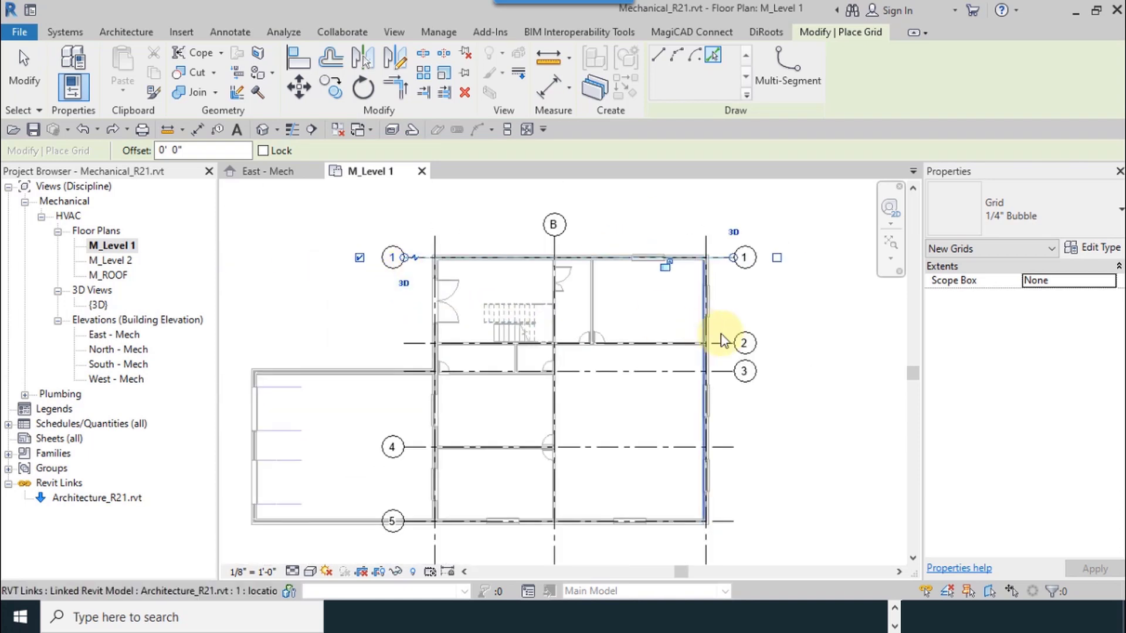
pyautogui.click(704, 344)
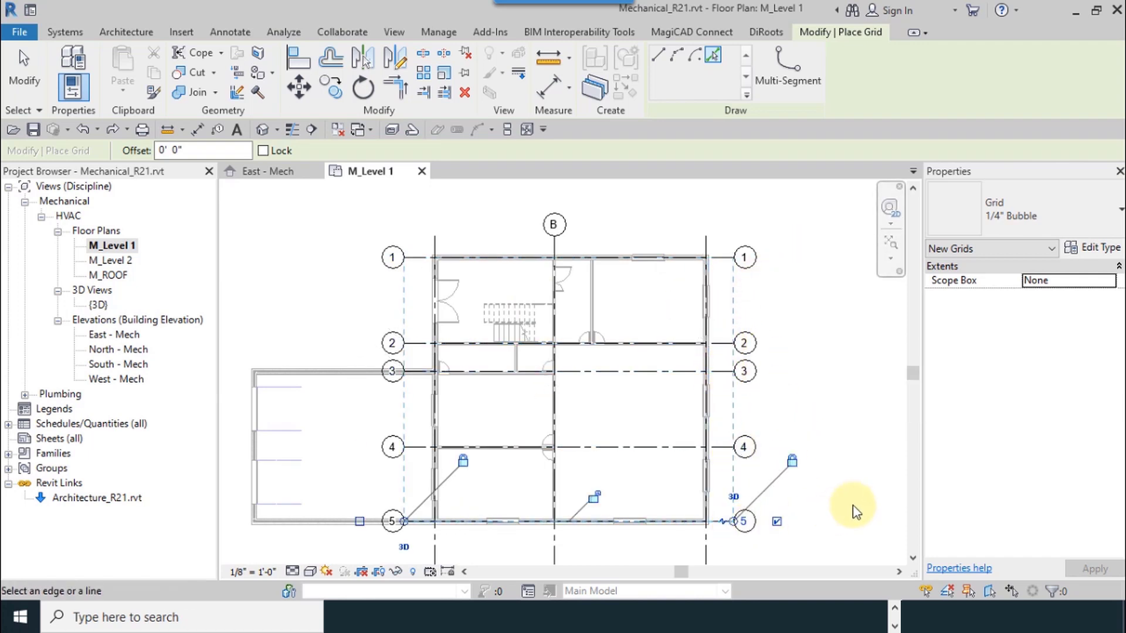
pyautogui.moveTo(866, 281)
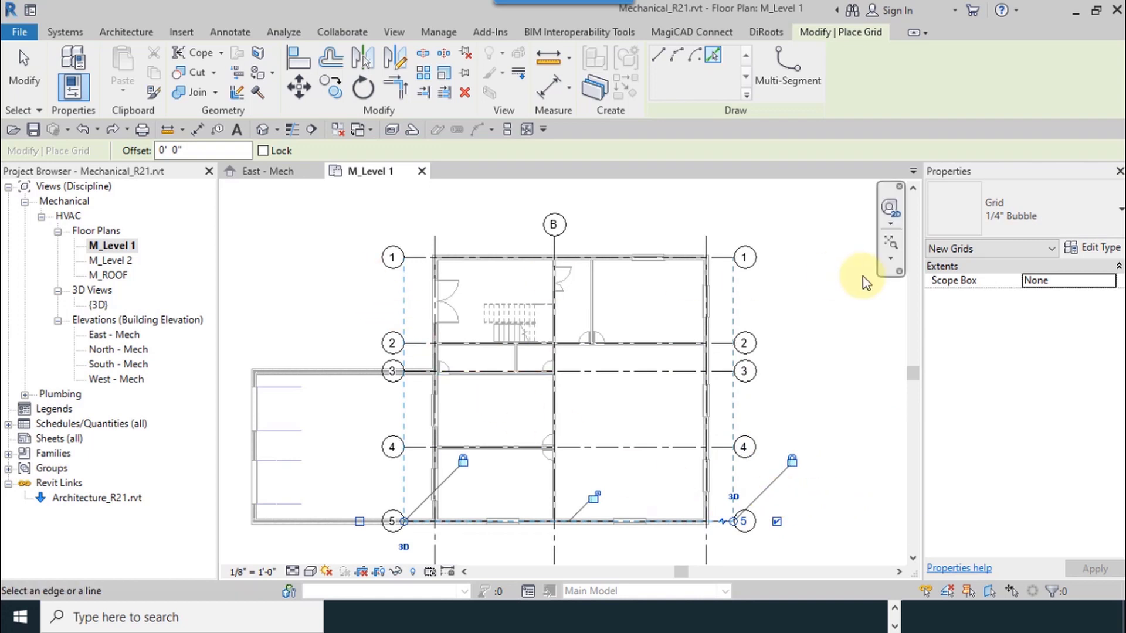
pyautogui.moveTo(866, 283)
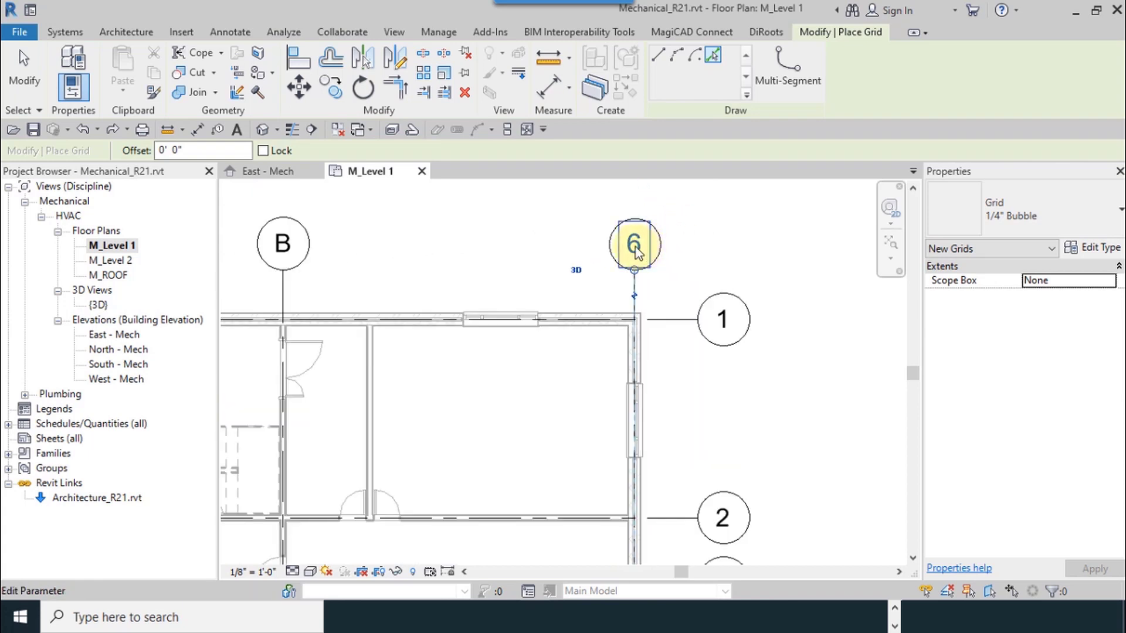
pyautogui.moveTo(635, 247)
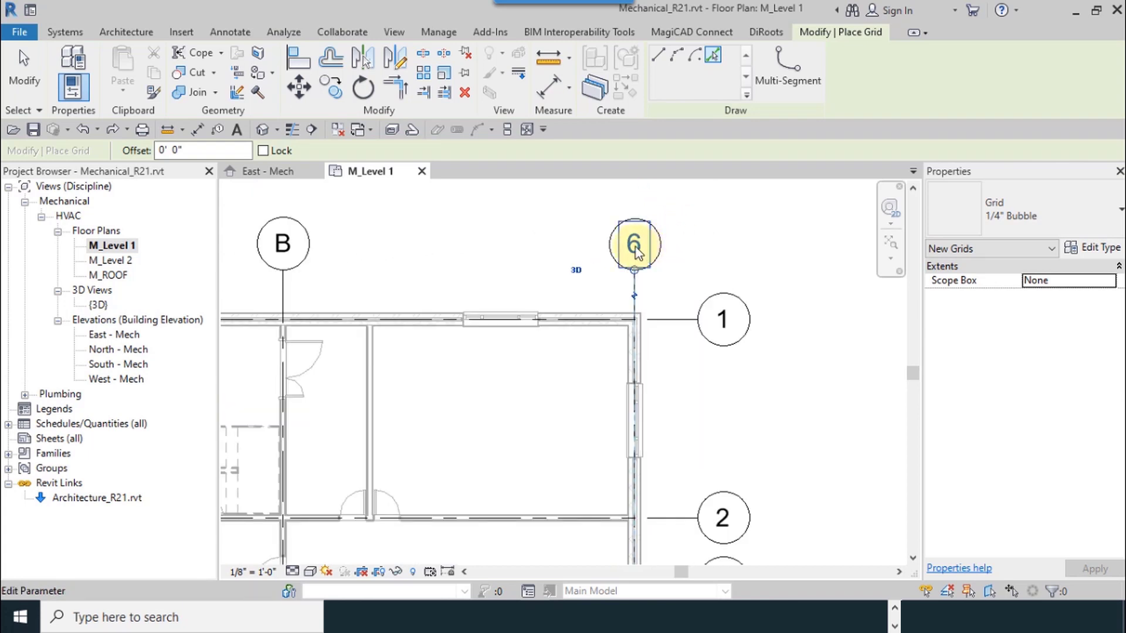
# Step: Pick the linked vertical grids, renaming the first from 6 to A so B and C follow
pyautogui.doubleClick(635, 244)
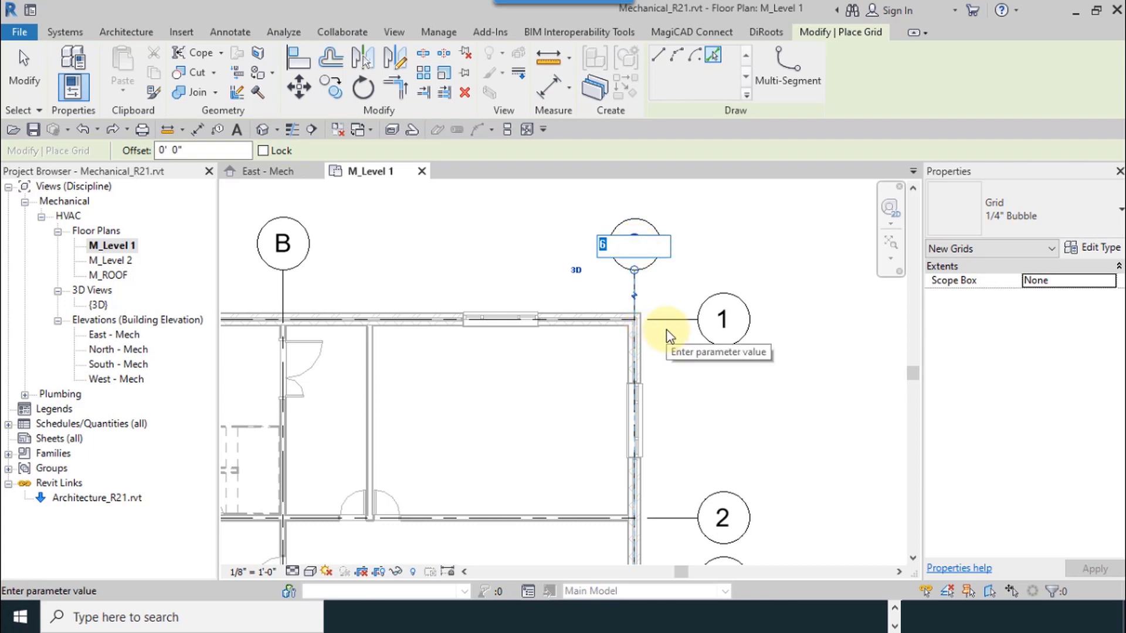
pyautogui.write('A')
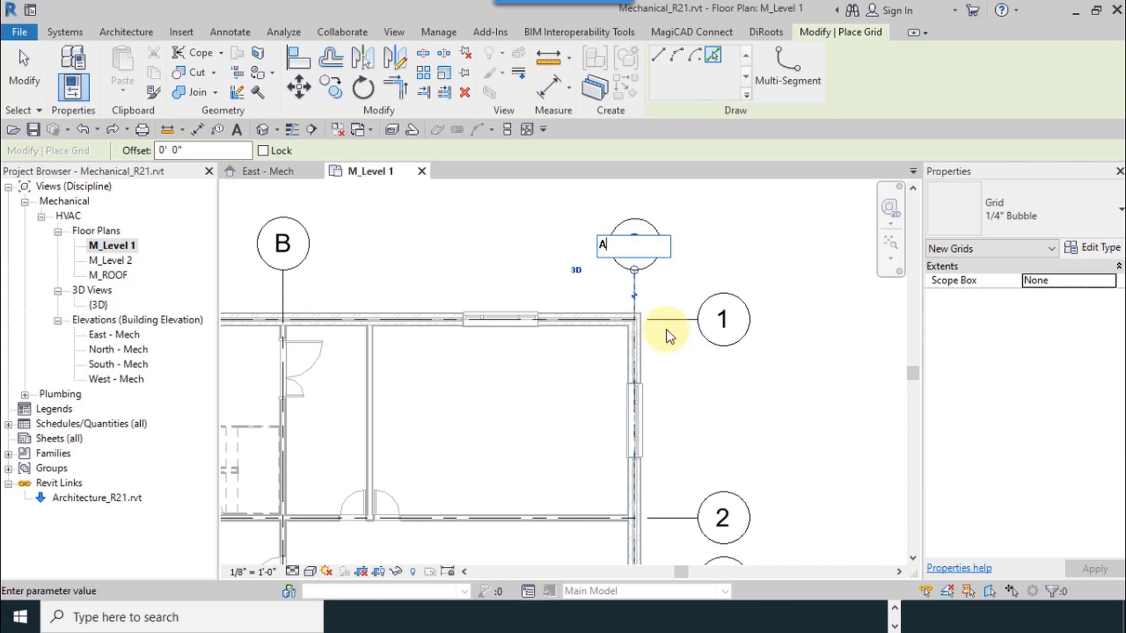
pyautogui.moveTo(761, 248)
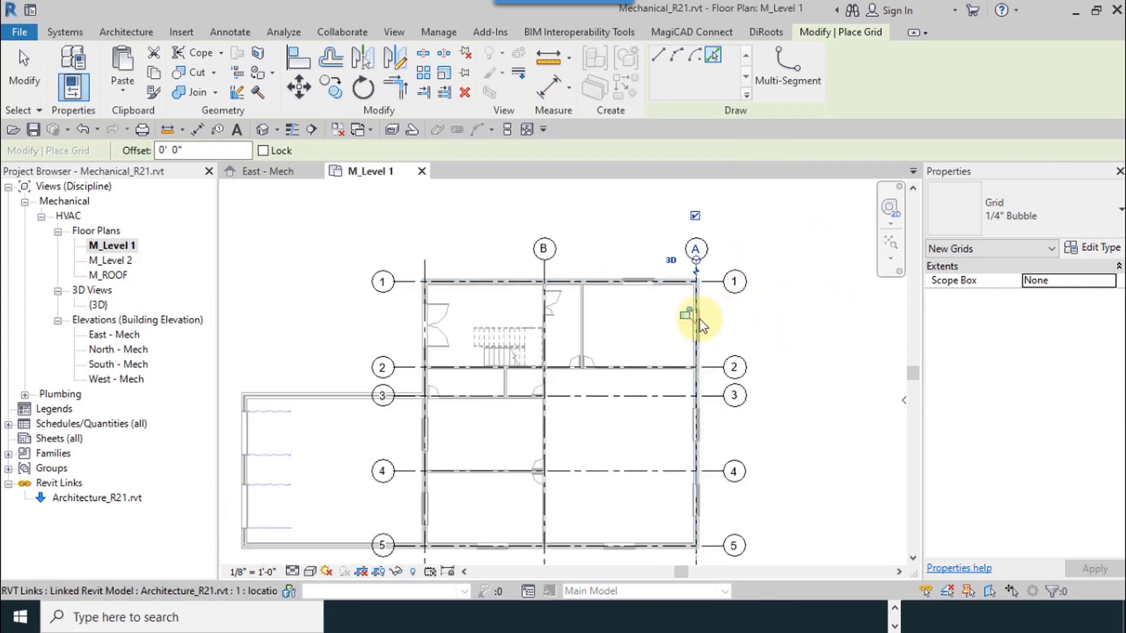
pyautogui.moveTo(625, 275)
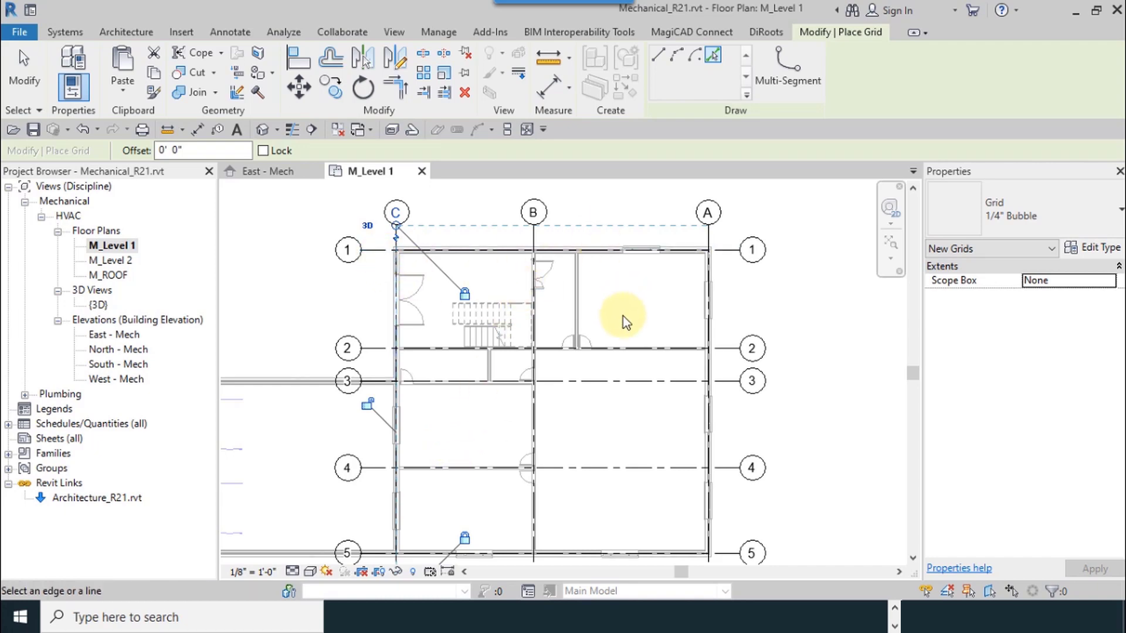
pyautogui.click(534, 324)
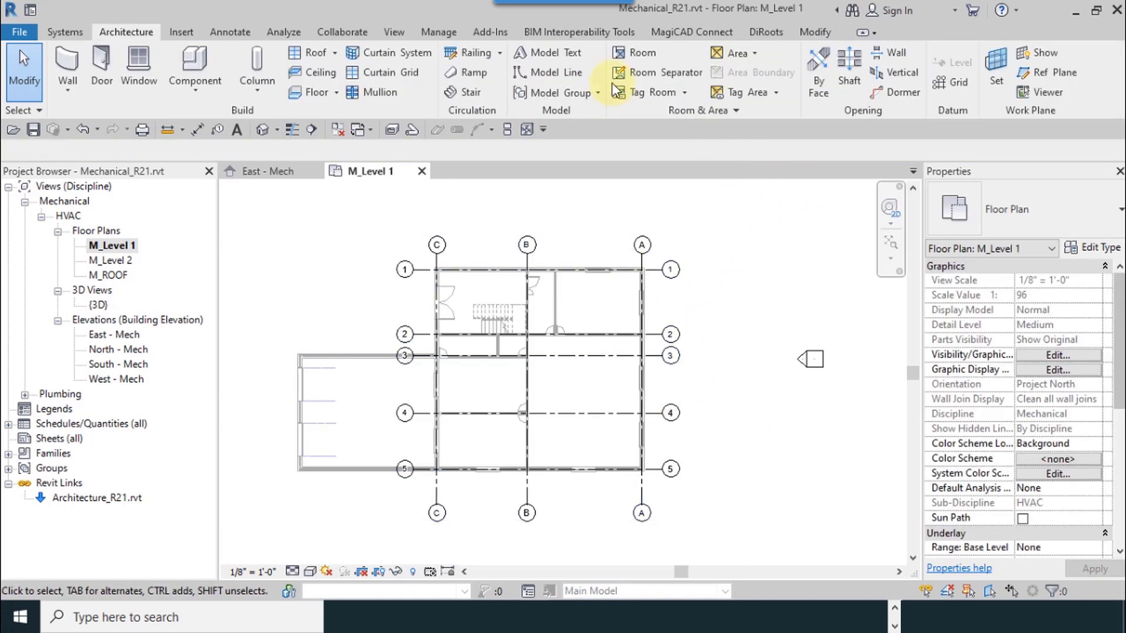
# Step: Start Copy/Monitor > Select Link on the architectural model and begin monitoring elements
pyautogui.click(341, 31)
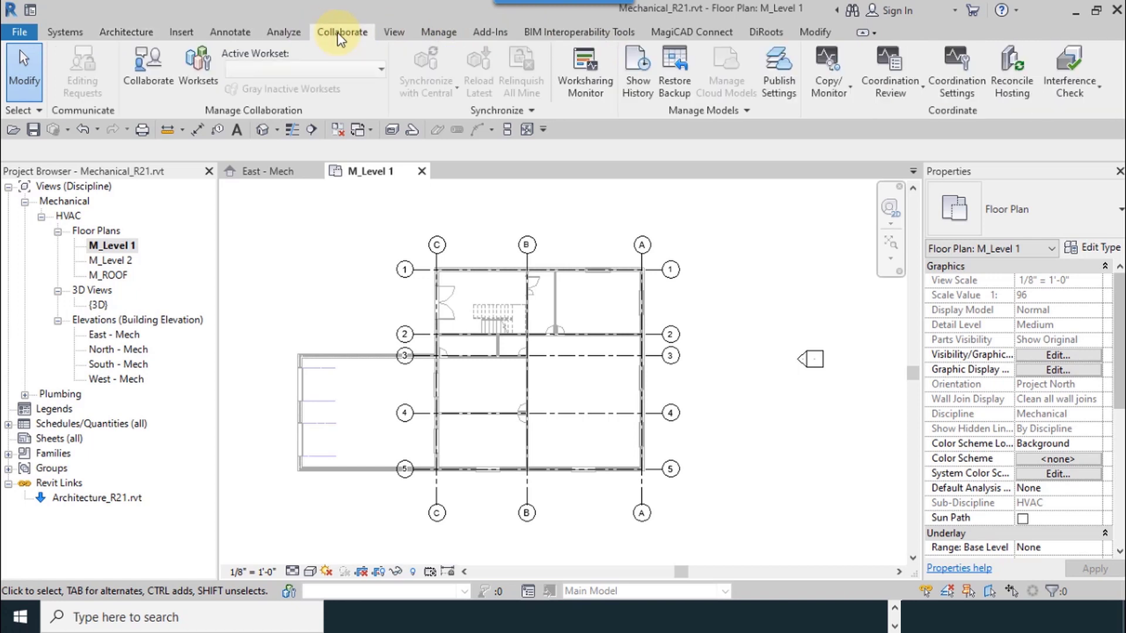
pyautogui.moveTo(827, 92)
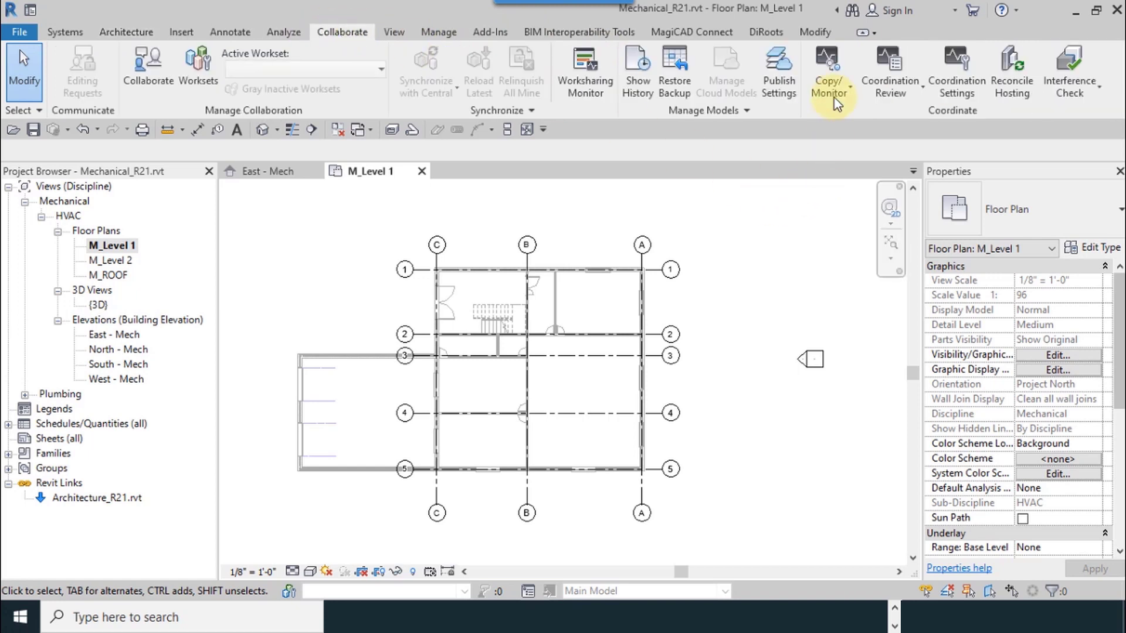
pyautogui.click(829, 71)
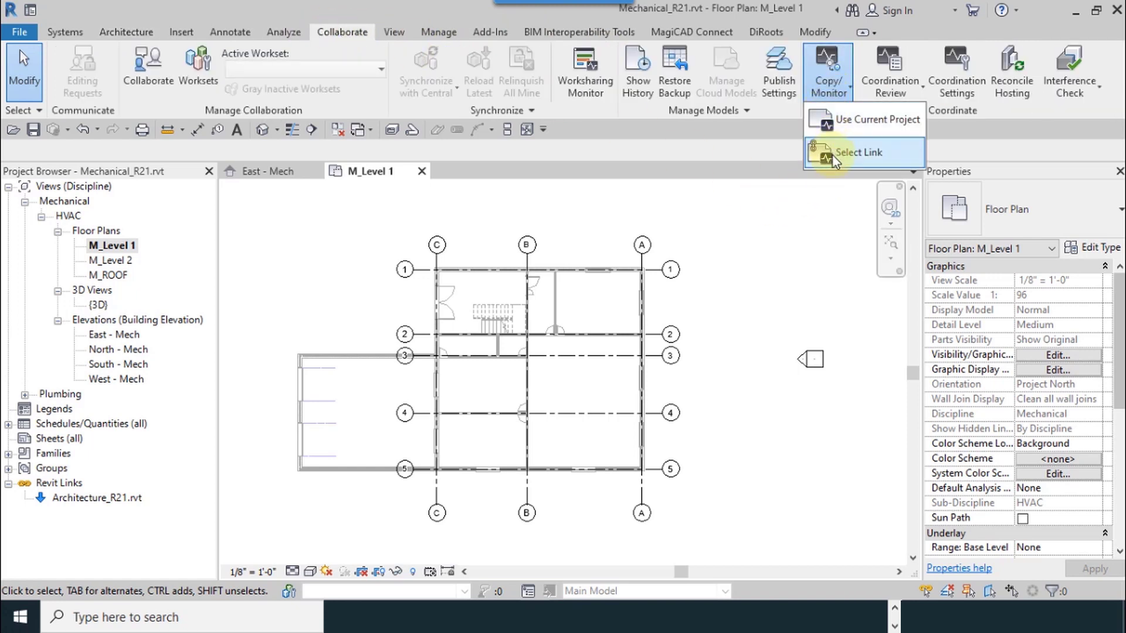
pyautogui.click(855, 153)
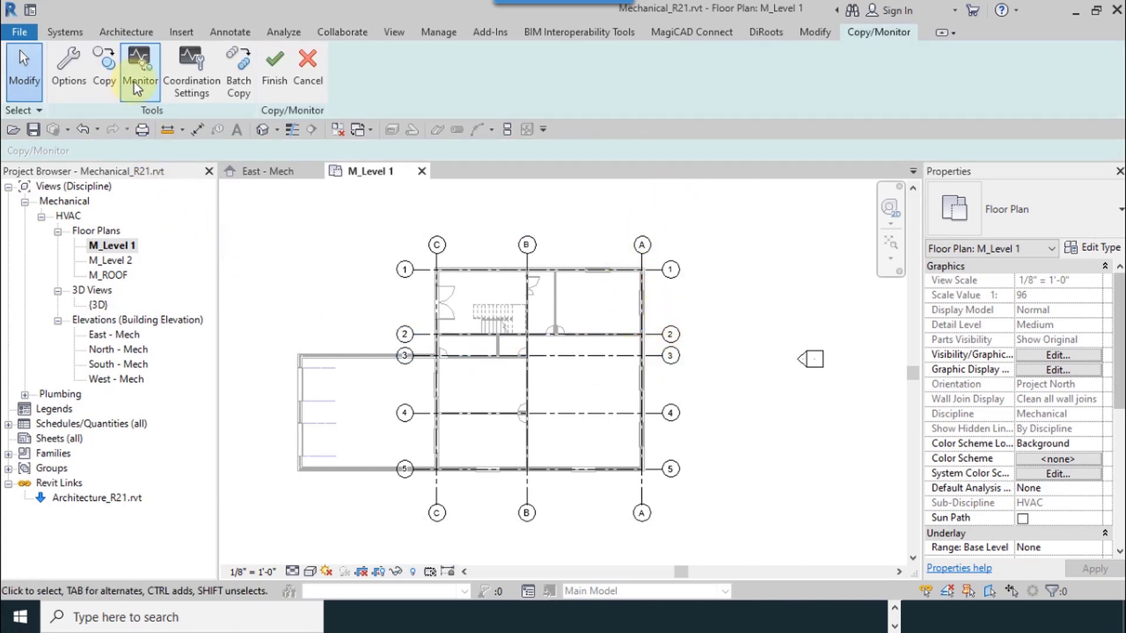
pyautogui.click(646, 270)
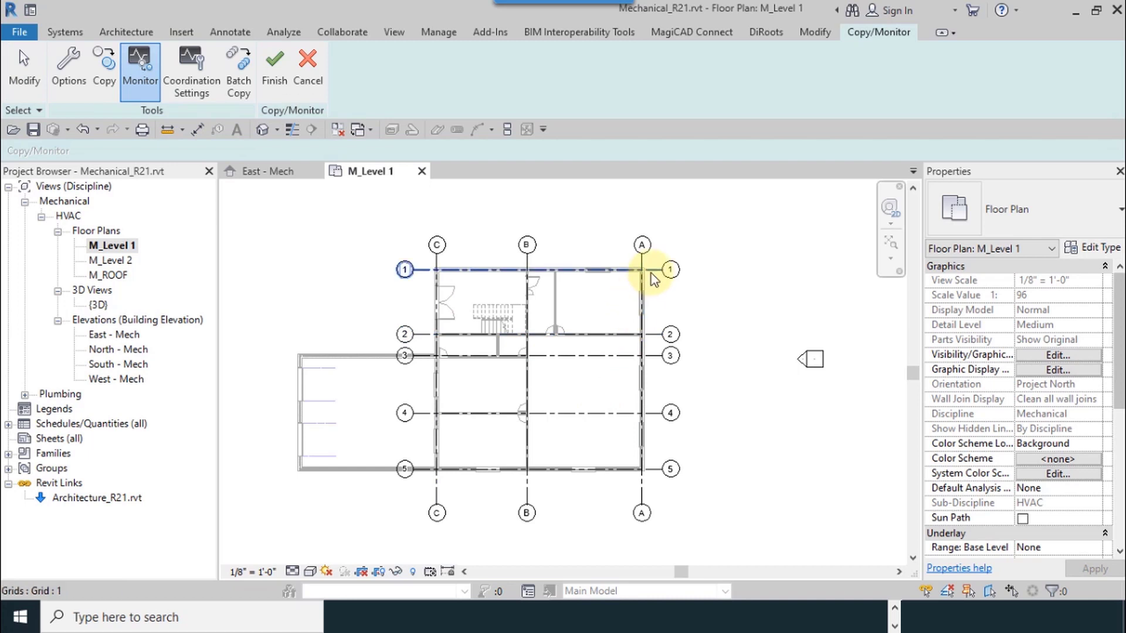
# Step: Set grids 1, 2, 3, A, B and C to monitor the linked grids and finish the session
pyautogui.click(406, 270)
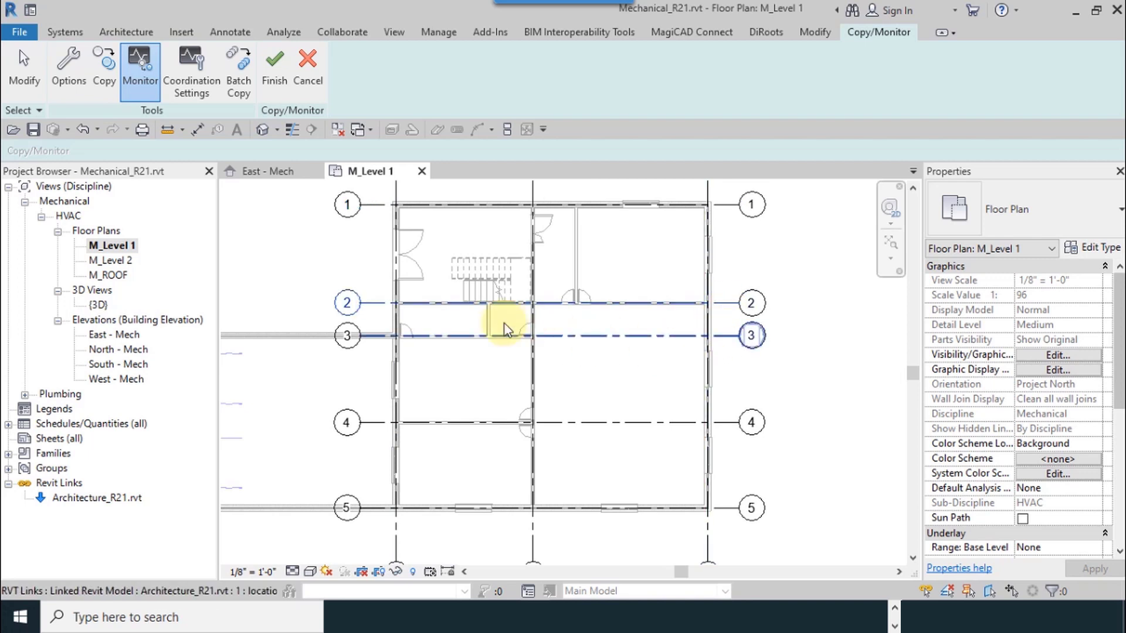
pyautogui.click(503, 336)
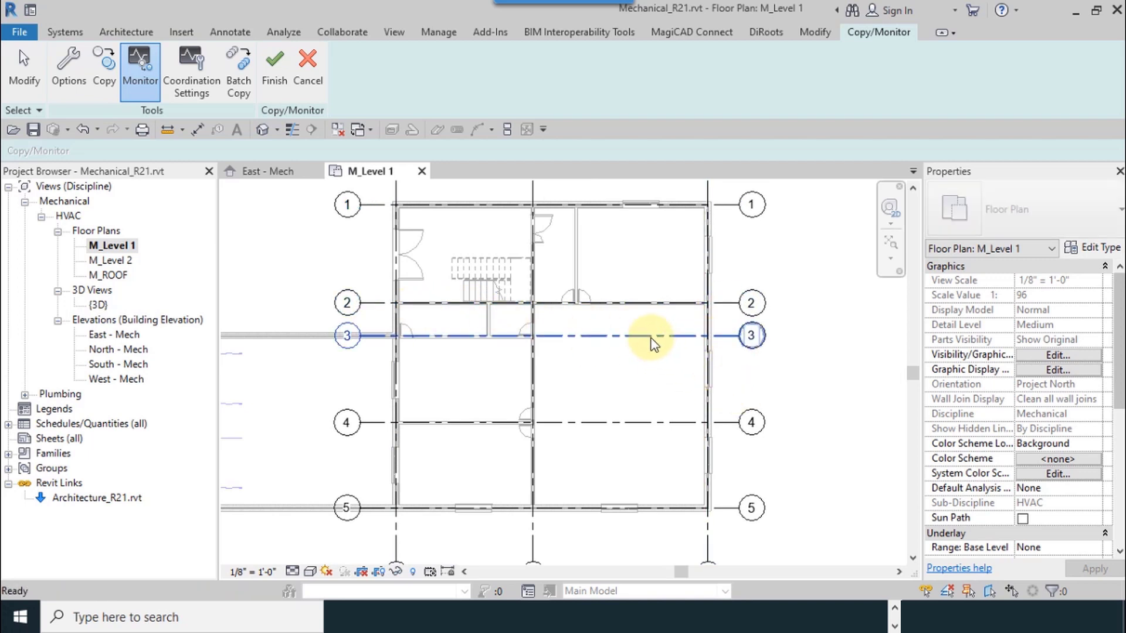
pyautogui.click(650, 337)
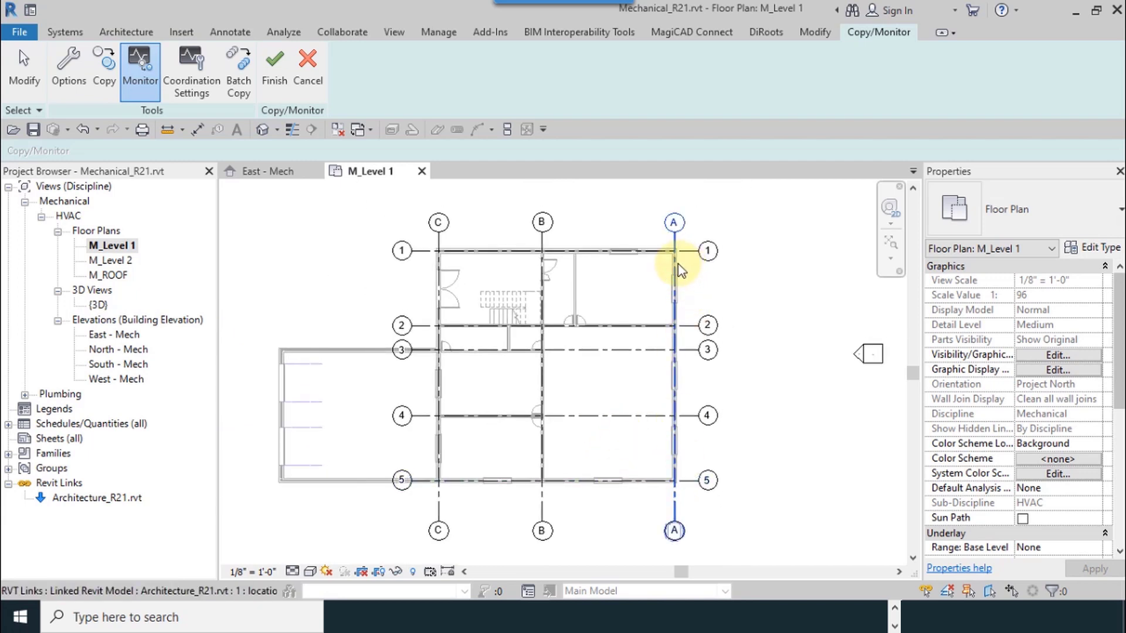
pyautogui.click(542, 251)
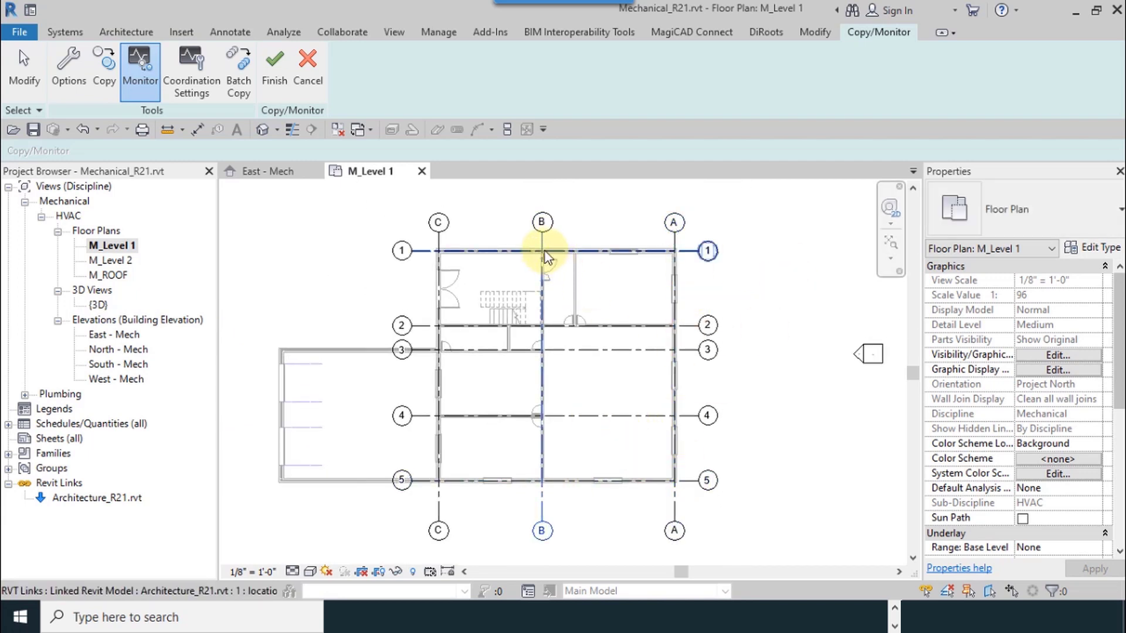
pyautogui.click(437, 223)
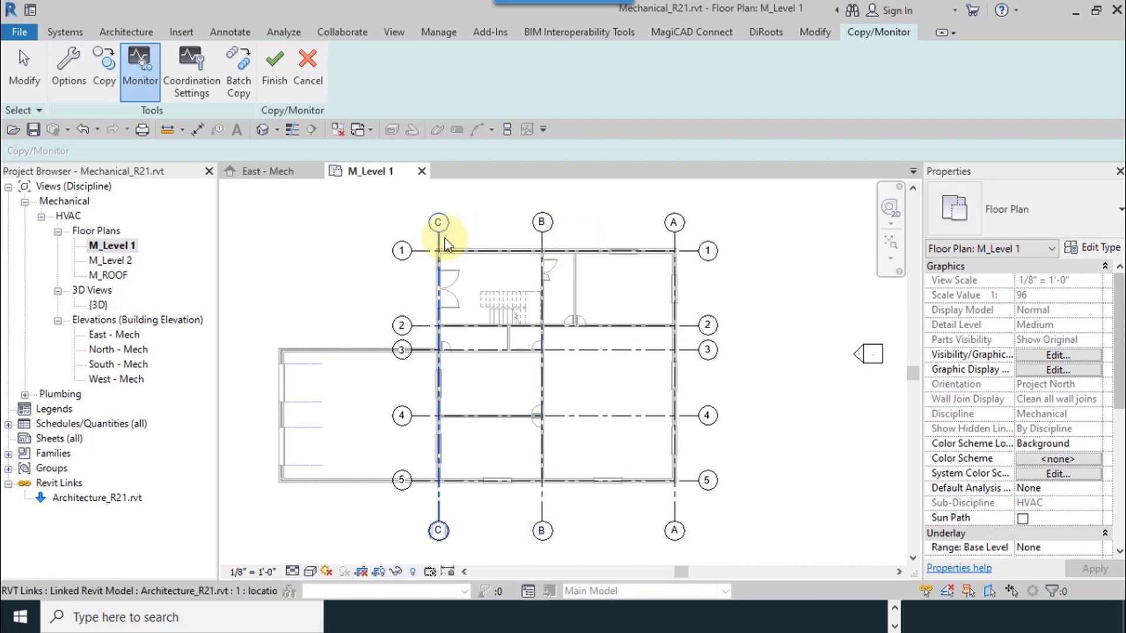
pyautogui.click(438, 223)
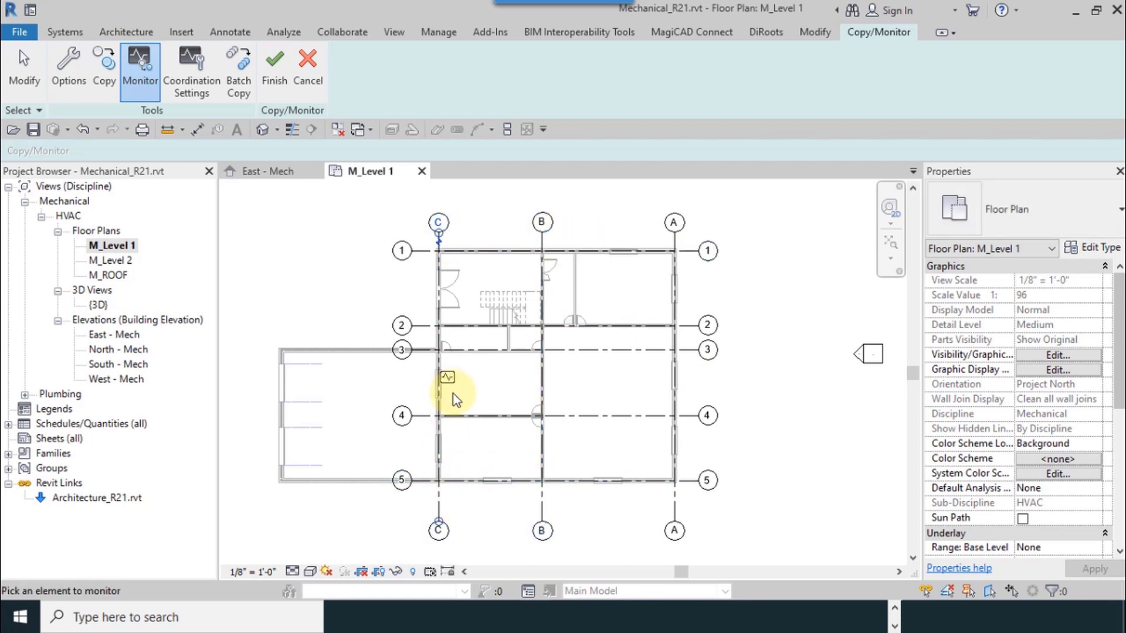
pyautogui.moveTo(449, 382)
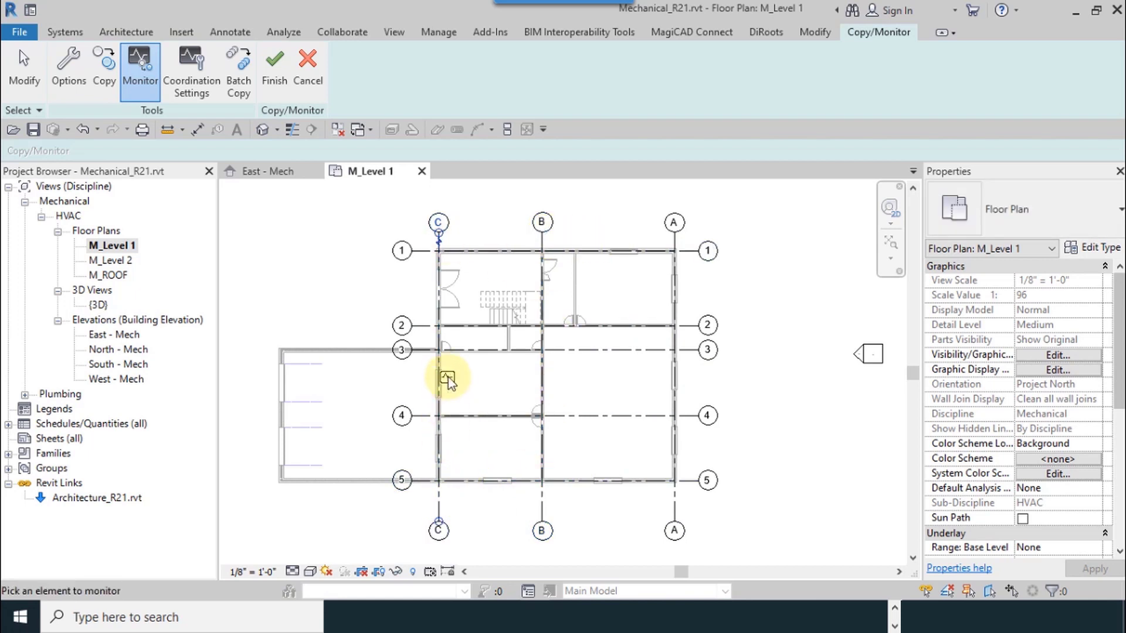
pyautogui.moveTo(273, 64)
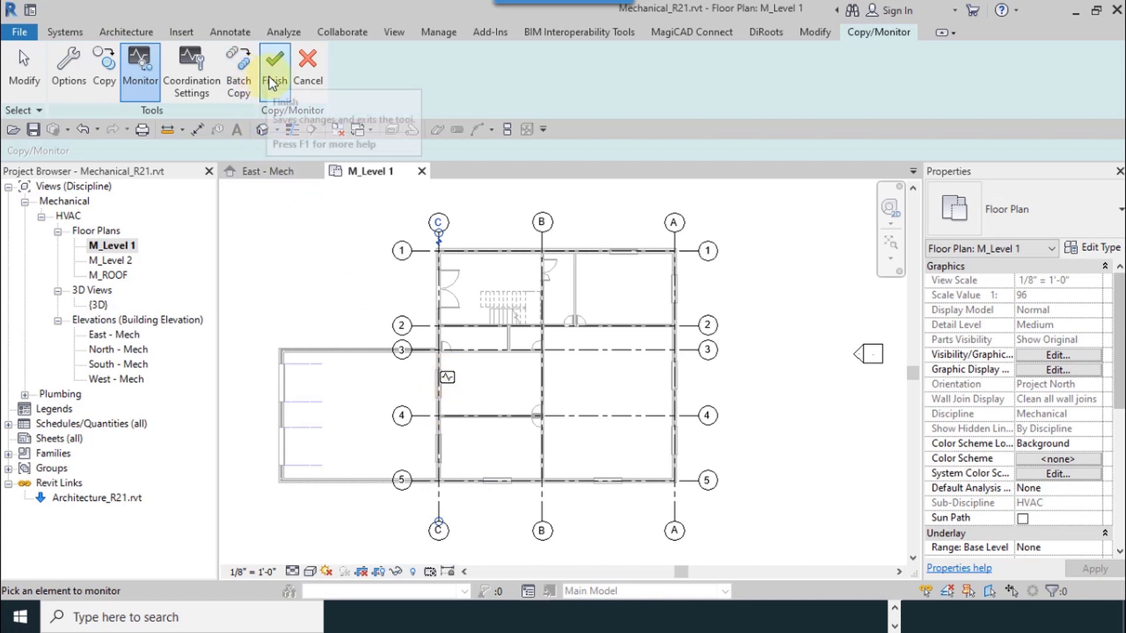
pyautogui.click(275, 65)
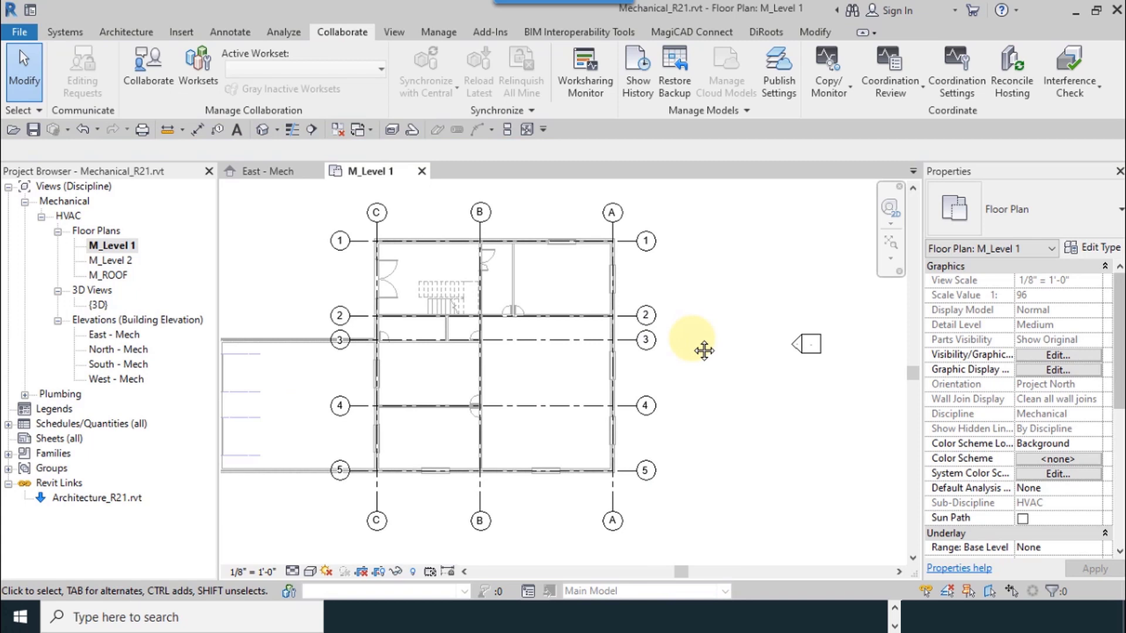
pyautogui.moveTo(694, 345)
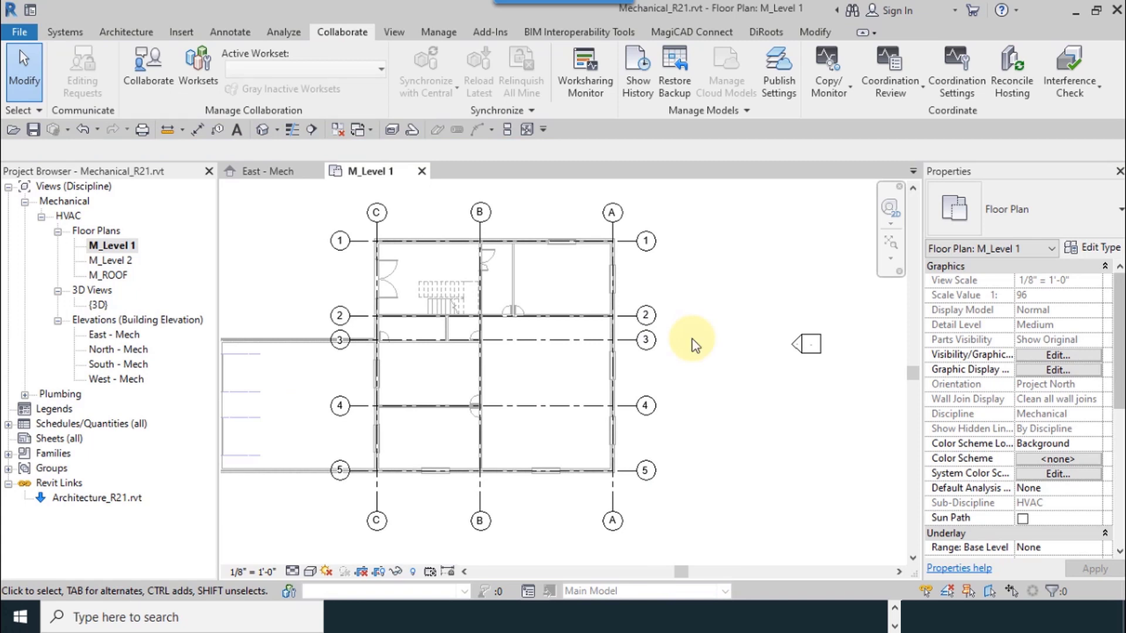
pyautogui.moveTo(696, 350)
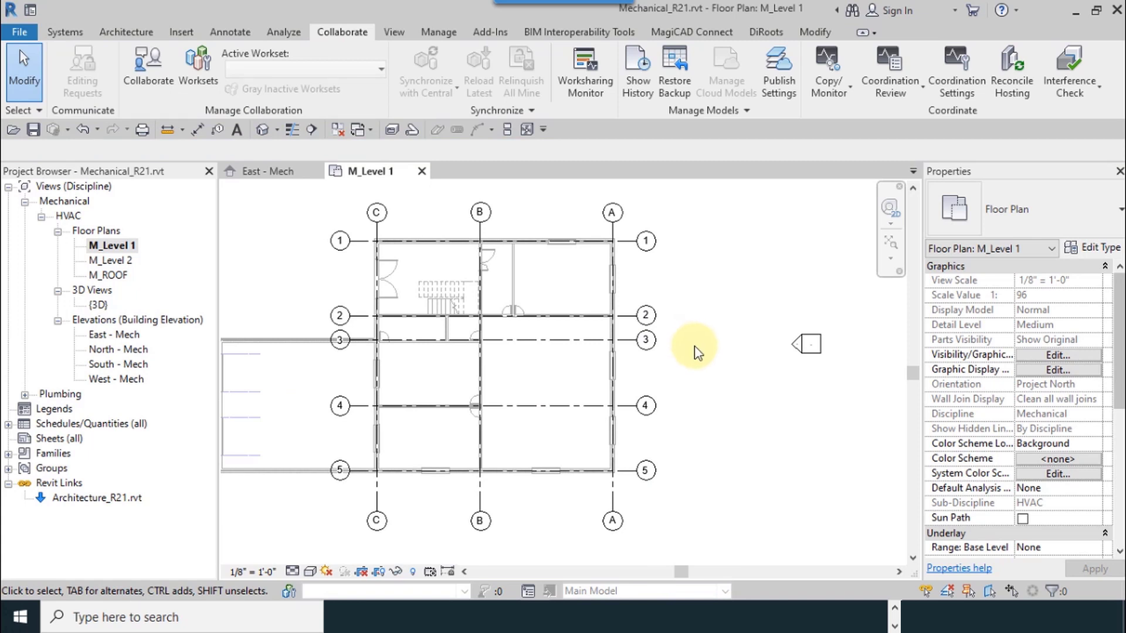
pyautogui.moveTo(710, 341)
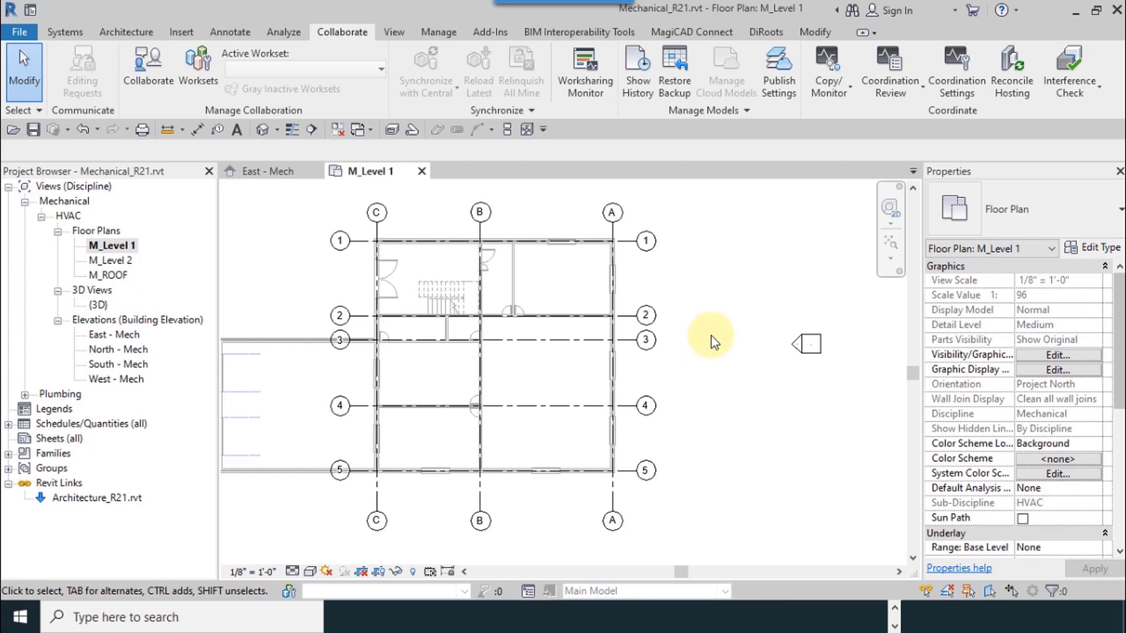
pyautogui.moveTo(271, 249)
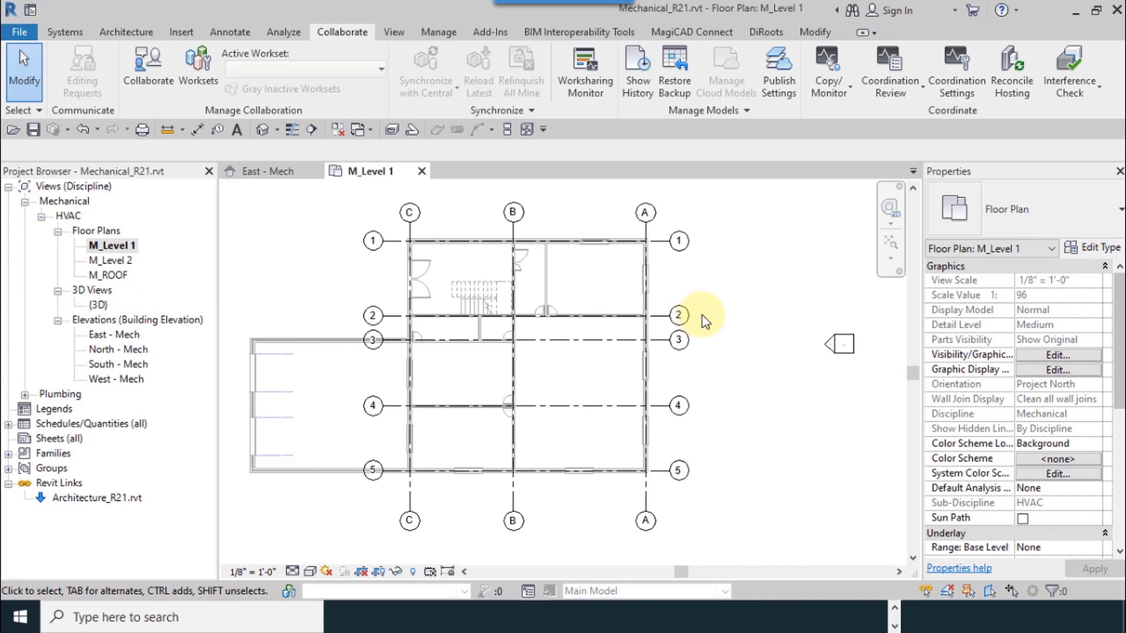
pyautogui.moveTo(705, 342)
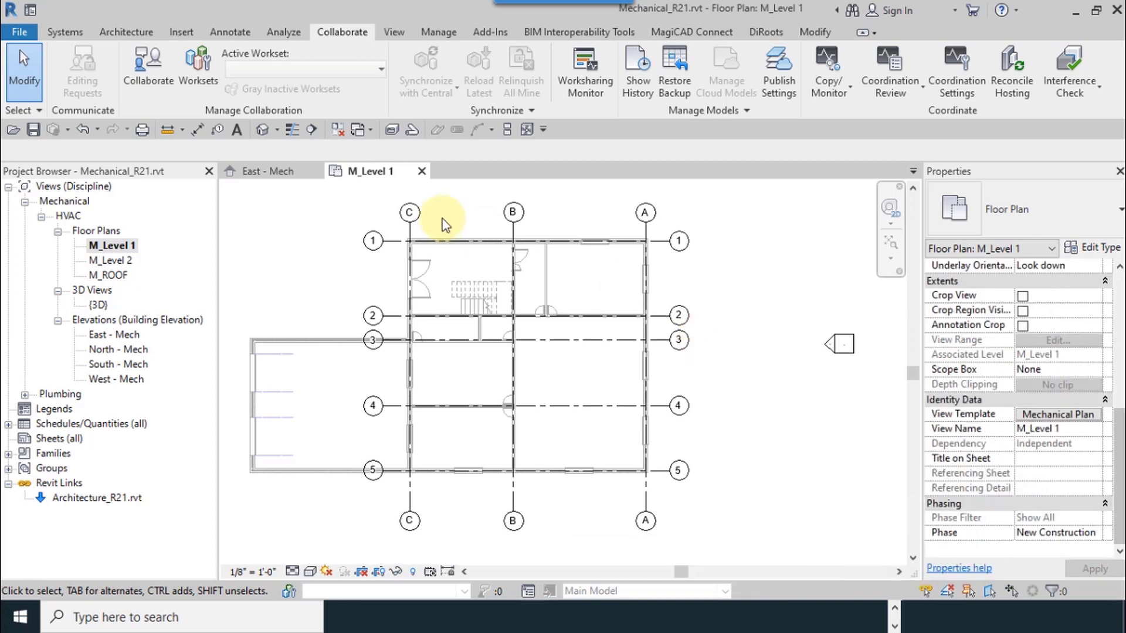
pyautogui.moveTo(920, 251)
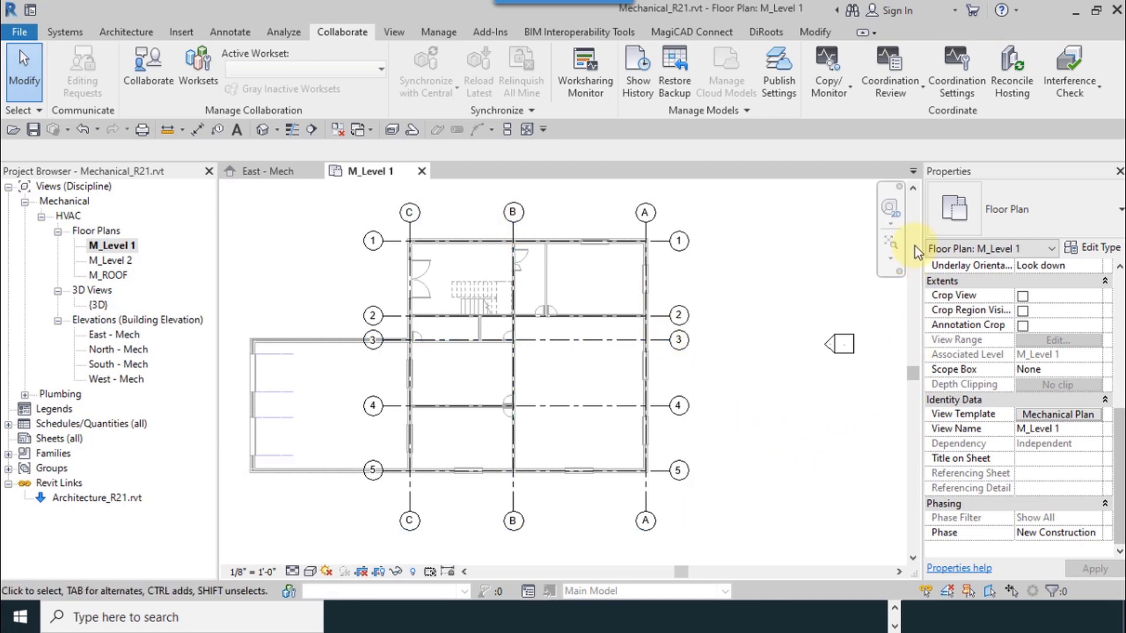
pyautogui.moveTo(1038, 414)
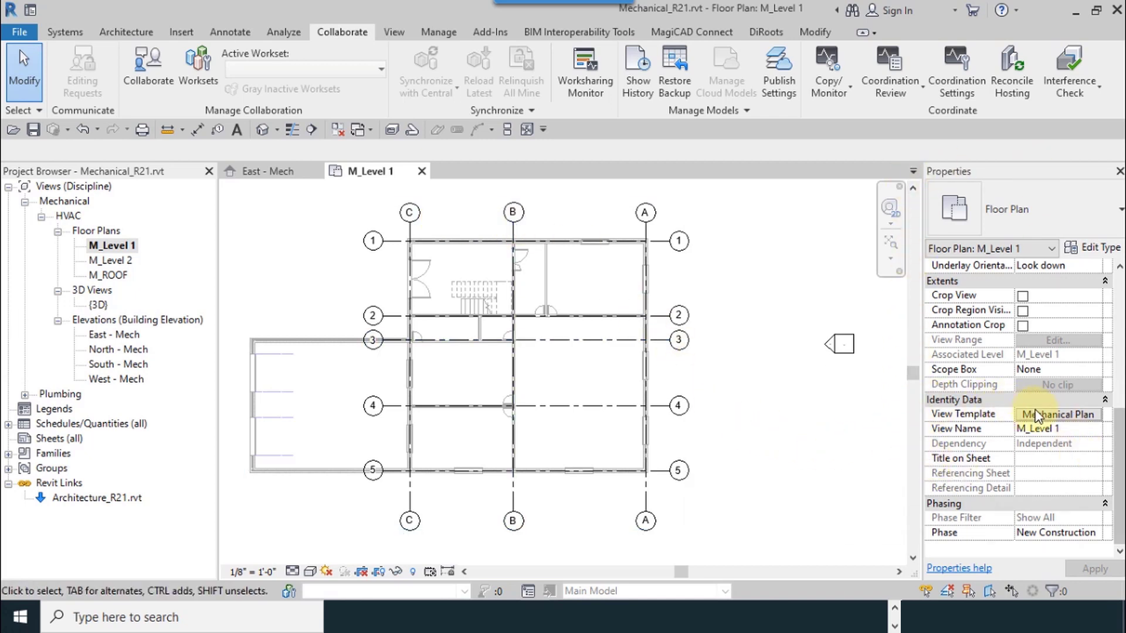
# Step: Assign <None> as the view template for M_Level 1 instead of Mechanical Plan
pyautogui.click(1059, 414)
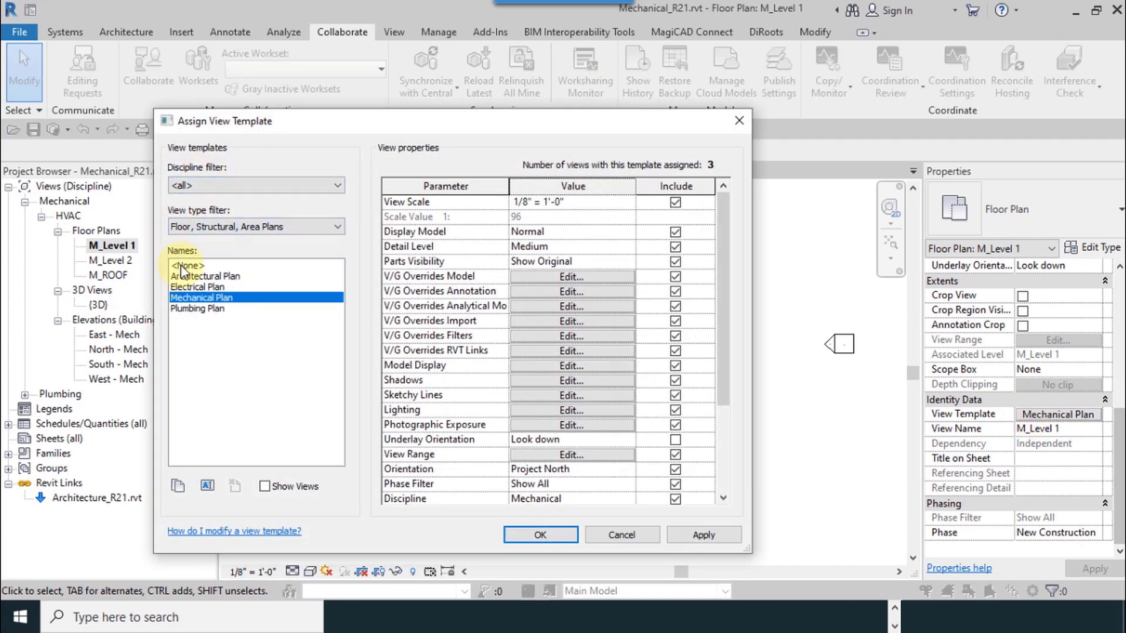
pyautogui.click(539, 535)
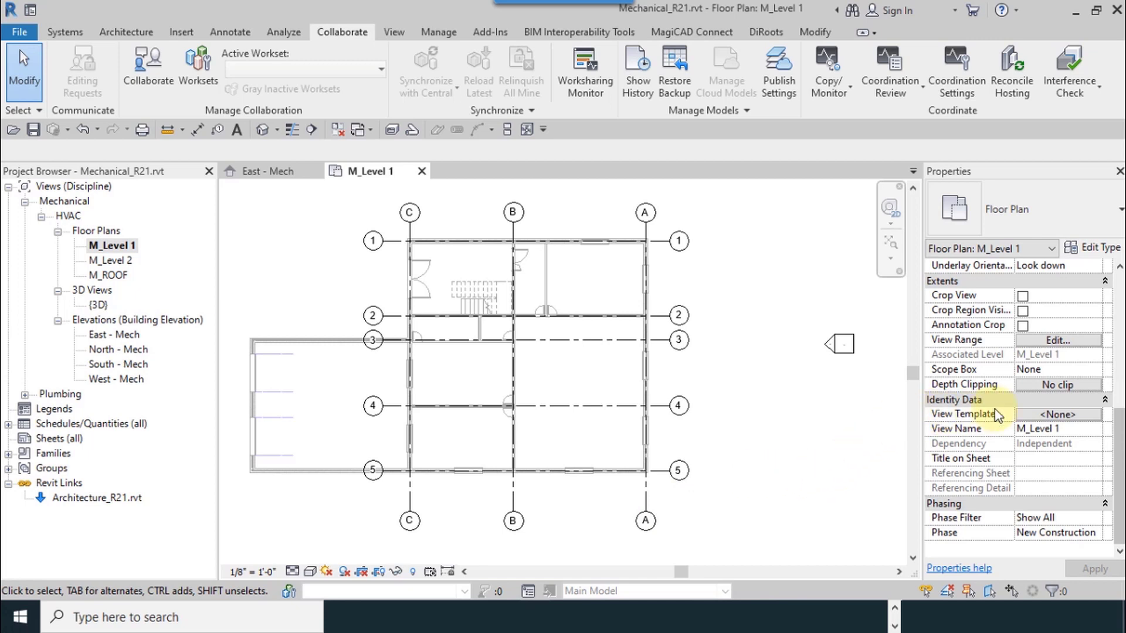
pyautogui.moveTo(788, 476)
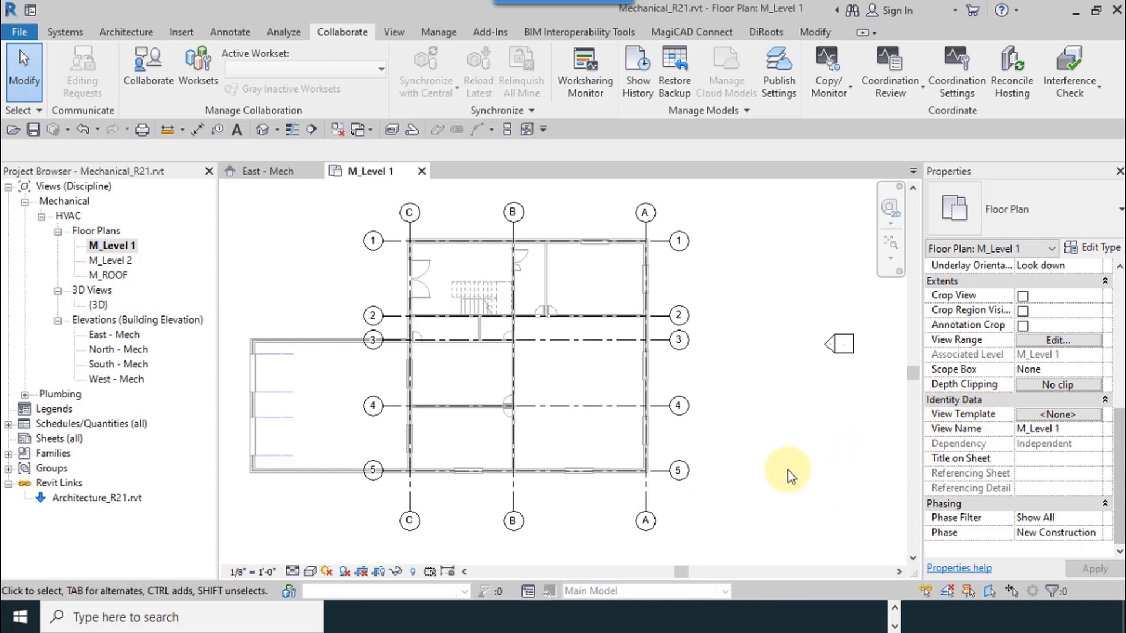
pyautogui.moveTo(394, 31)
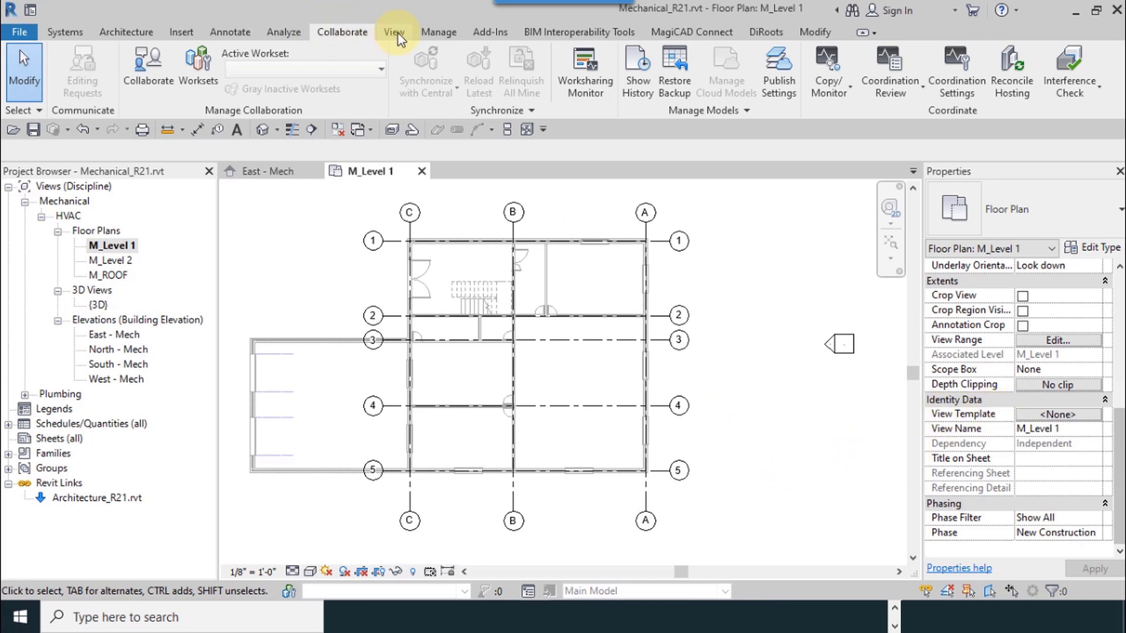
# Step: Bring up the Visibility/Graphic Overrides dialog for M_Level 1 from the View tools
pyautogui.click(393, 32)
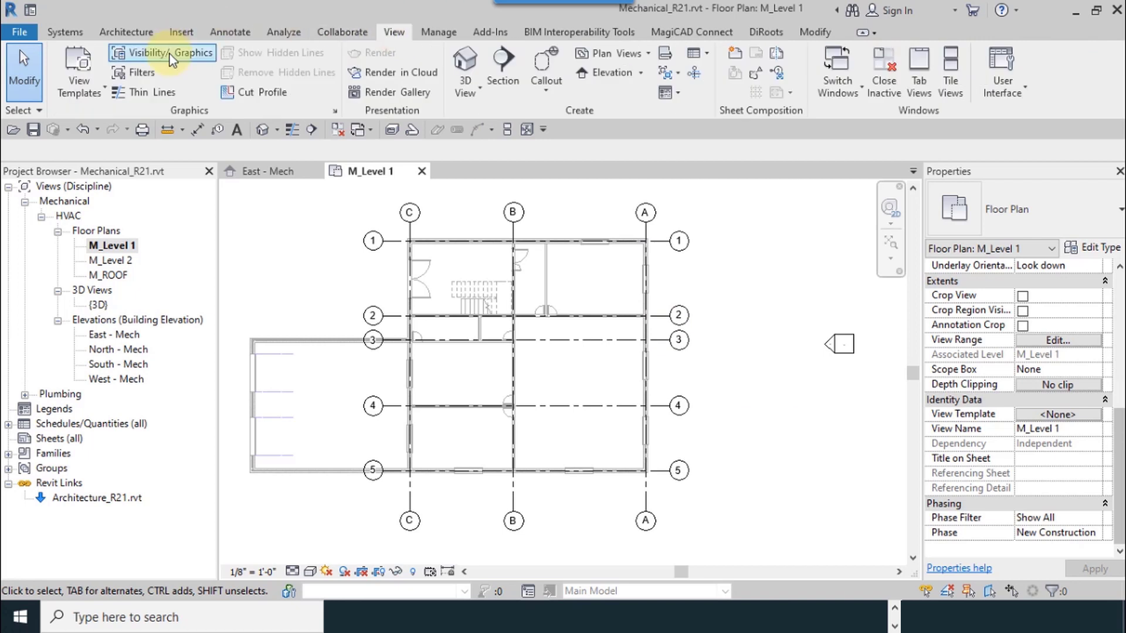
pyautogui.moveTo(162, 53)
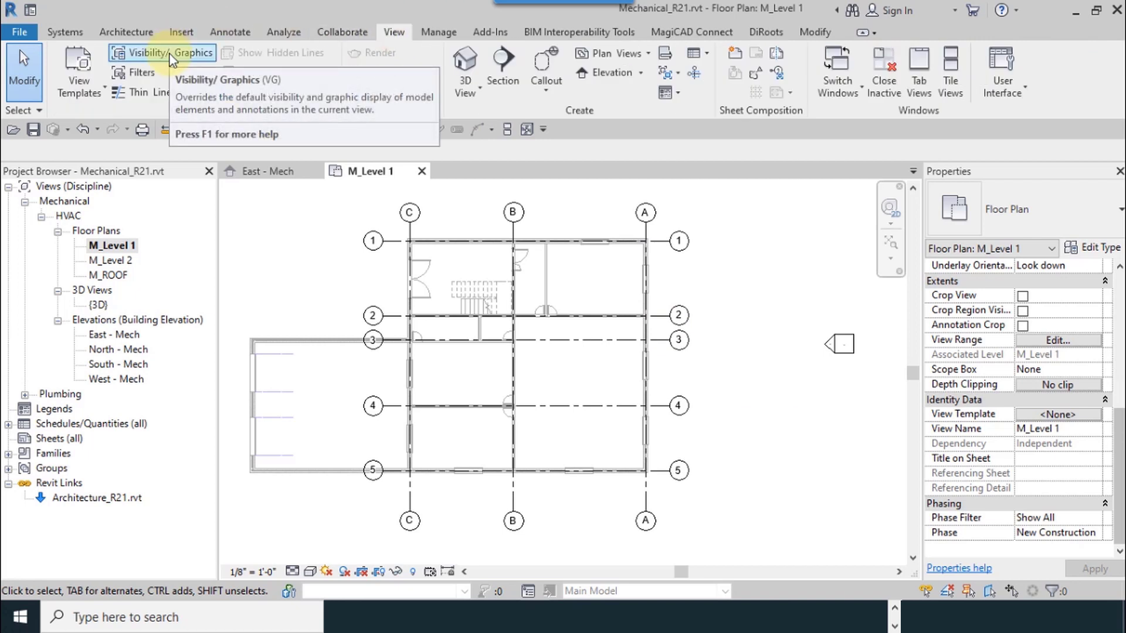
pyautogui.click(164, 53)
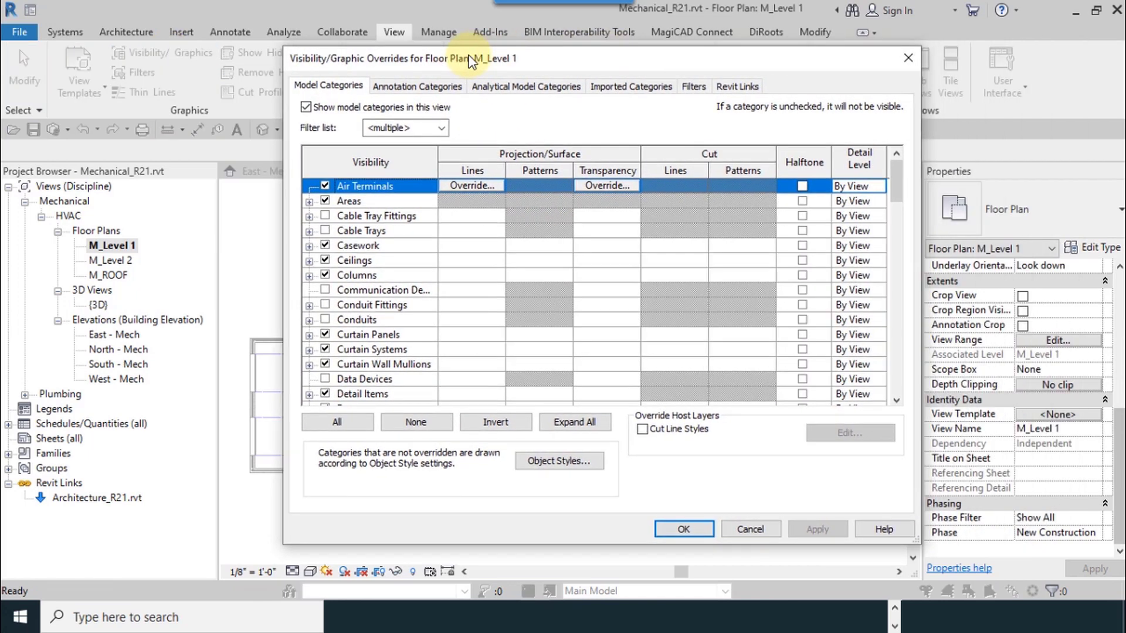
pyautogui.moveTo(325, 66)
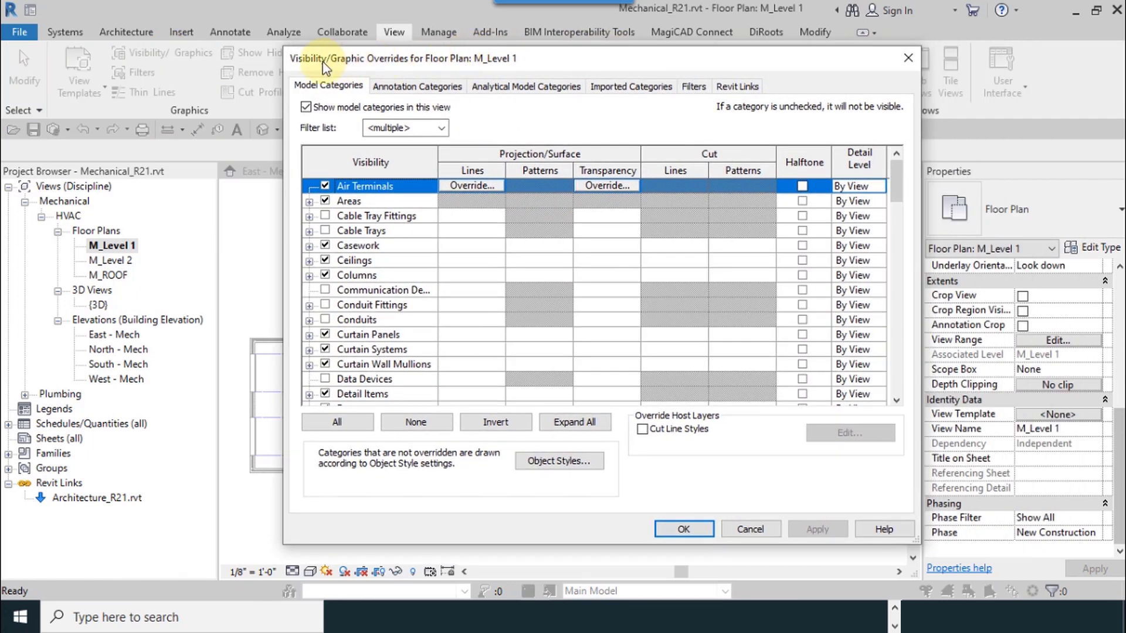
pyautogui.moveTo(361, 68)
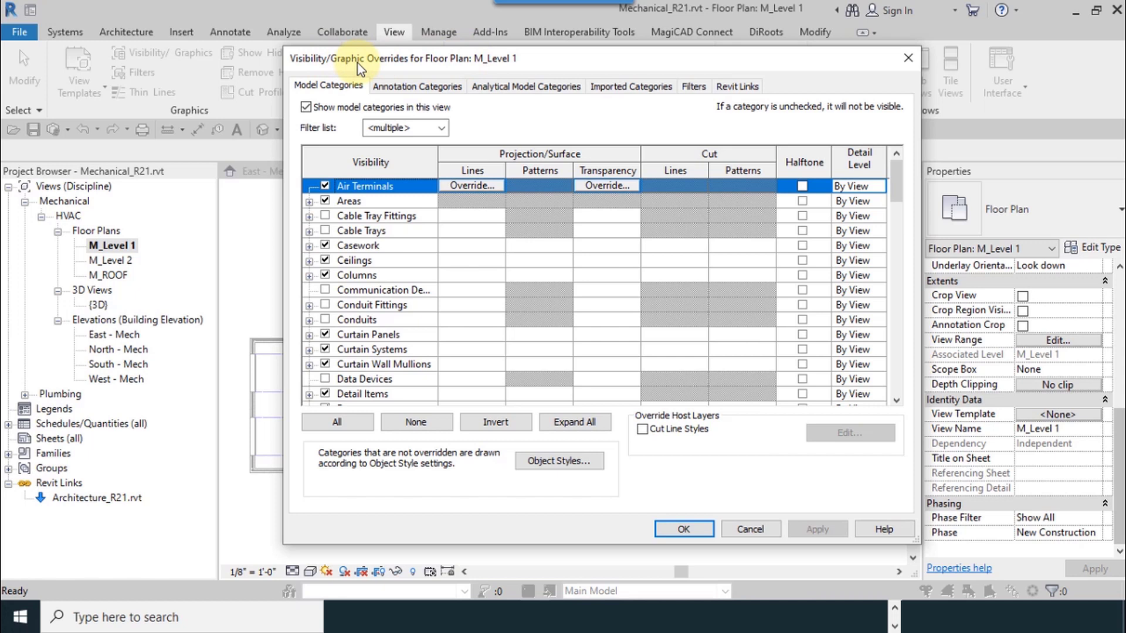
pyautogui.moveTo(659, 338)
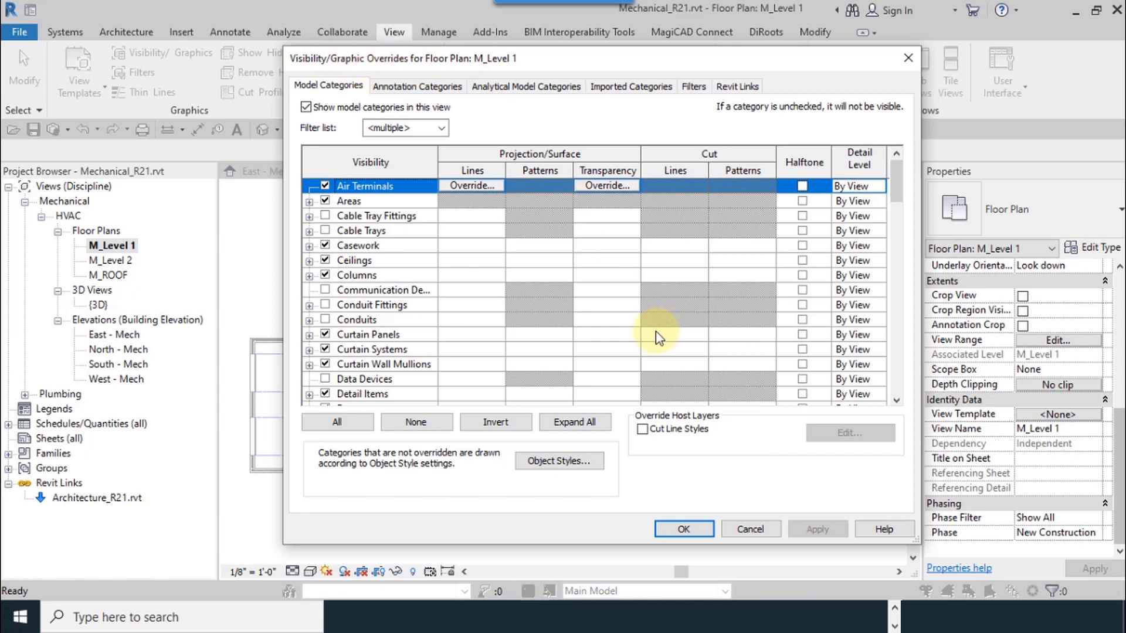
pyautogui.moveTo(648, 353)
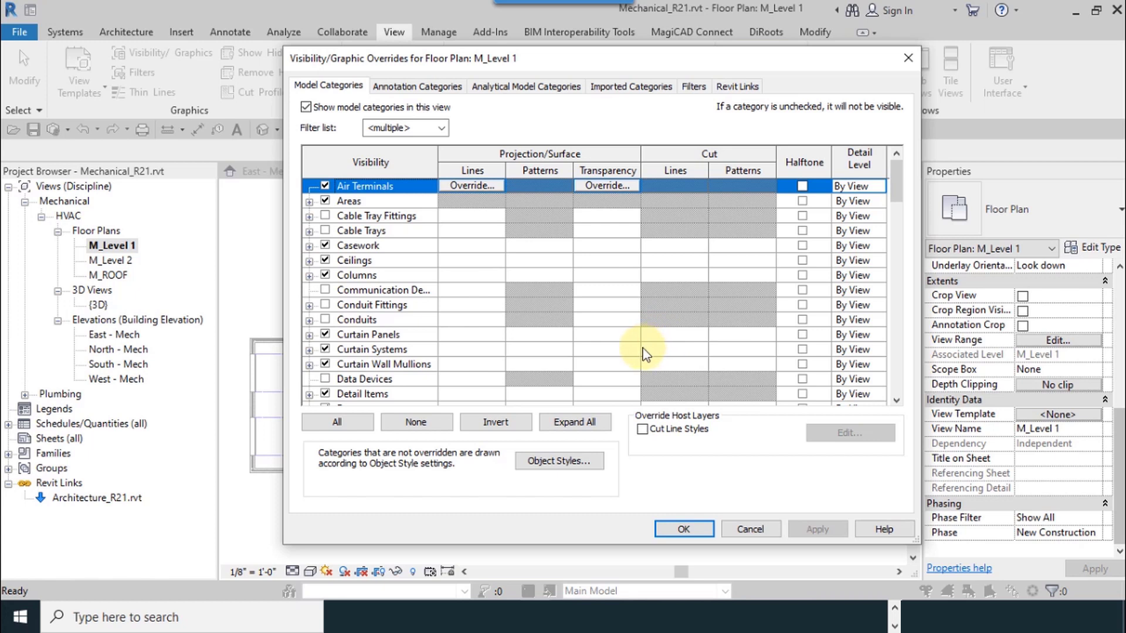
pyautogui.moveTo(629, 321)
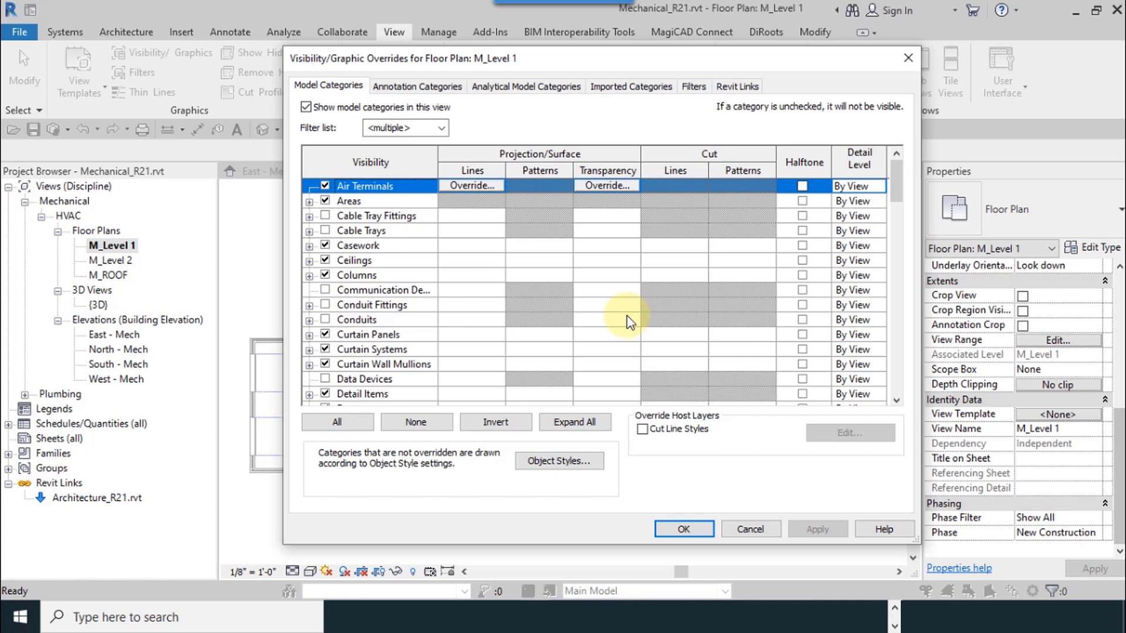
pyautogui.moveTo(344, 60)
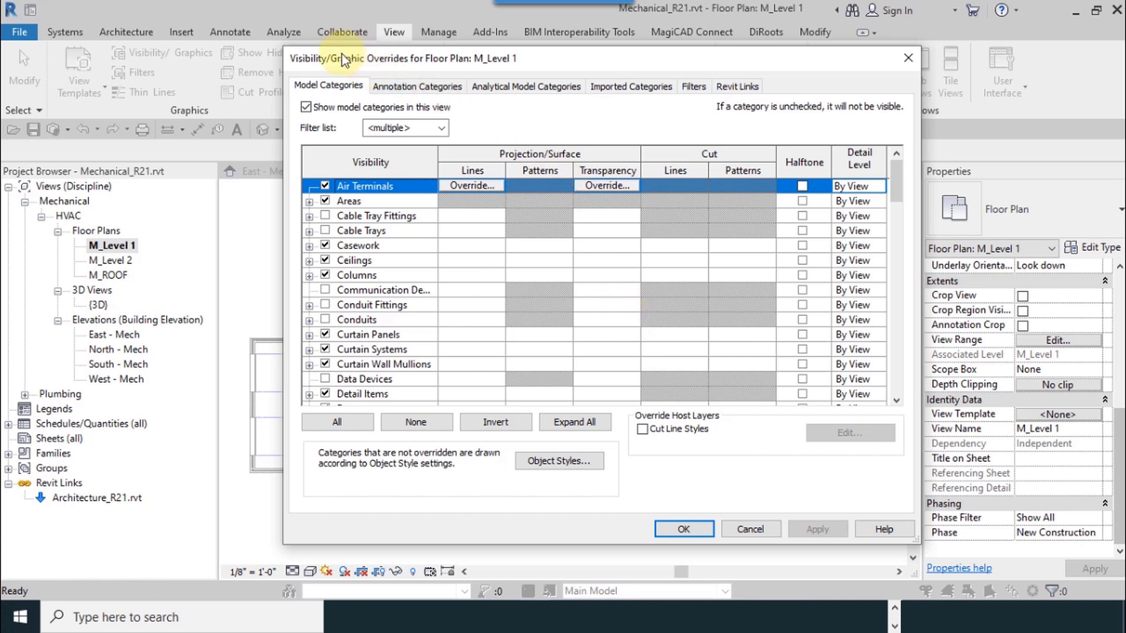
pyautogui.moveTo(726, 50)
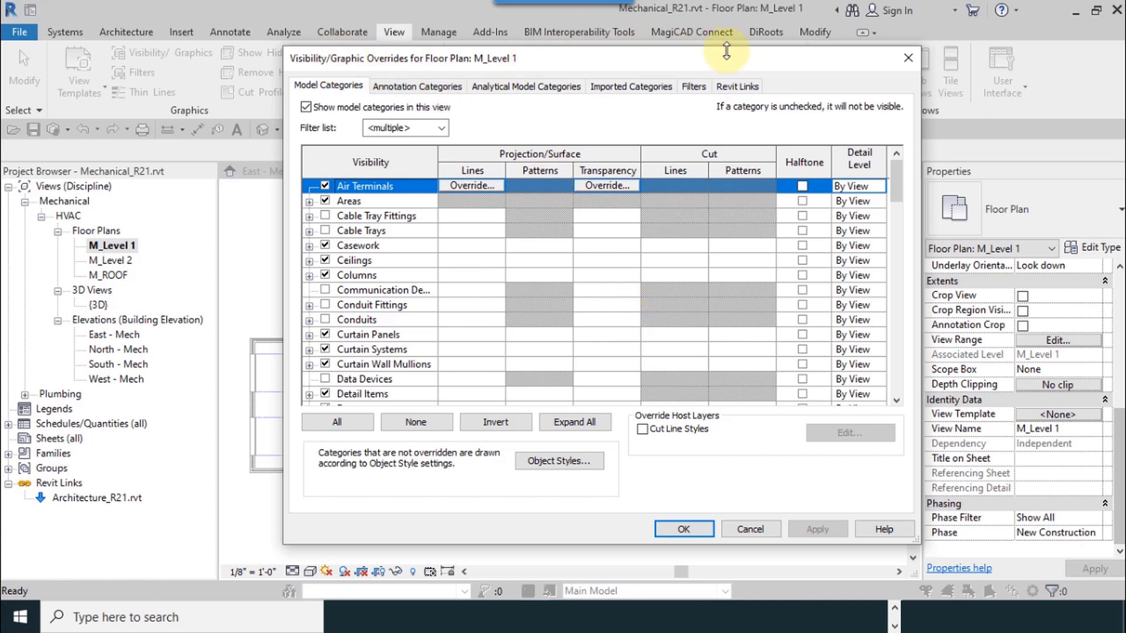
# Step: Switch to the Revit Links overrides listing Architecture_R21.rvt by host view
pyautogui.click(737, 86)
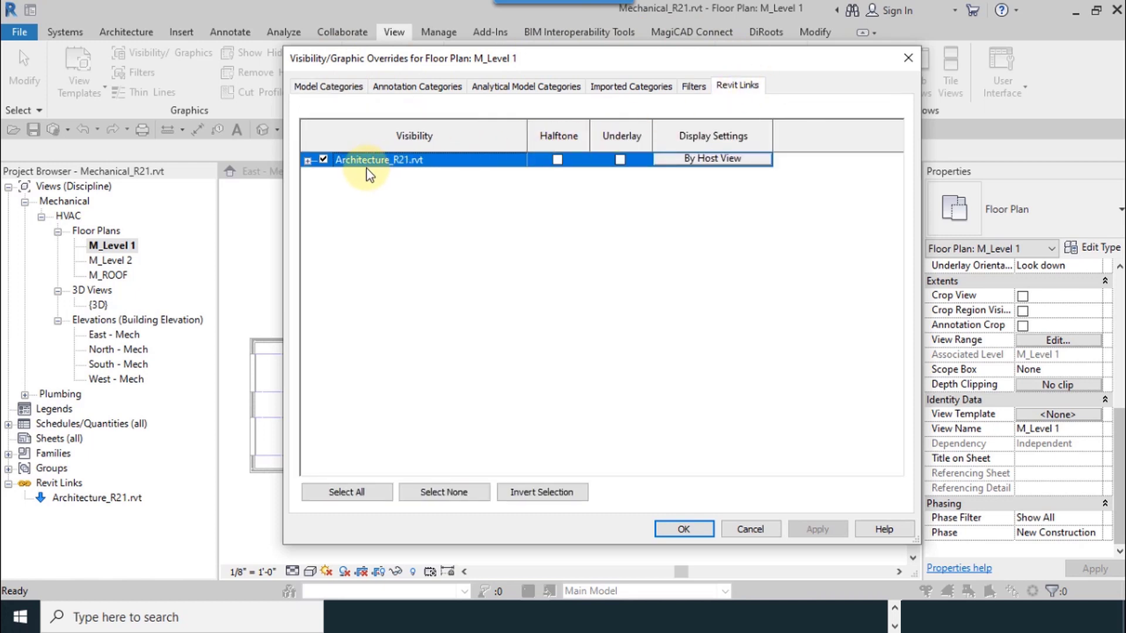
pyautogui.moveTo(399, 169)
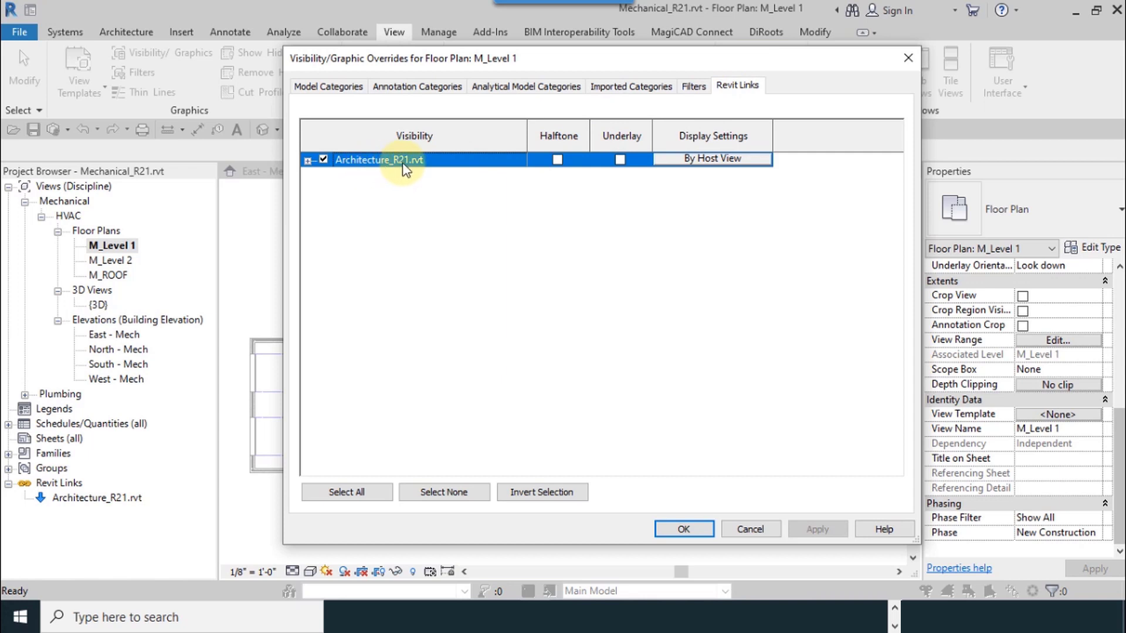
pyautogui.moveTo(734, 142)
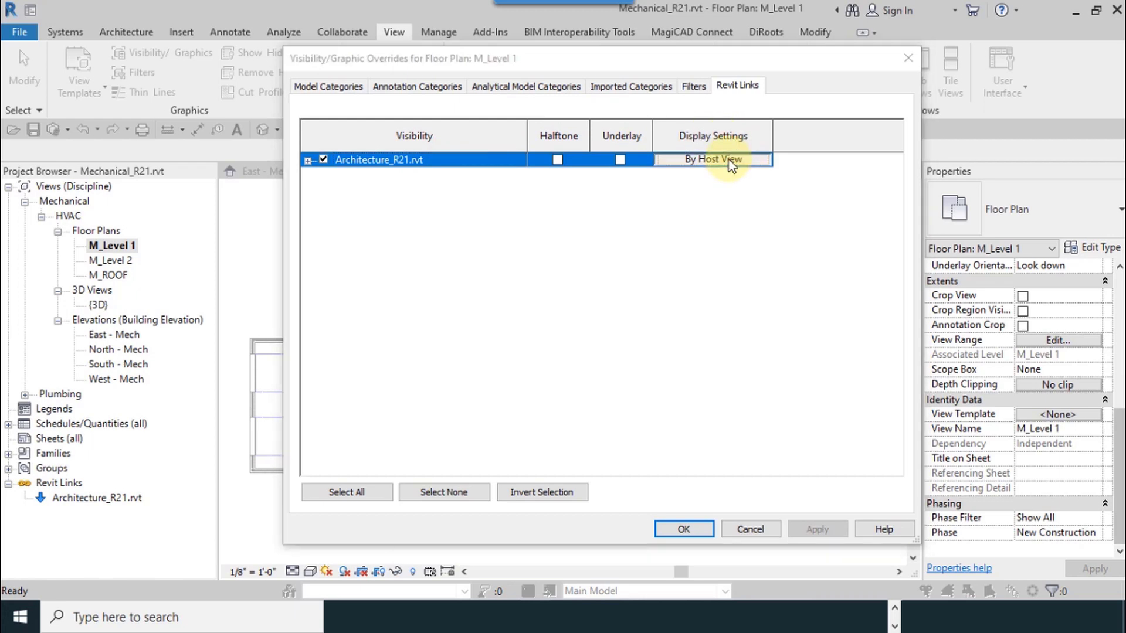
# Step: Set Architecture_R21.rvt's display settings and its annotation categories to Custom
pyautogui.click(711, 160)
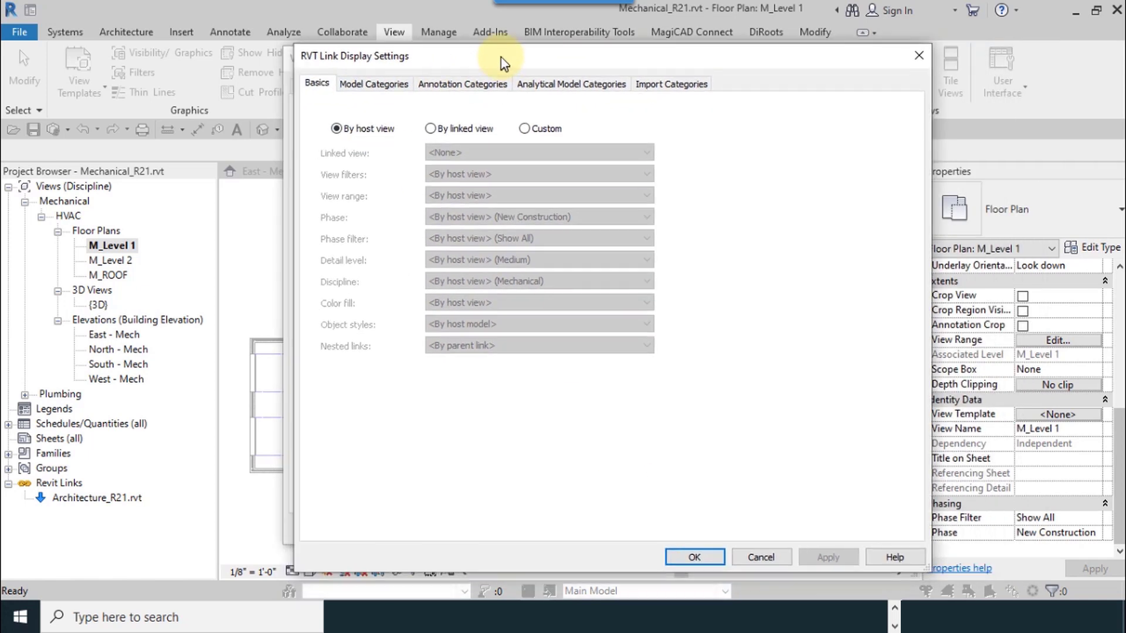
pyautogui.moveTo(494, 114)
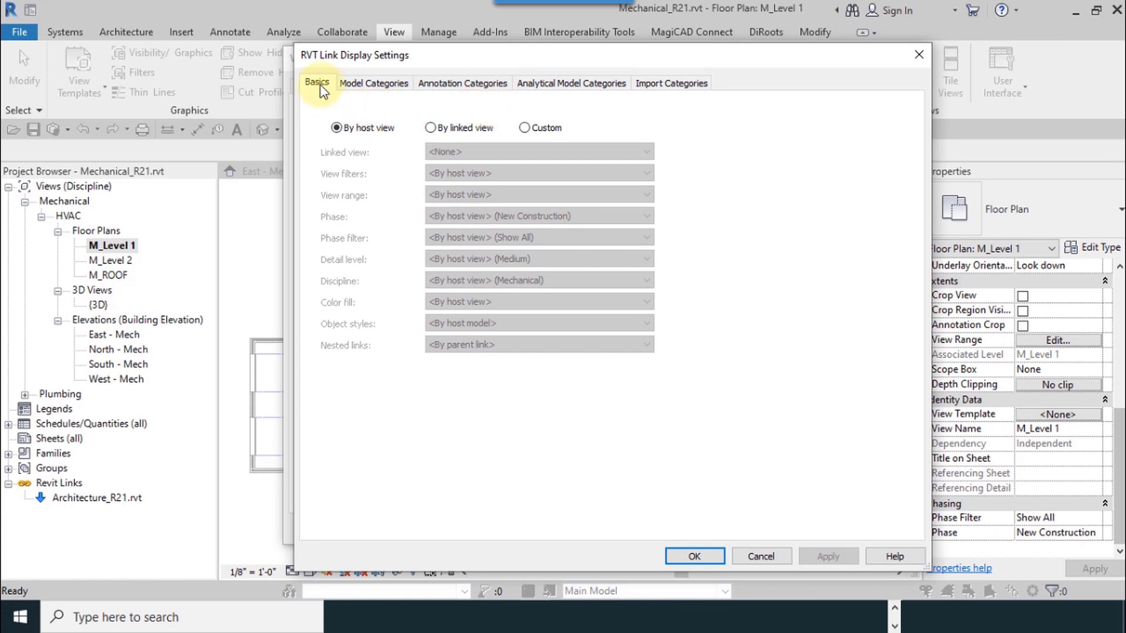
pyautogui.click(526, 127)
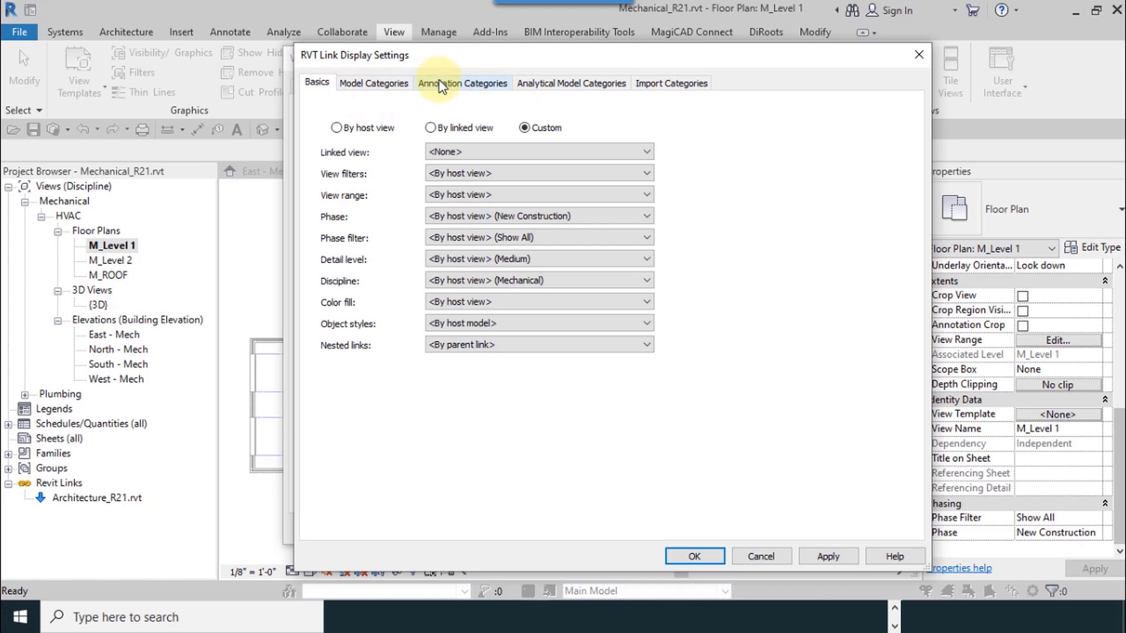
pyautogui.click(462, 82)
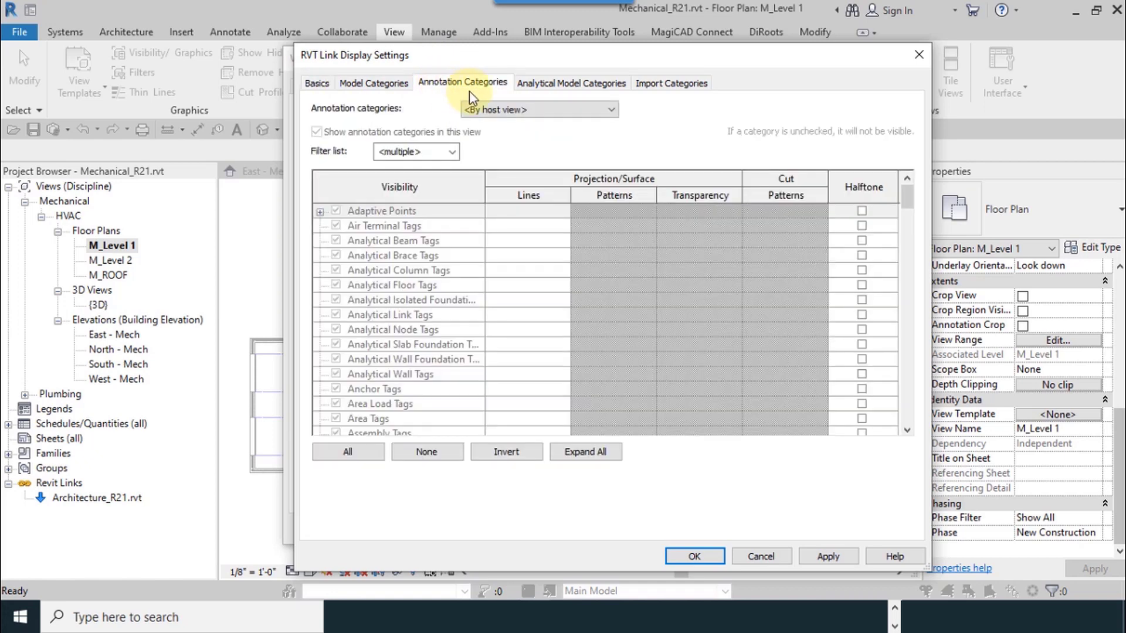
pyautogui.click(395, 254)
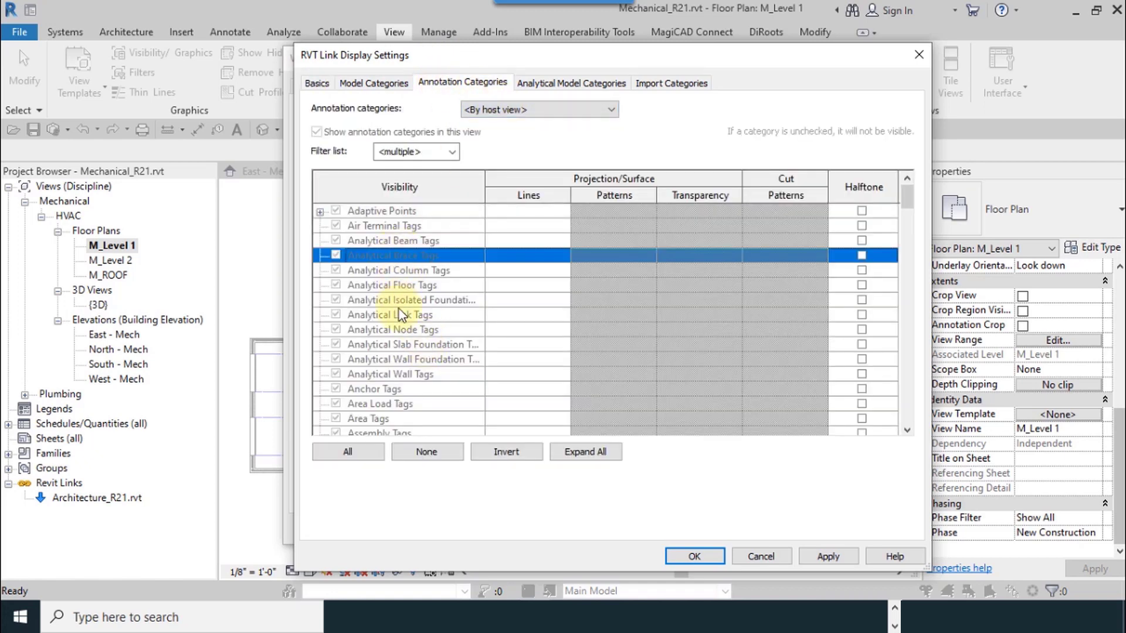
pyautogui.click(611, 109)
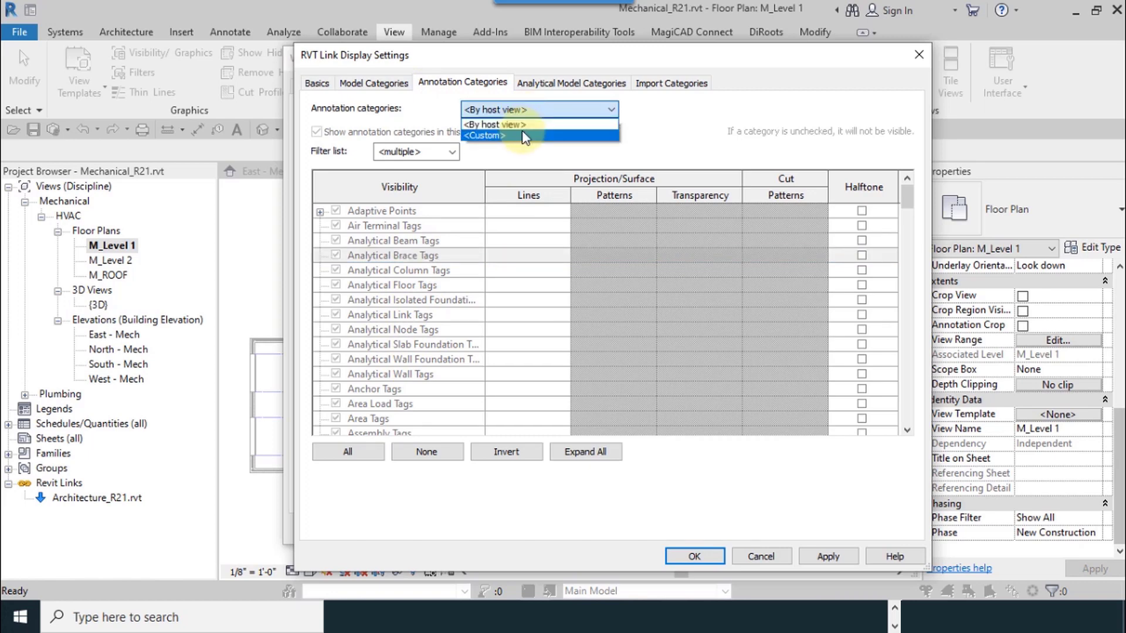
pyautogui.click(484, 136)
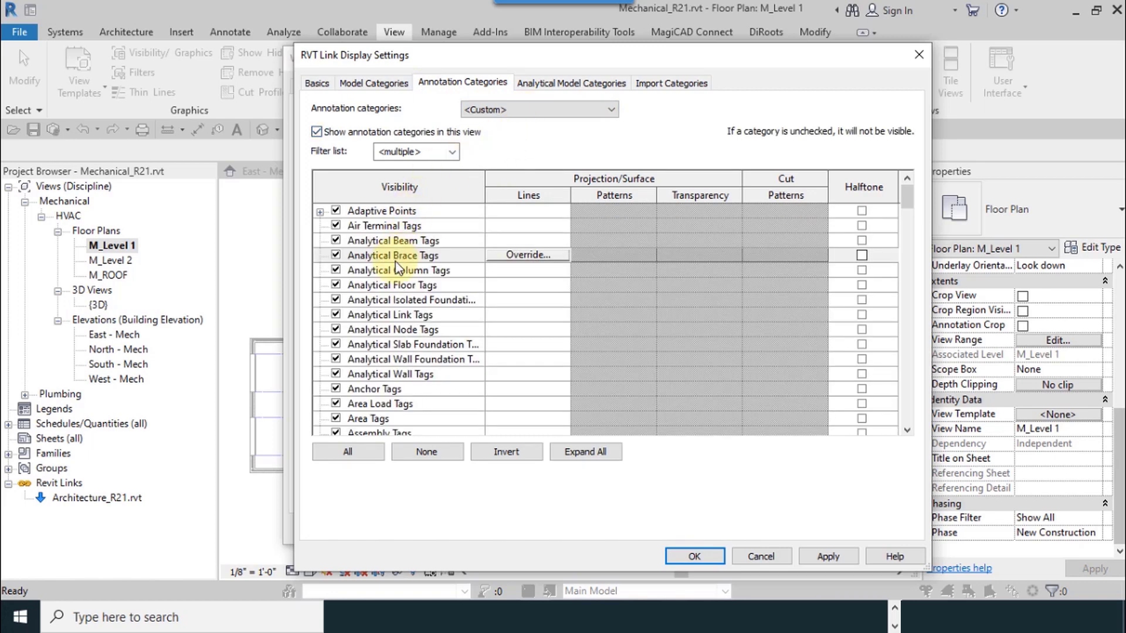
# Step: Hide the linked model's Grids category and confirm the link display changes
pyautogui.click(399, 269)
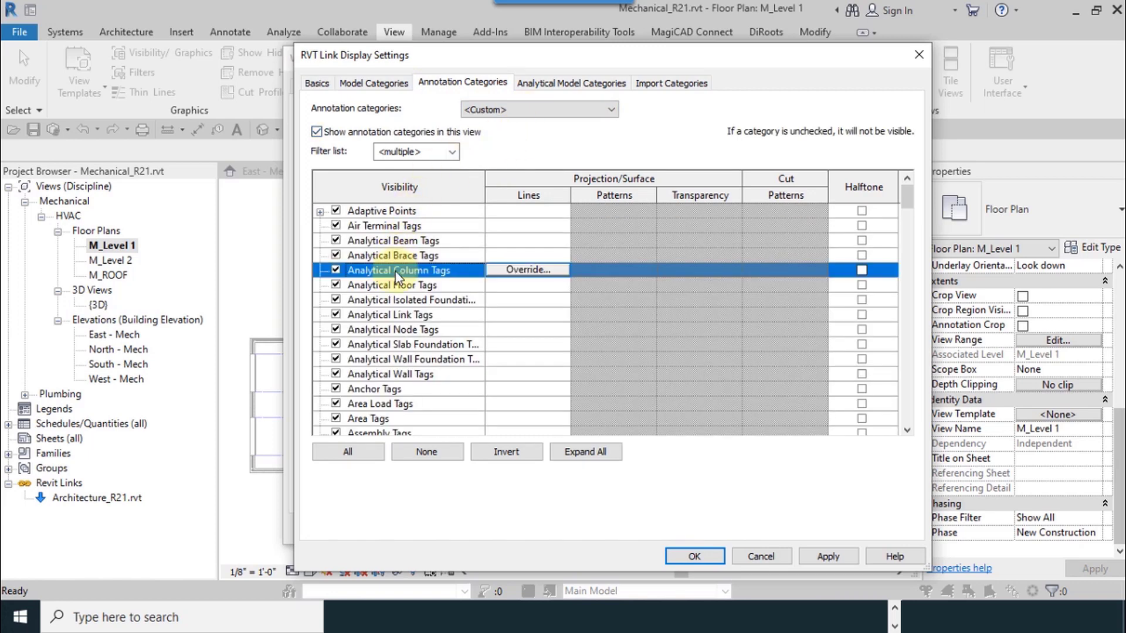
pyautogui.scroll(-3)
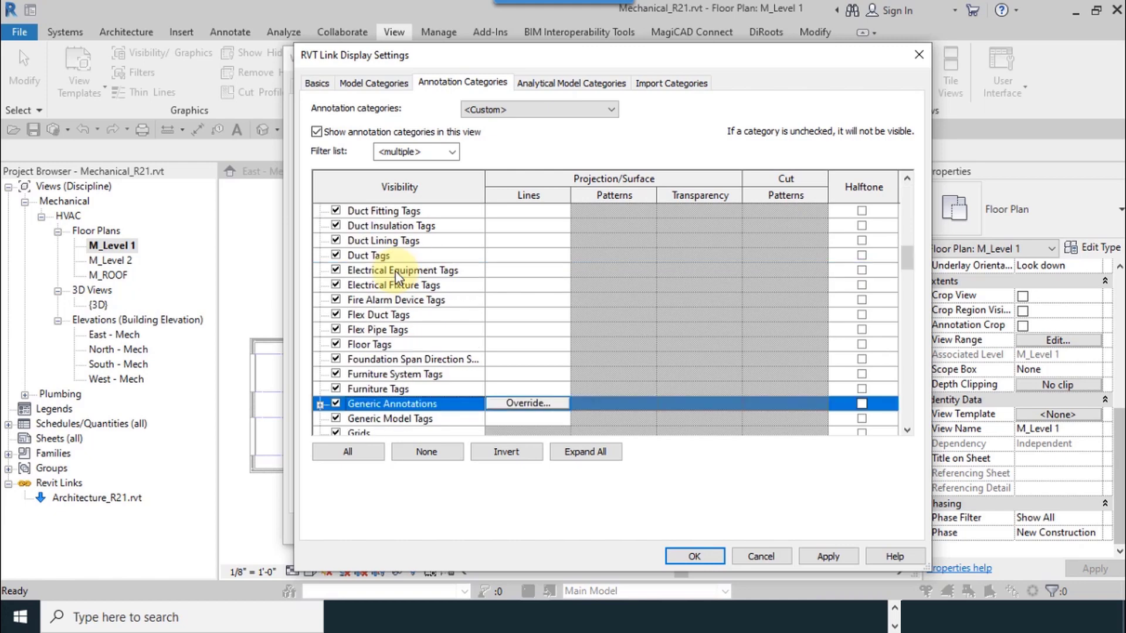
pyautogui.scroll(-3)
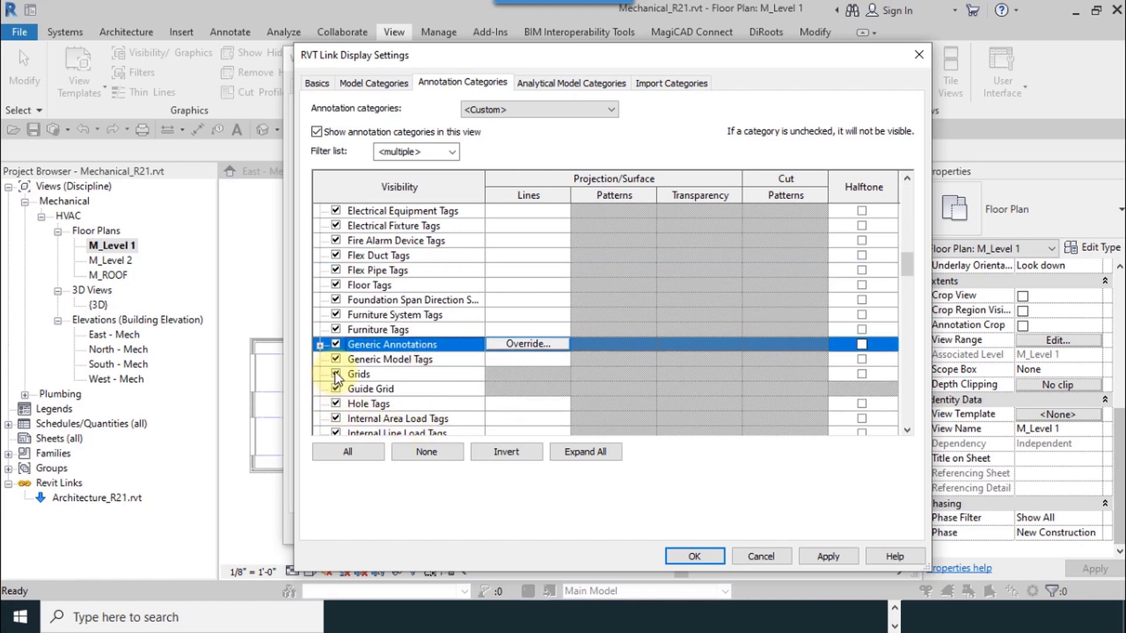
pyautogui.click(335, 375)
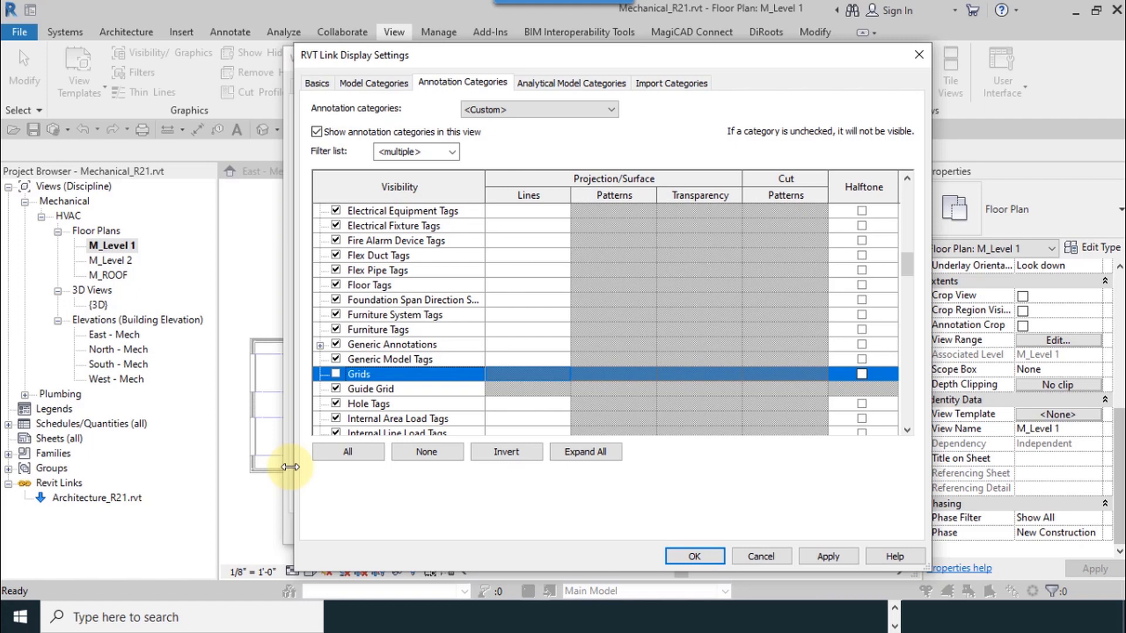
pyautogui.click(694, 556)
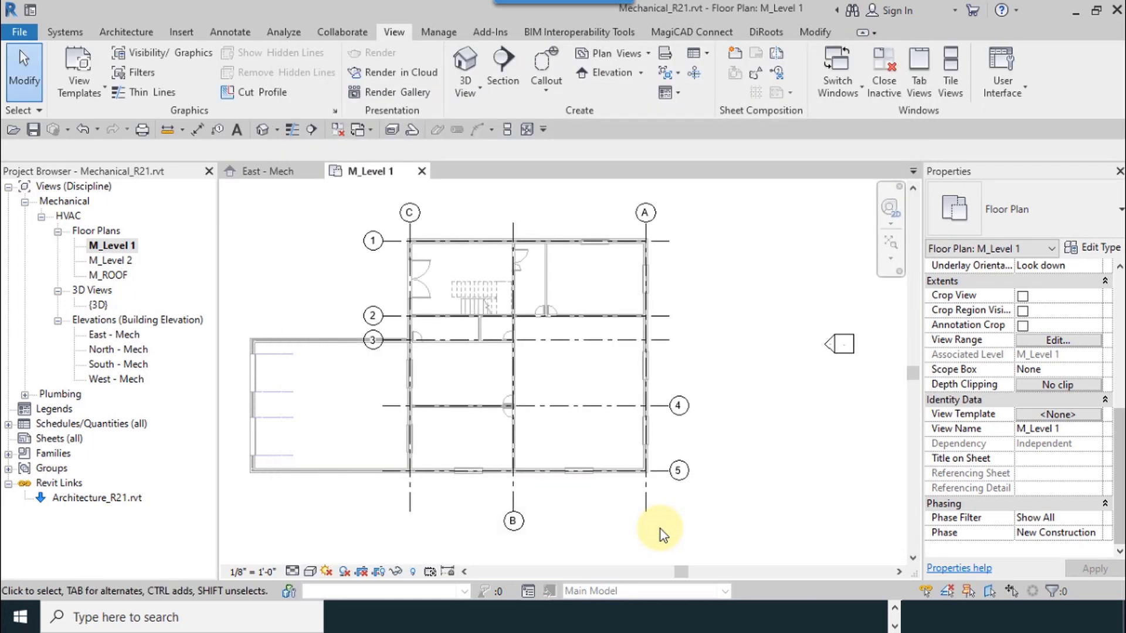
pyautogui.moveTo(708, 379)
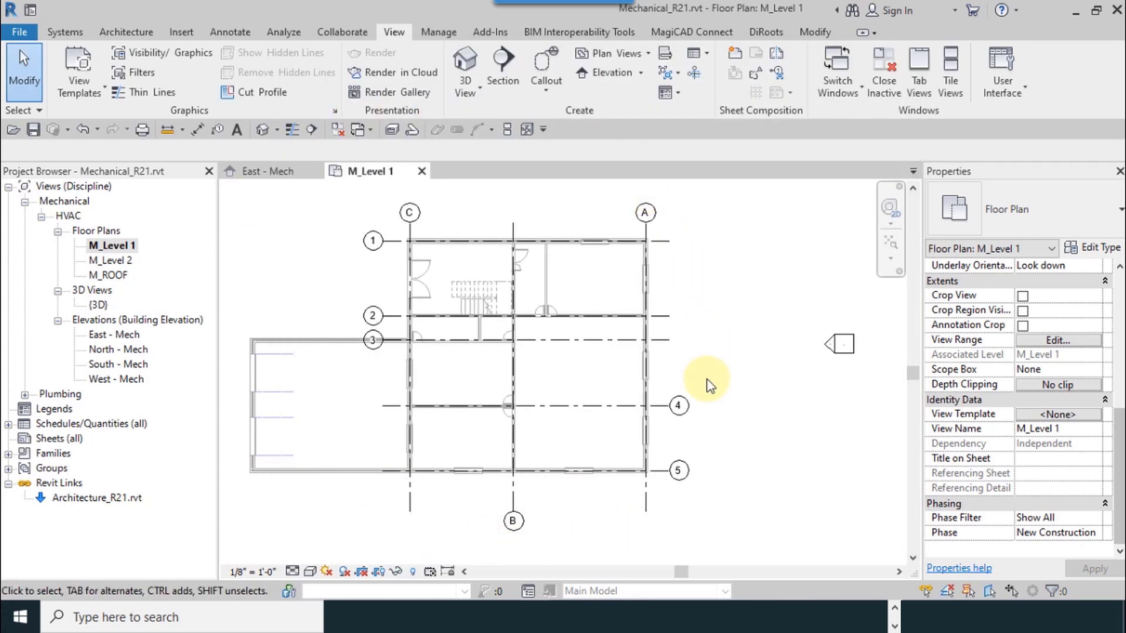
# Step: Flip grids 1–3 bubbles to the right end and grid B's bubble to the top
pyautogui.click(649, 241)
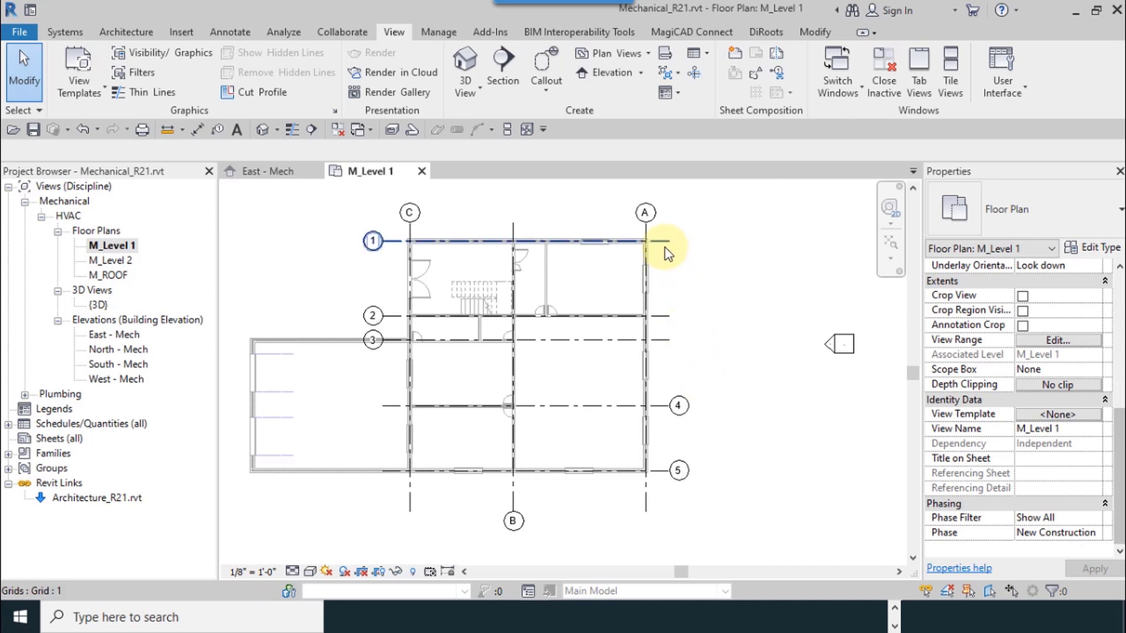
pyautogui.click(659, 242)
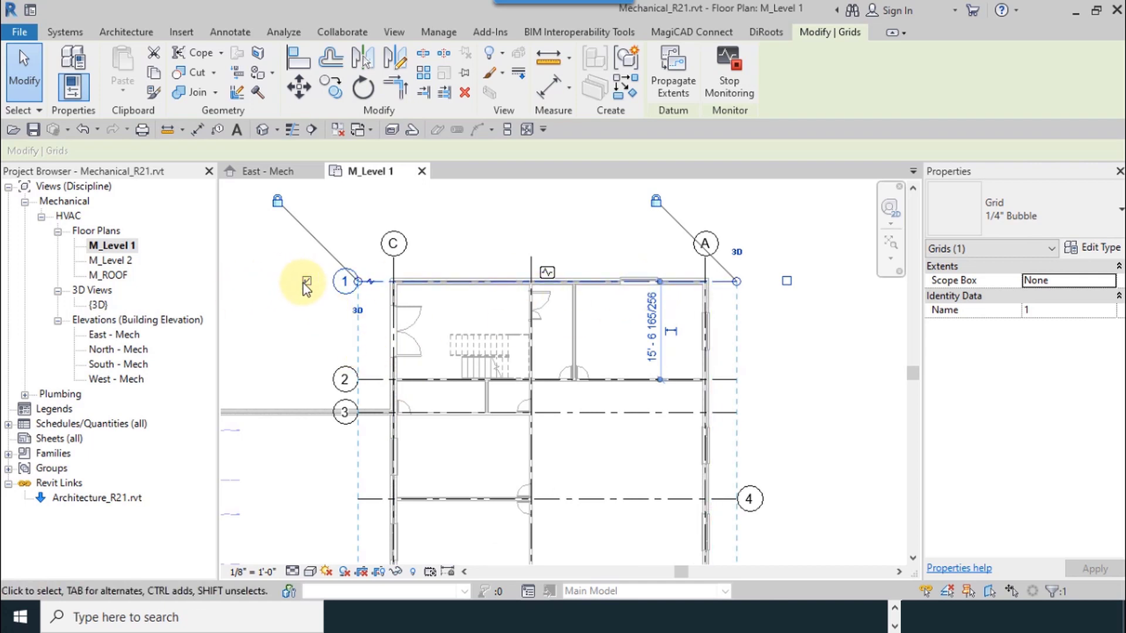
pyautogui.click(659, 412)
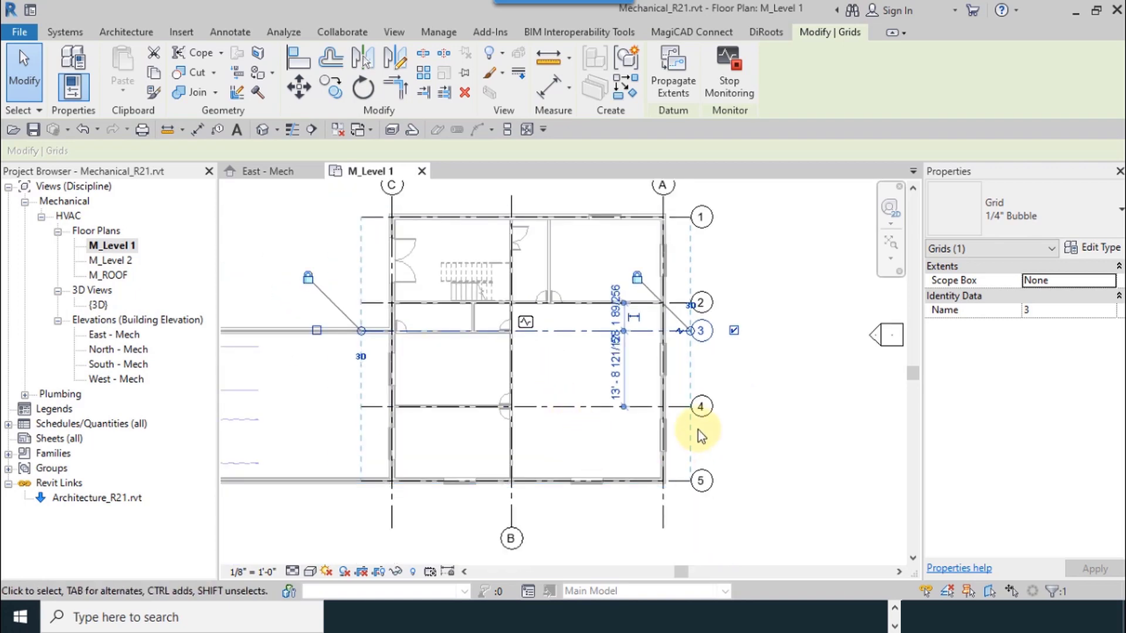
pyautogui.click(562, 510)
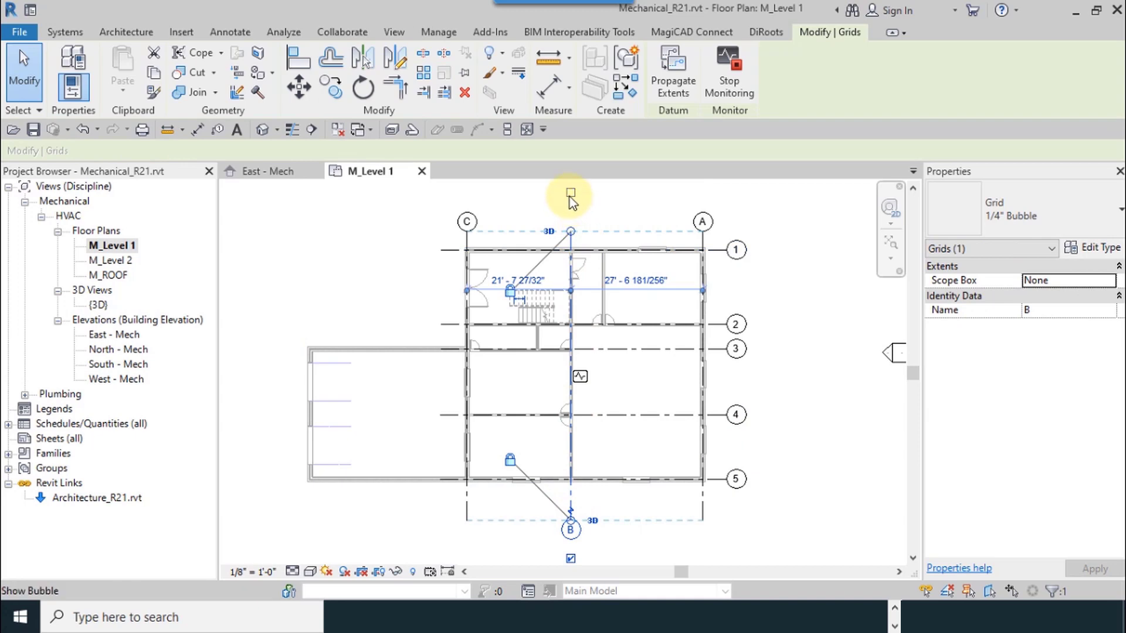
pyautogui.click(394, 31)
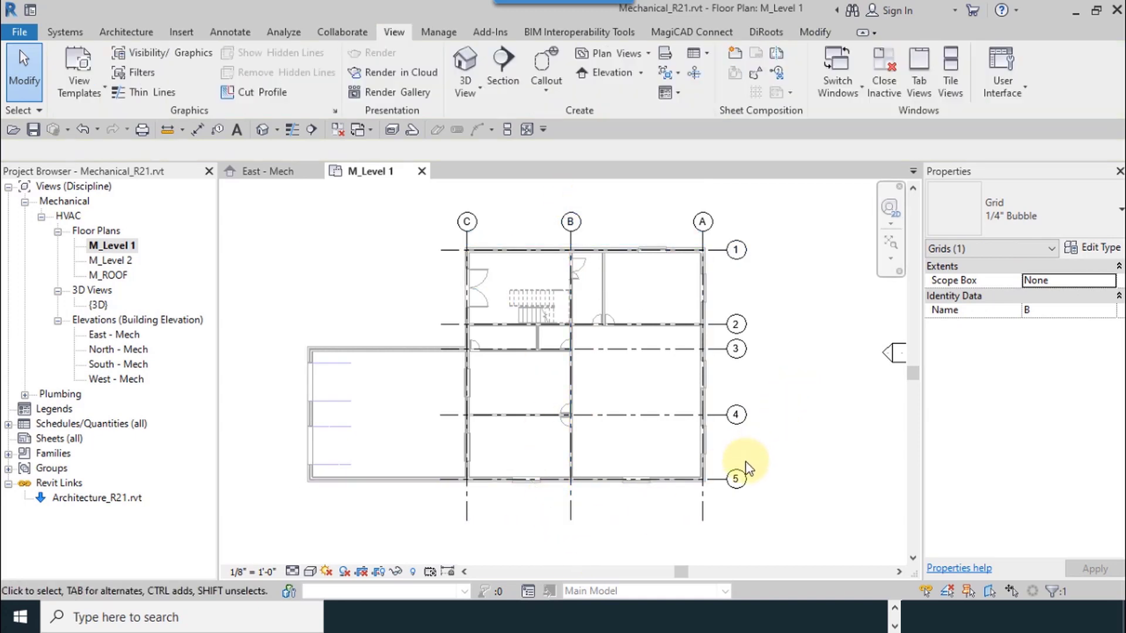
pyautogui.click(741, 350)
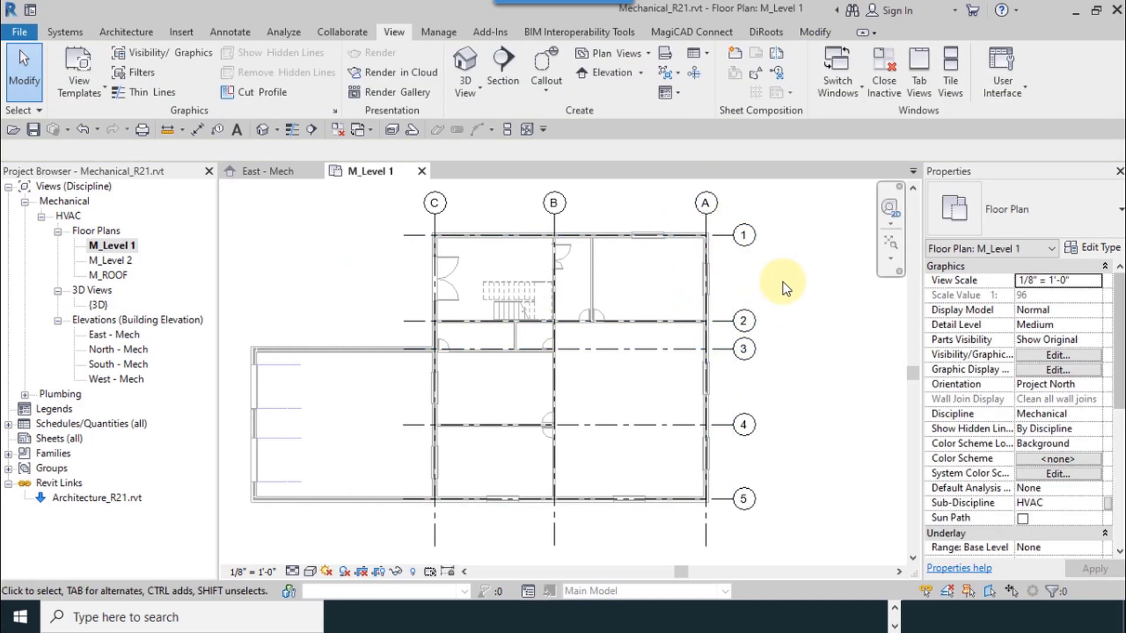
pyautogui.moveTo(768, 332)
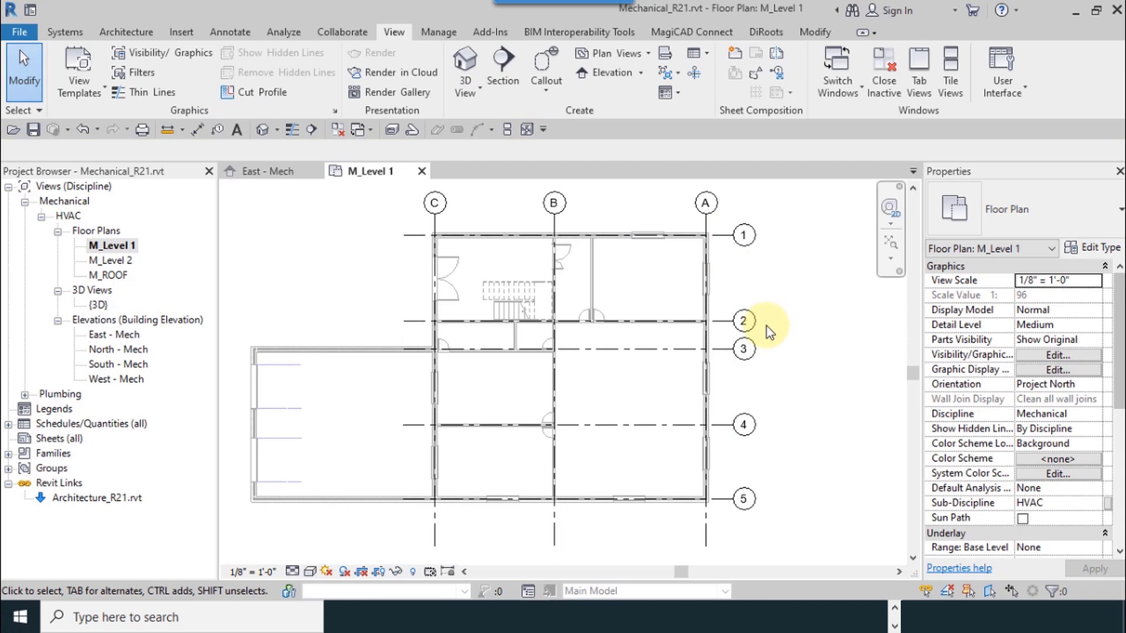
pyautogui.click(743, 320)
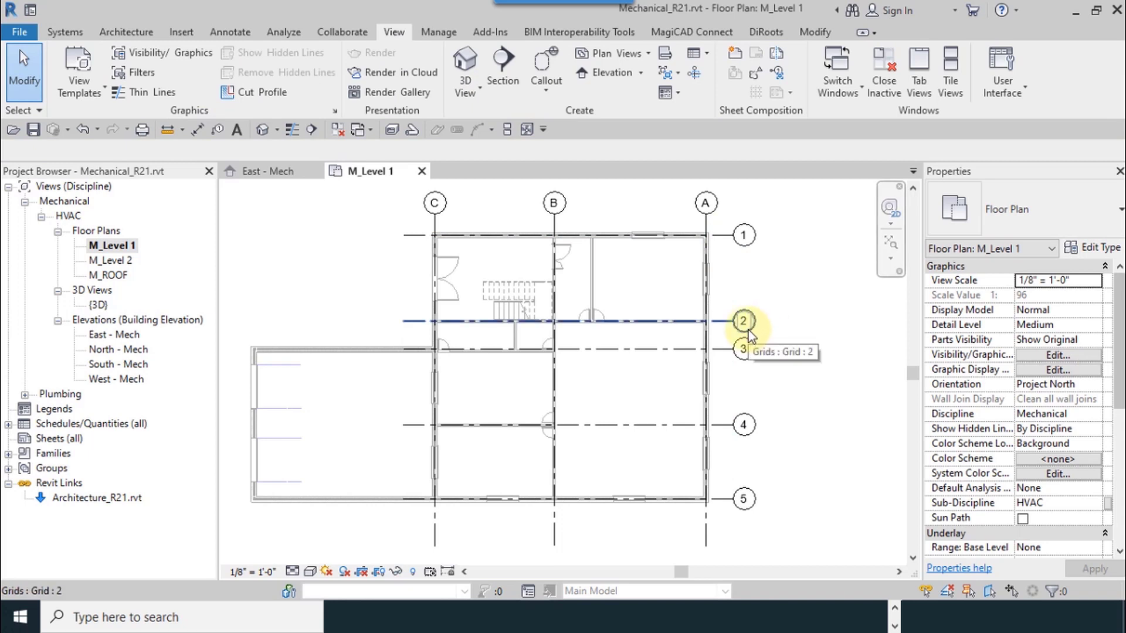
pyautogui.click(434, 203)
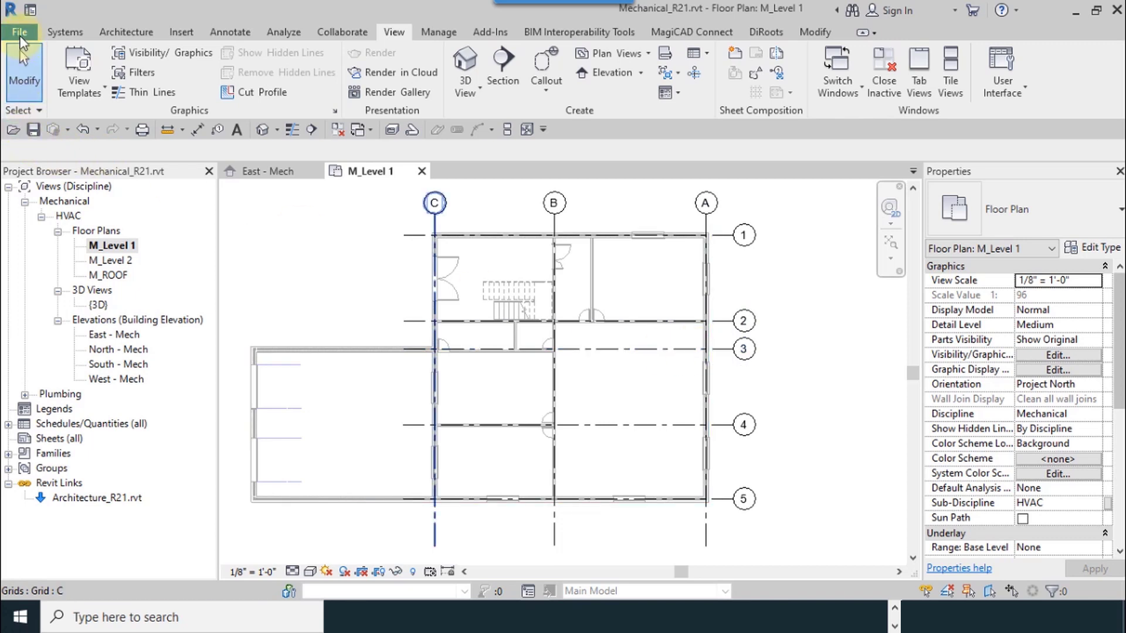
# Step: Choose Save As Project over the existing Mechanical_R21.rvt and review its save options
pyautogui.click(20, 33)
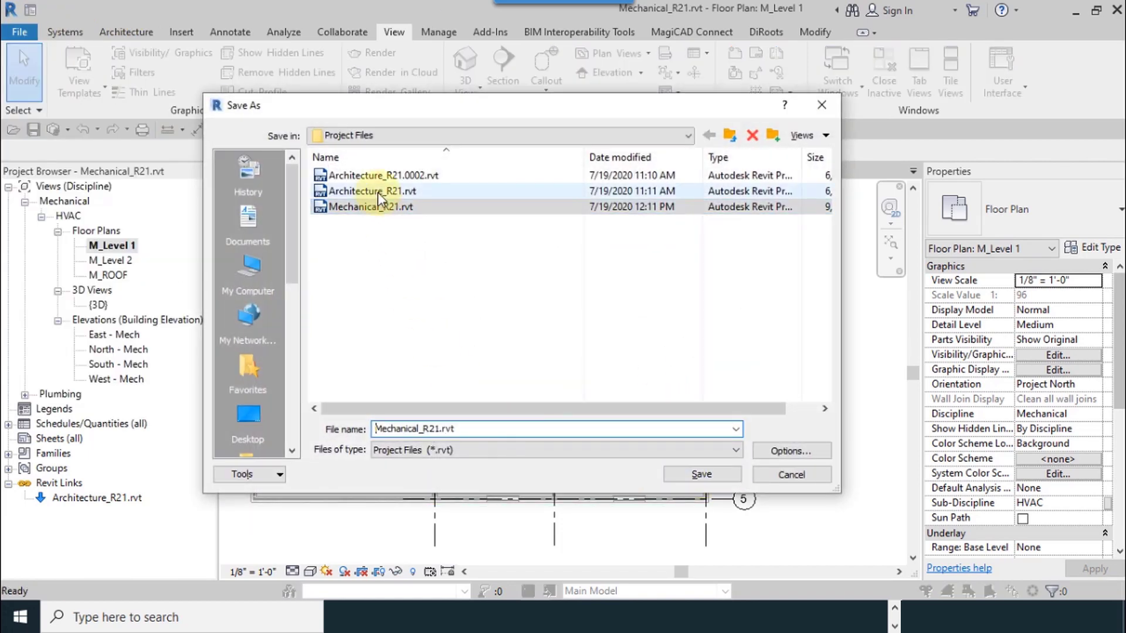
pyautogui.click(388, 206)
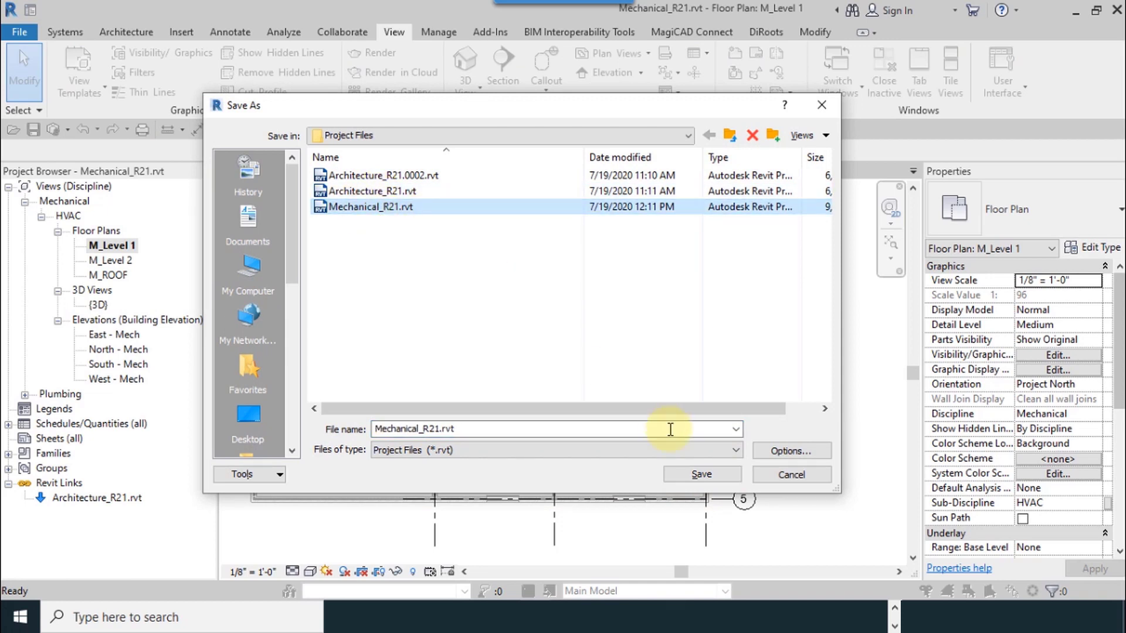
pyautogui.click(789, 451)
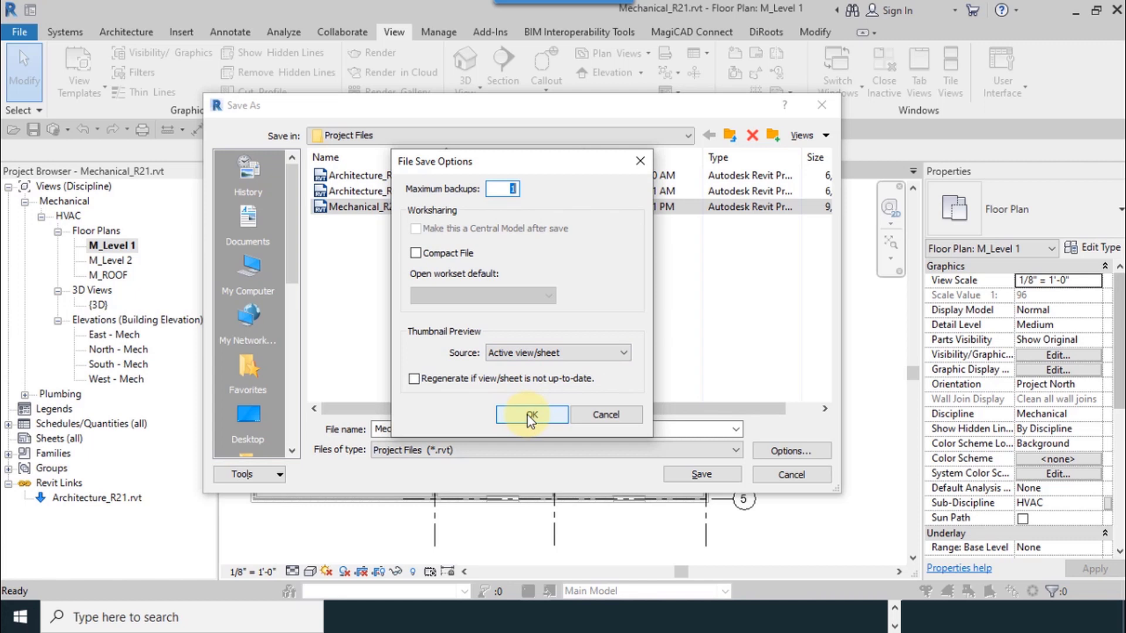
pyautogui.moveTo(482, 314)
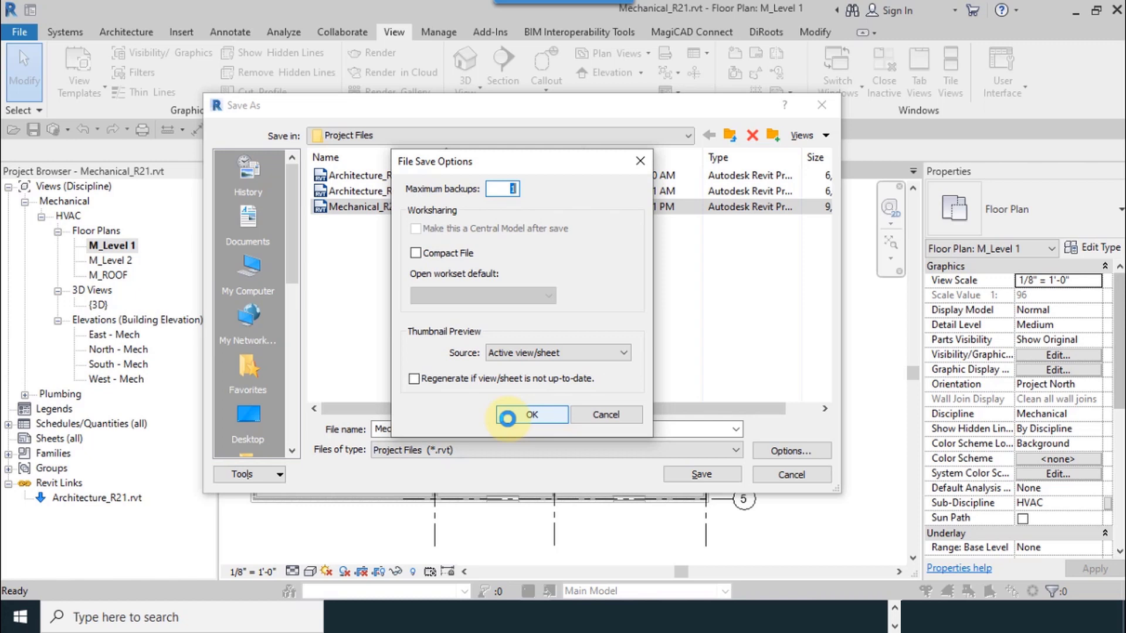
# Step: Confirm maximum backups of 1 and save, overwriting Mechanical_R21.rvt
pyautogui.click(530, 415)
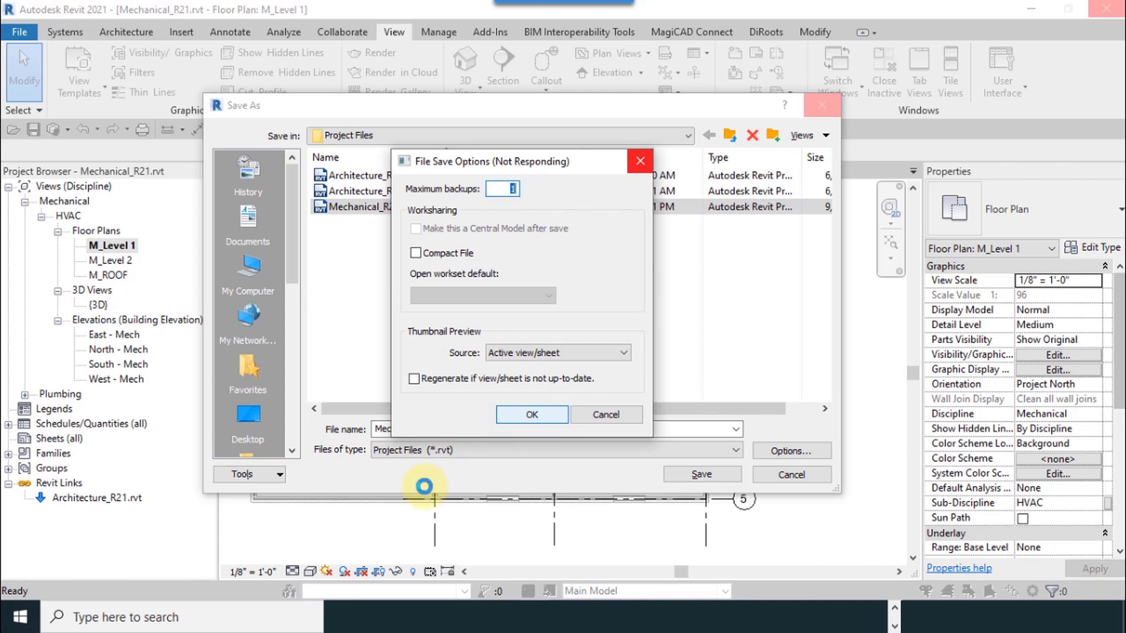
pyautogui.click(532, 416)
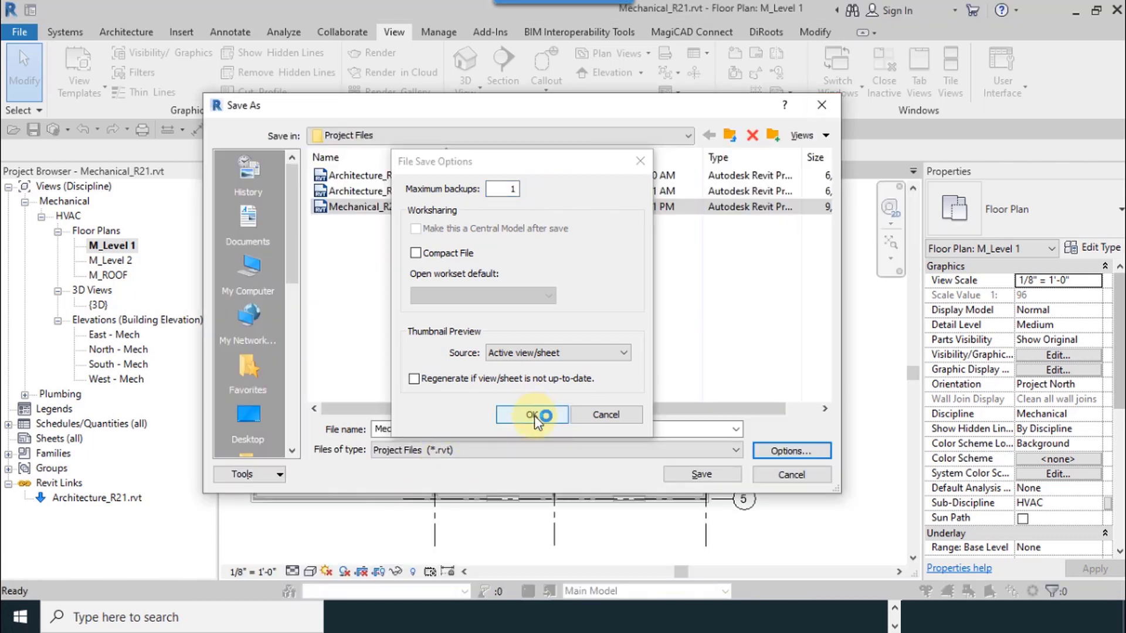
pyautogui.click(532, 416)
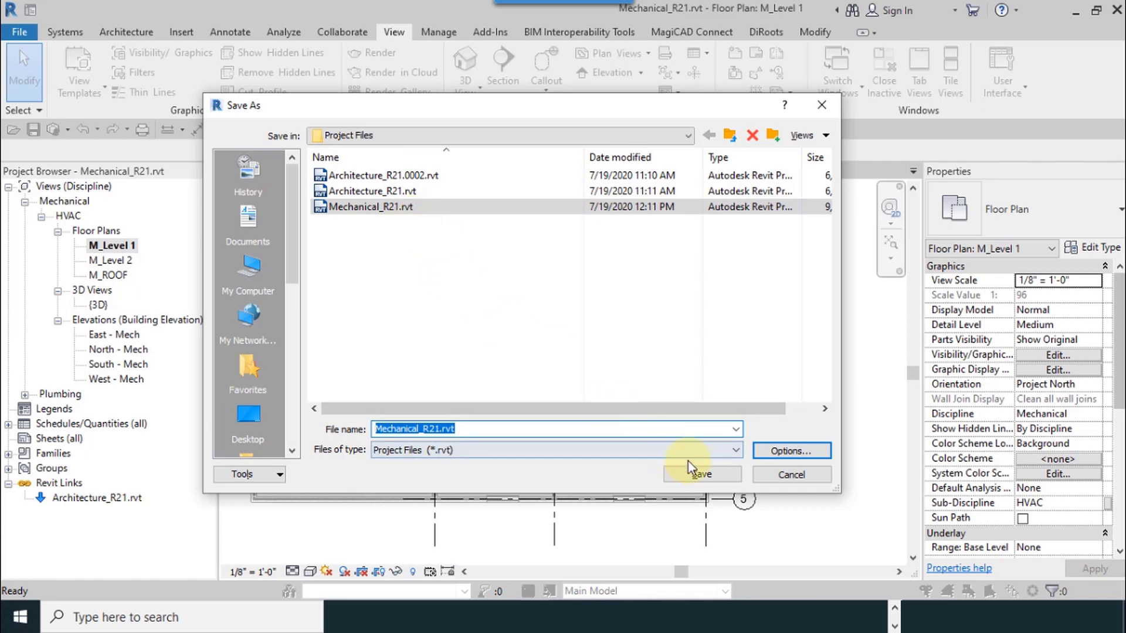
pyautogui.click(701, 474)
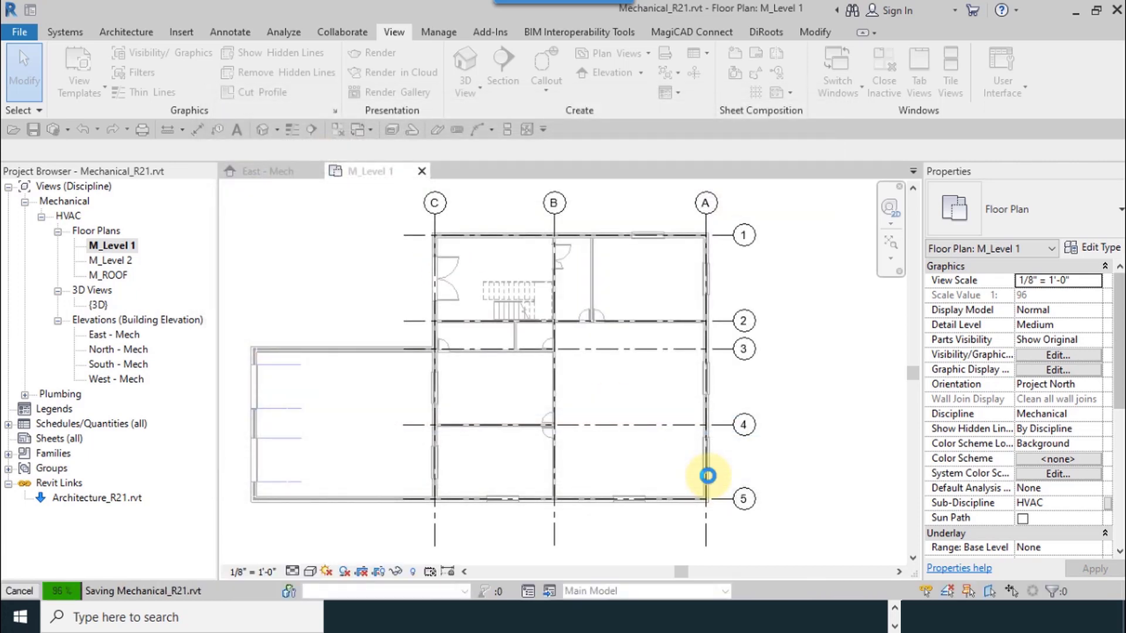
pyautogui.moveTo(682, 486)
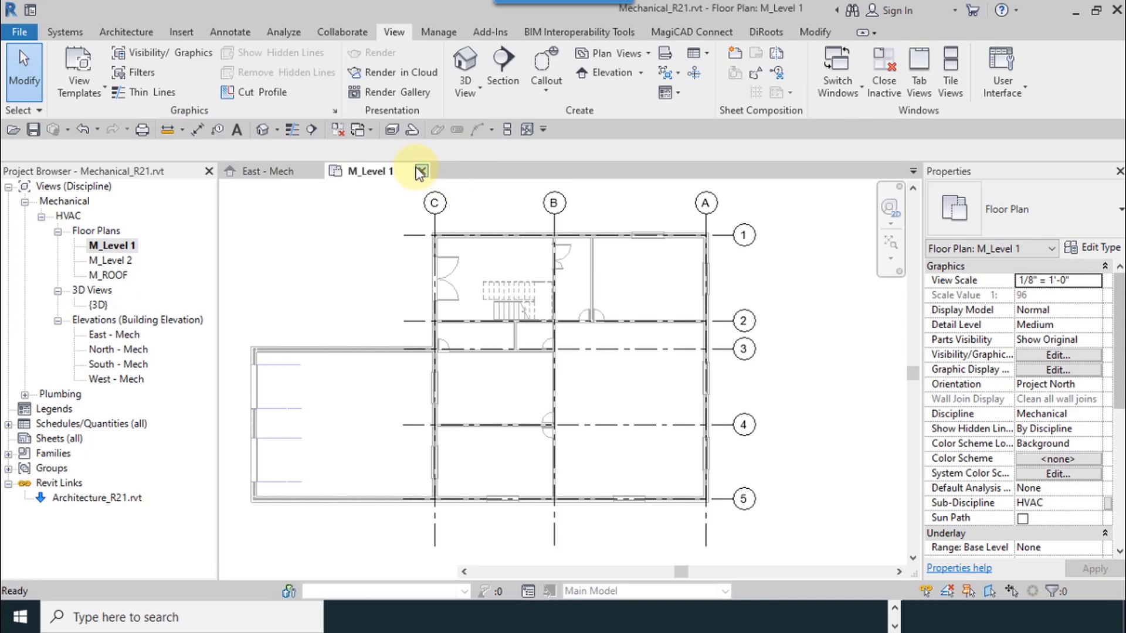
# Step: Close the mechanical model and open Architecture_R21 from Recent Files to its Level 1 plan
pyautogui.click(420, 171)
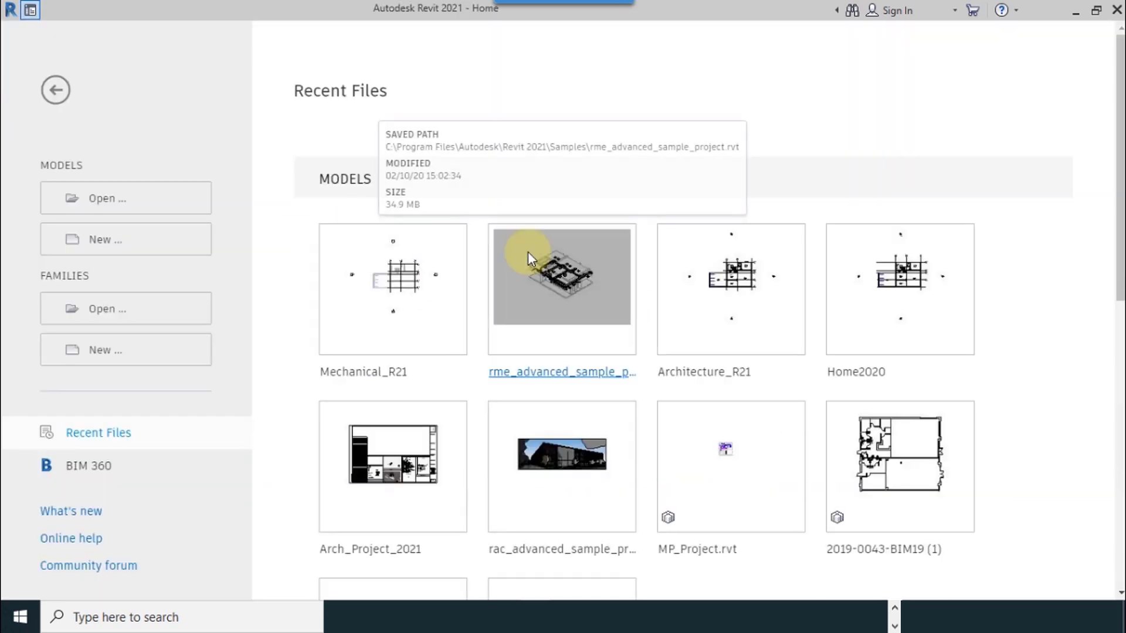
pyautogui.moveTo(1019, 365)
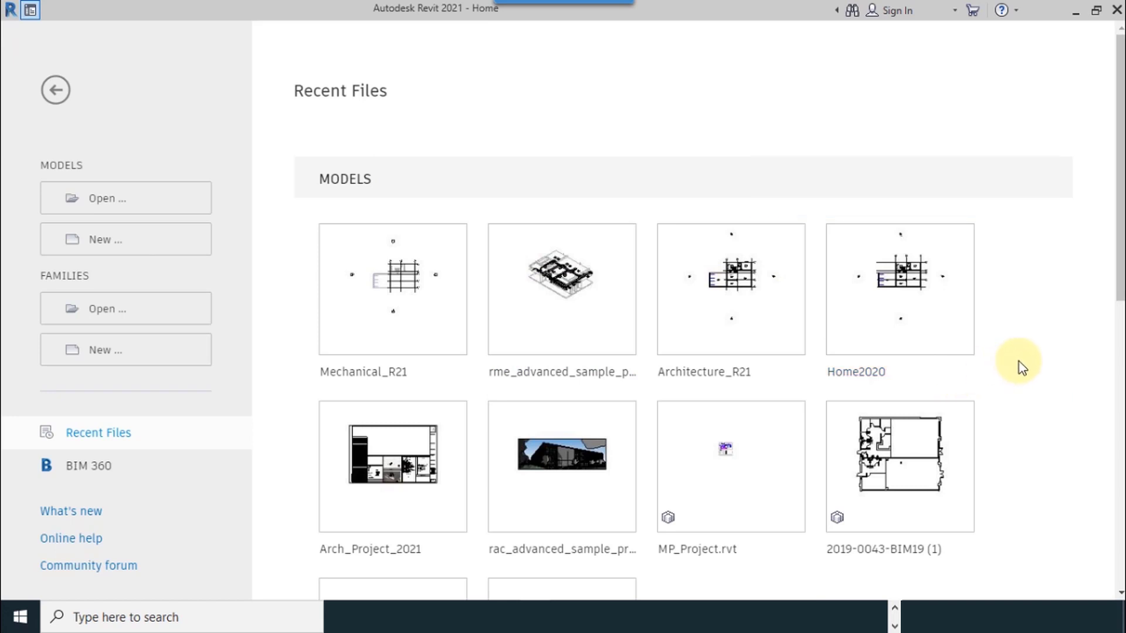
pyautogui.moveTo(927, 255)
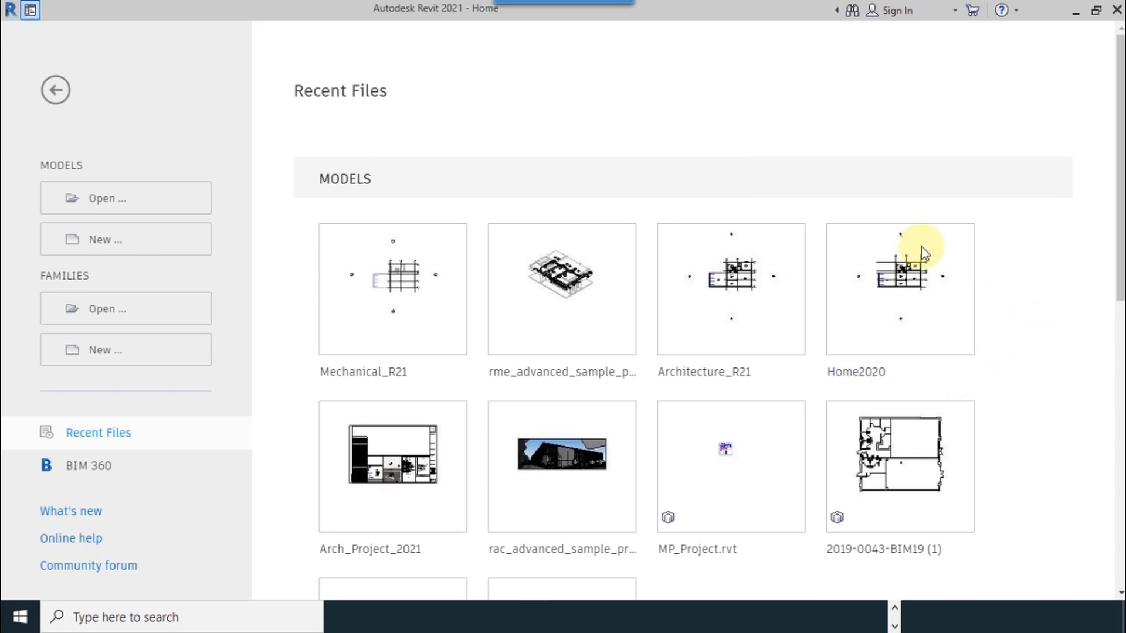
pyautogui.moveTo(730, 316)
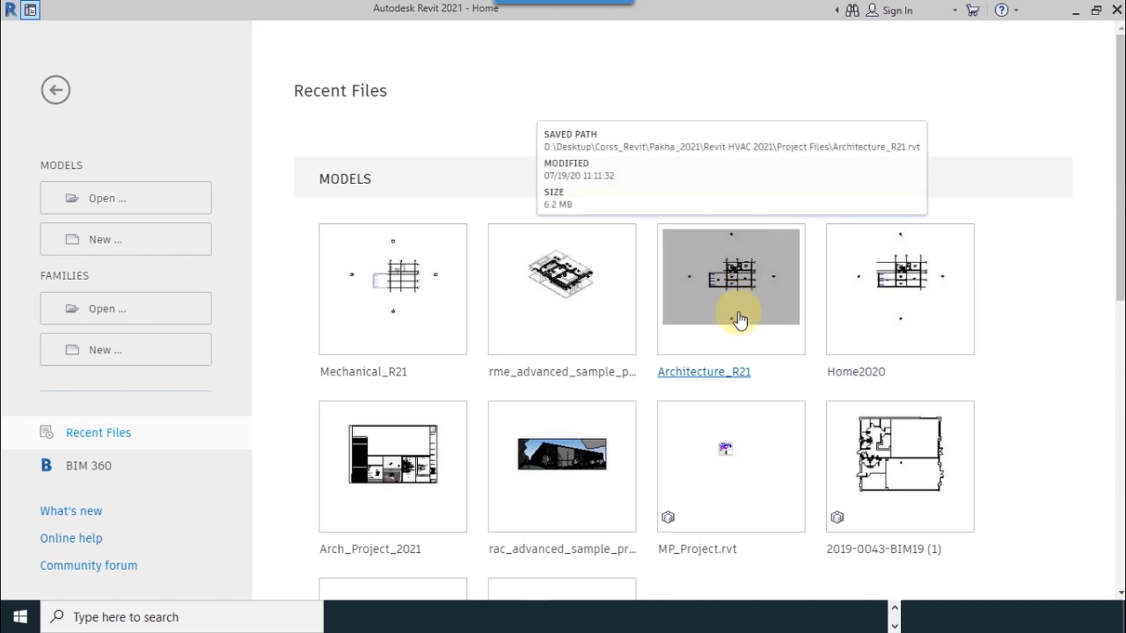
pyautogui.doubleClick(730, 288)
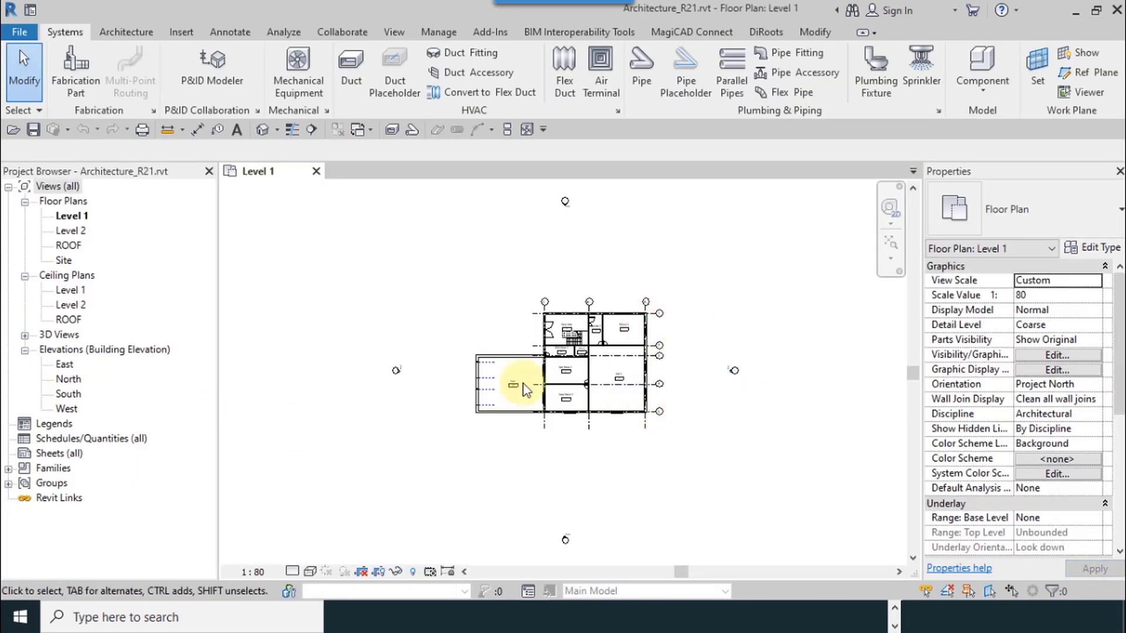
# Step: In the East elevation, change Level 2's elevation from 3.1 m to 3 m
pyautogui.click(65, 366)
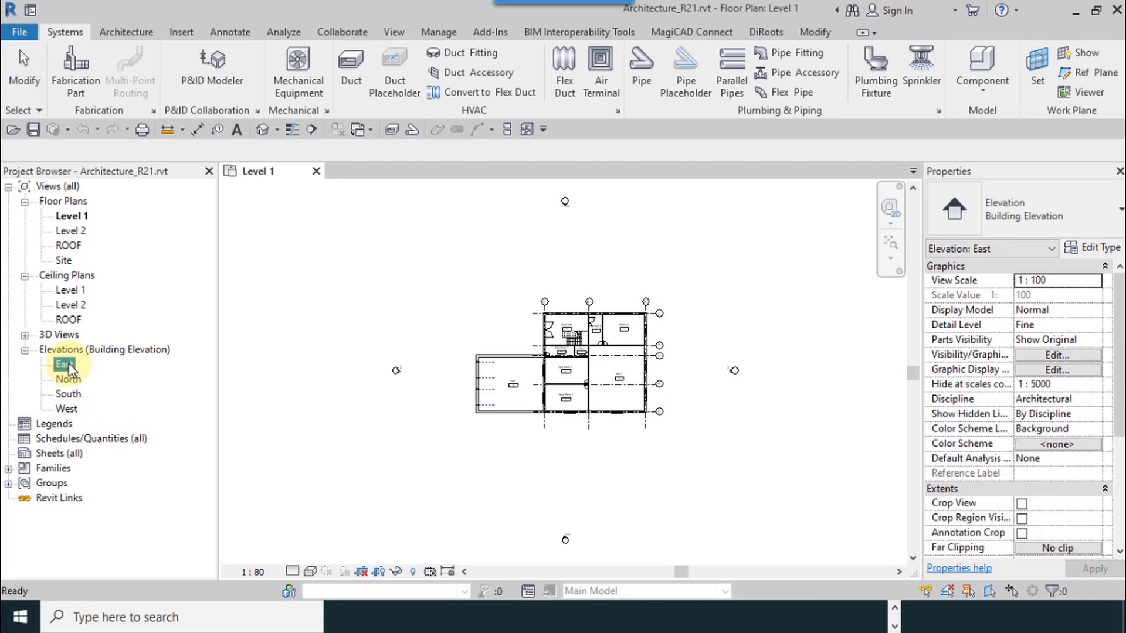
pyautogui.doubleClick(63, 365)
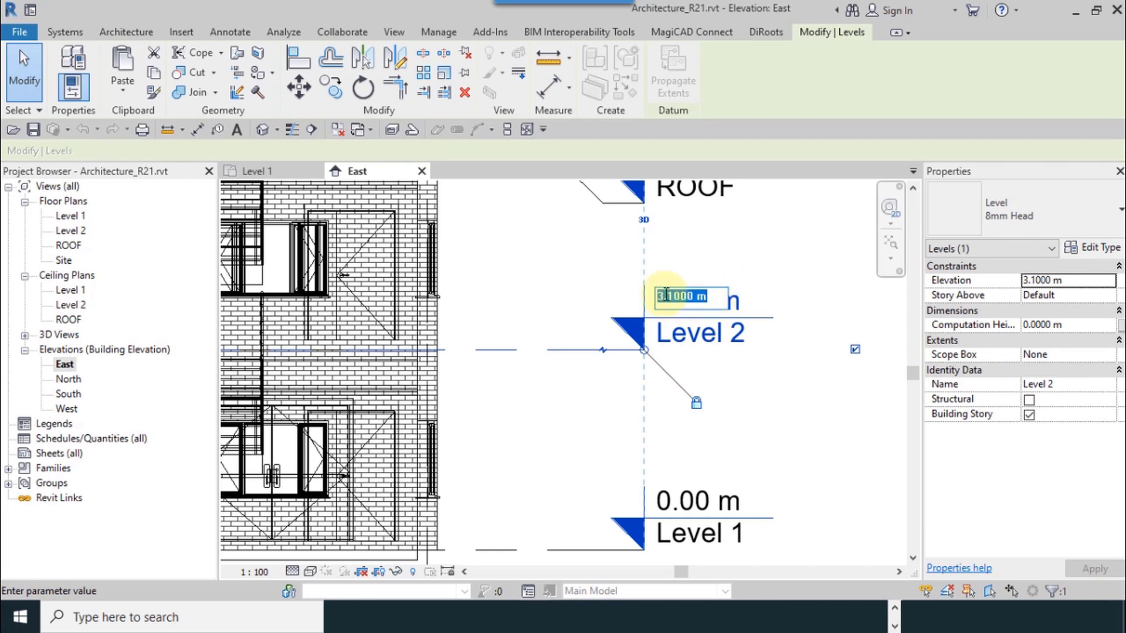
pyautogui.write('3')
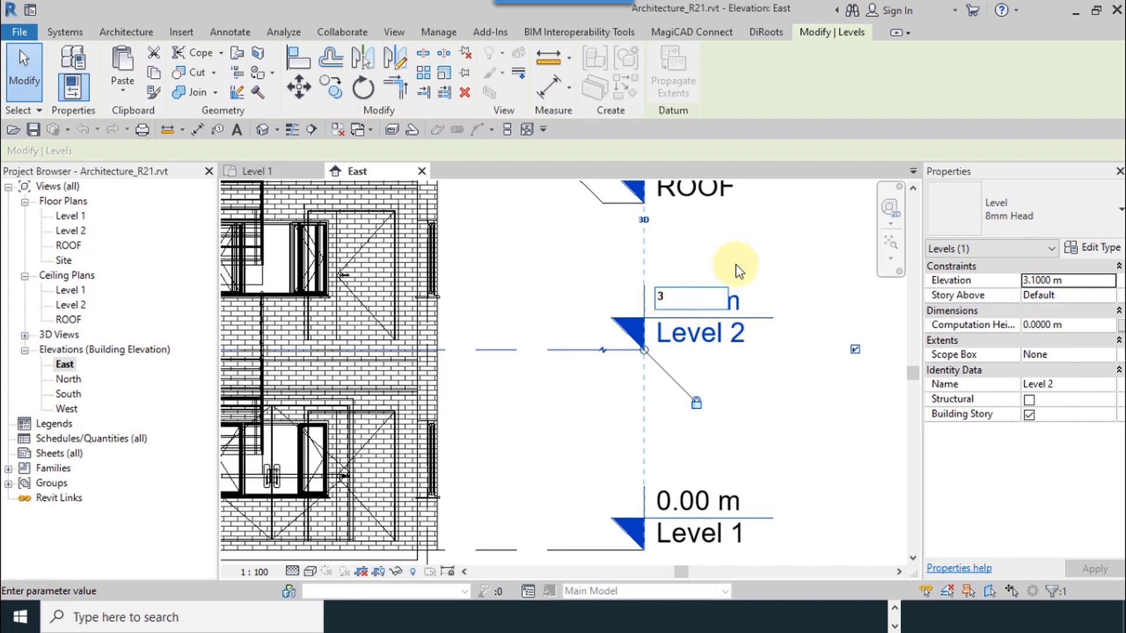
pyautogui.press('Return')
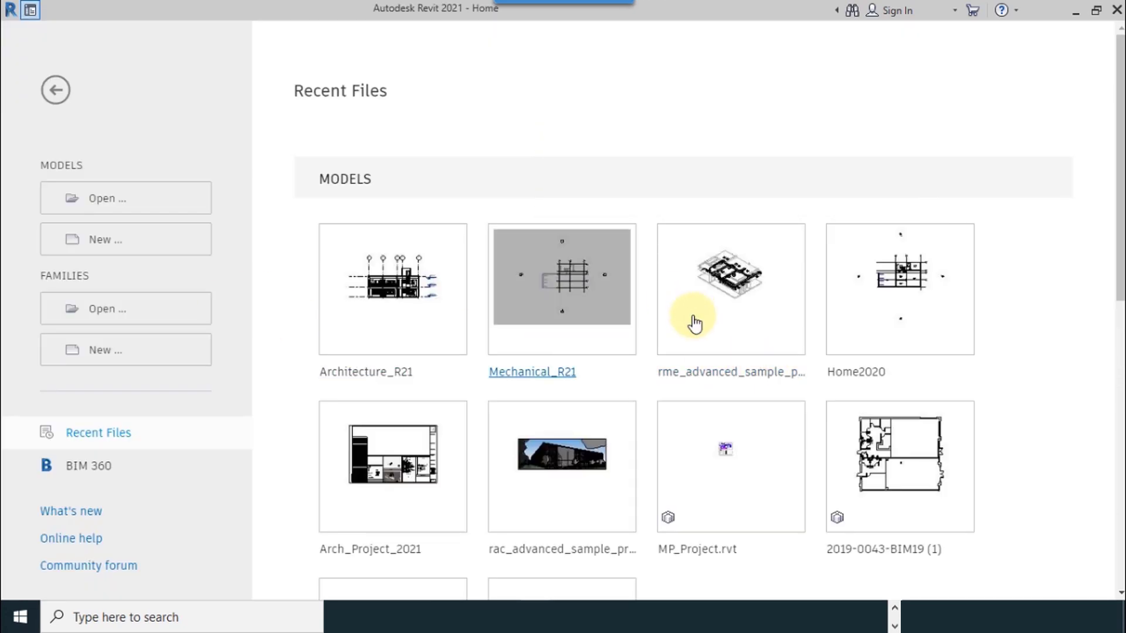
pyautogui.moveTo(540, 273)
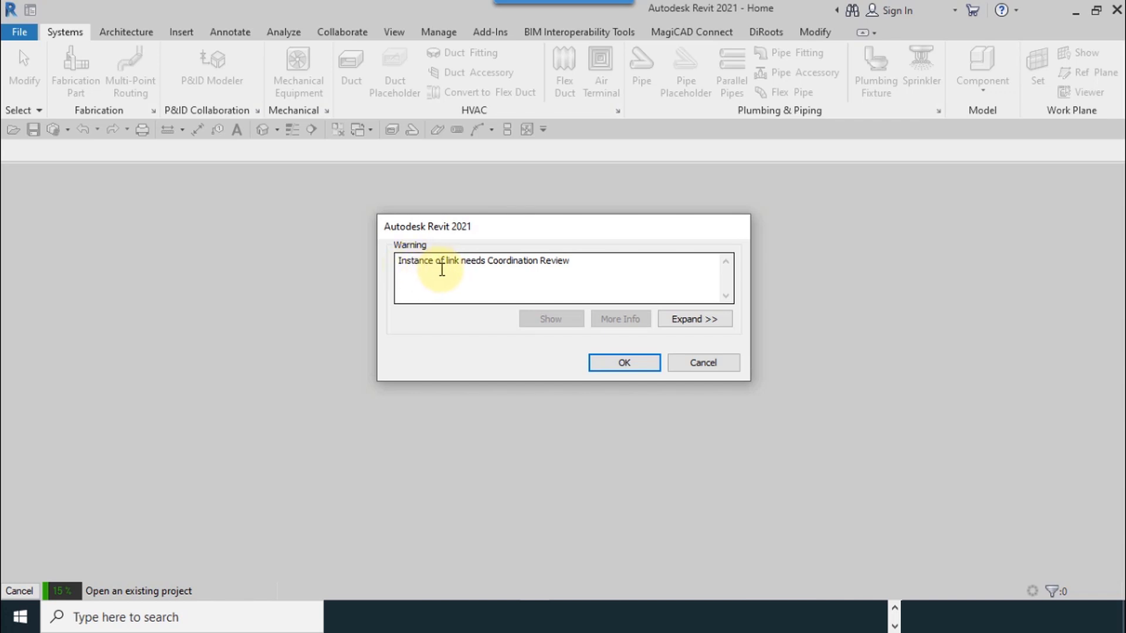
pyautogui.moveTo(566, 277)
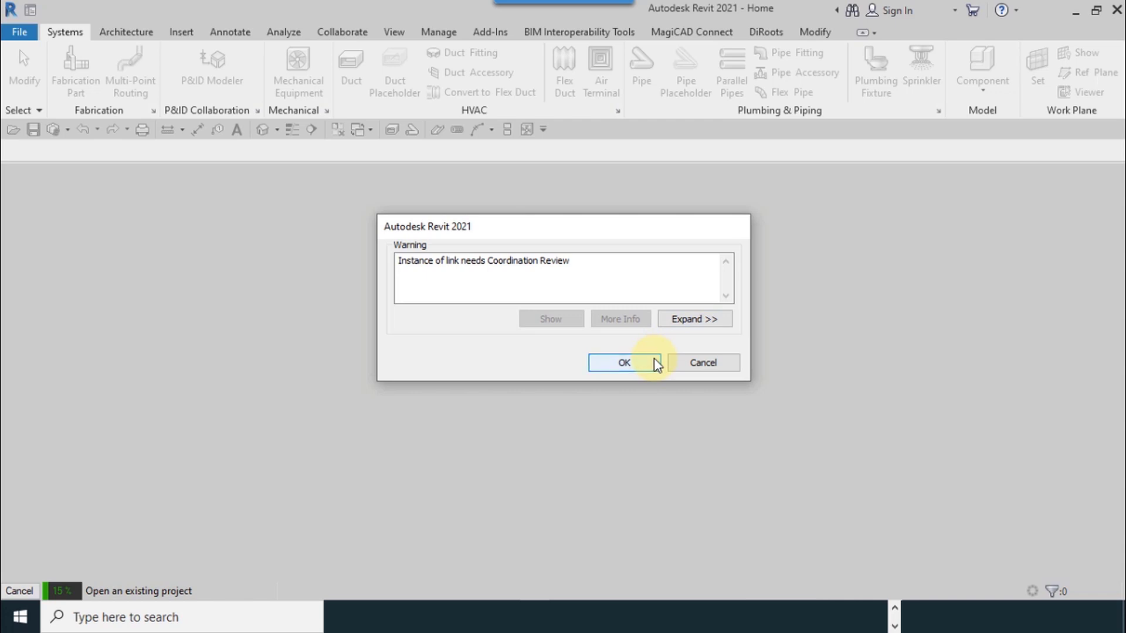
# Step: Reopen Mechanical_R21, dismiss the Coordination Review warning and deselect the linked architectural model
pyautogui.click(623, 363)
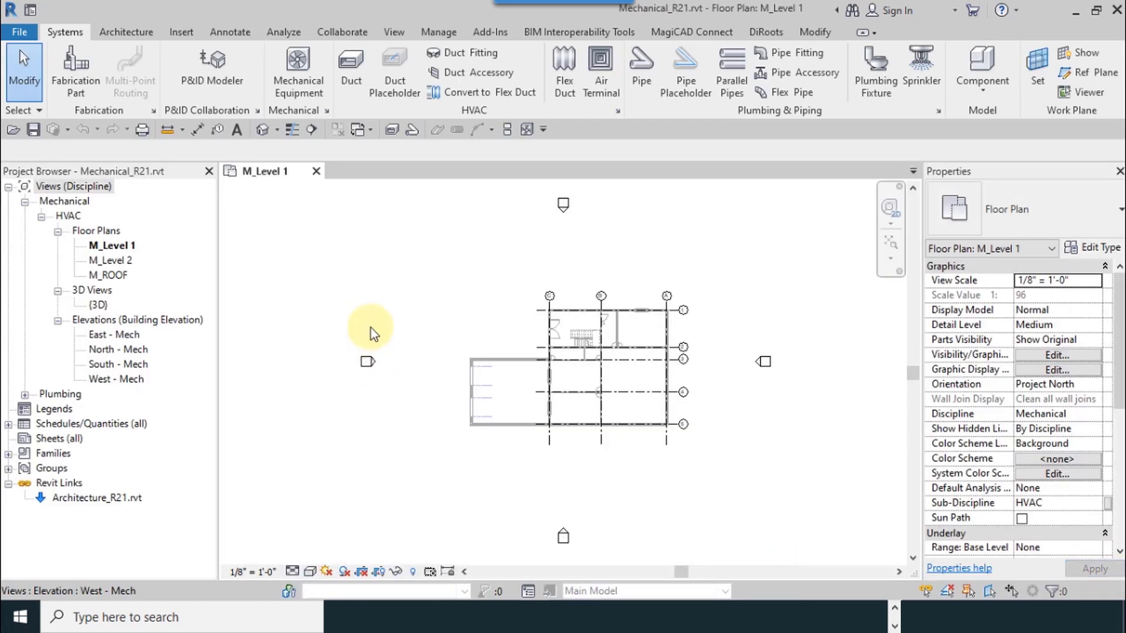
pyautogui.click(495, 418)
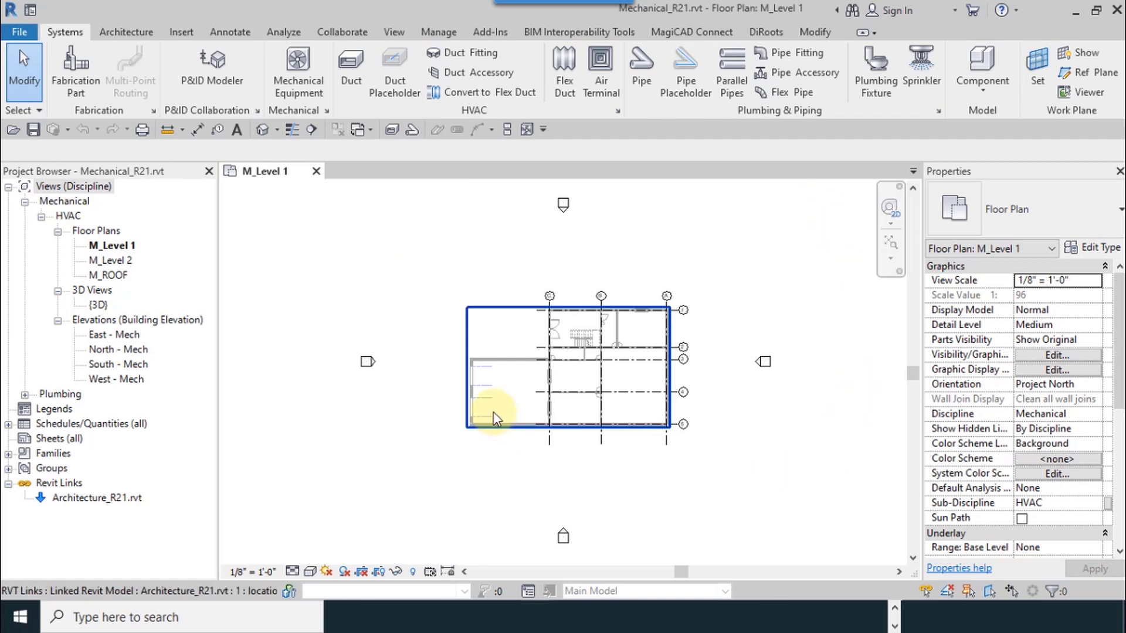
pyautogui.click(495, 416)
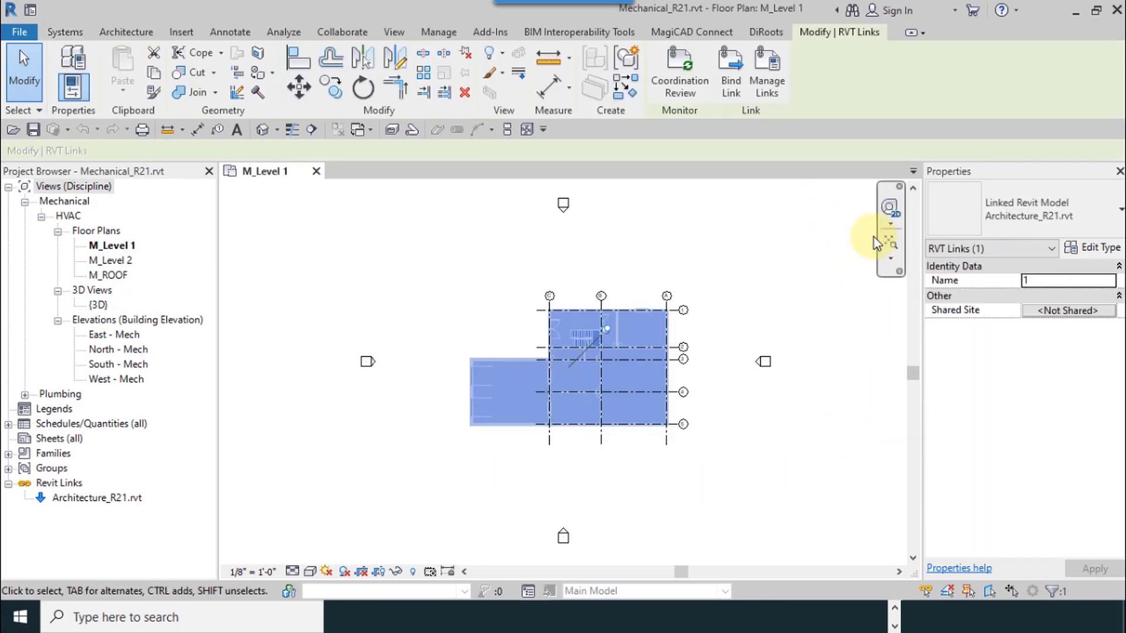
pyautogui.moveTo(679, 71)
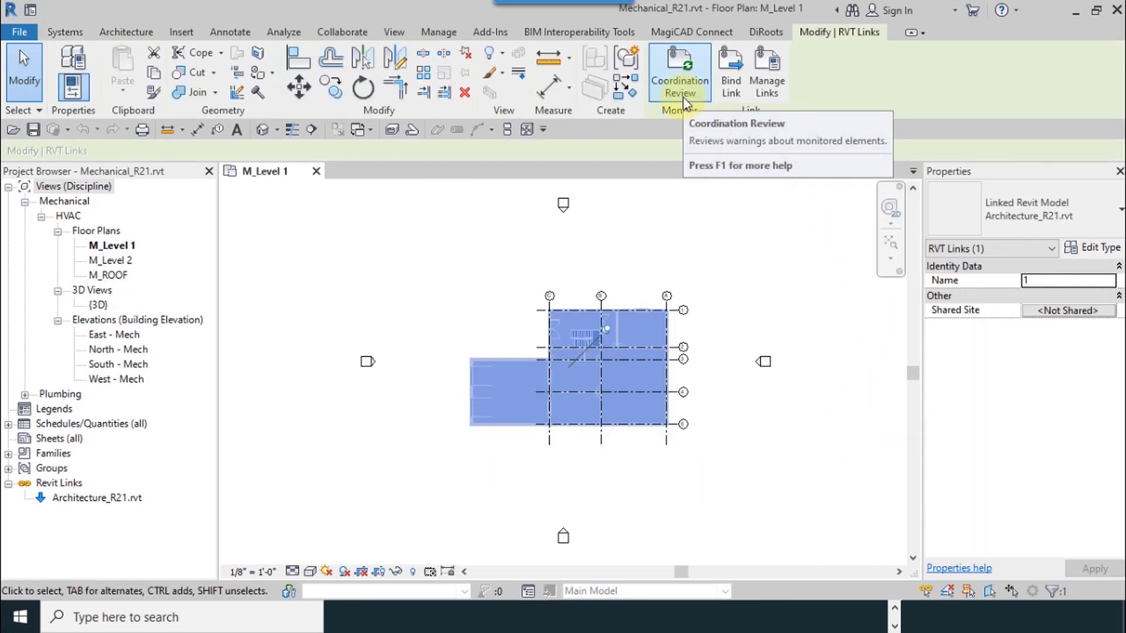
pyautogui.click(723, 206)
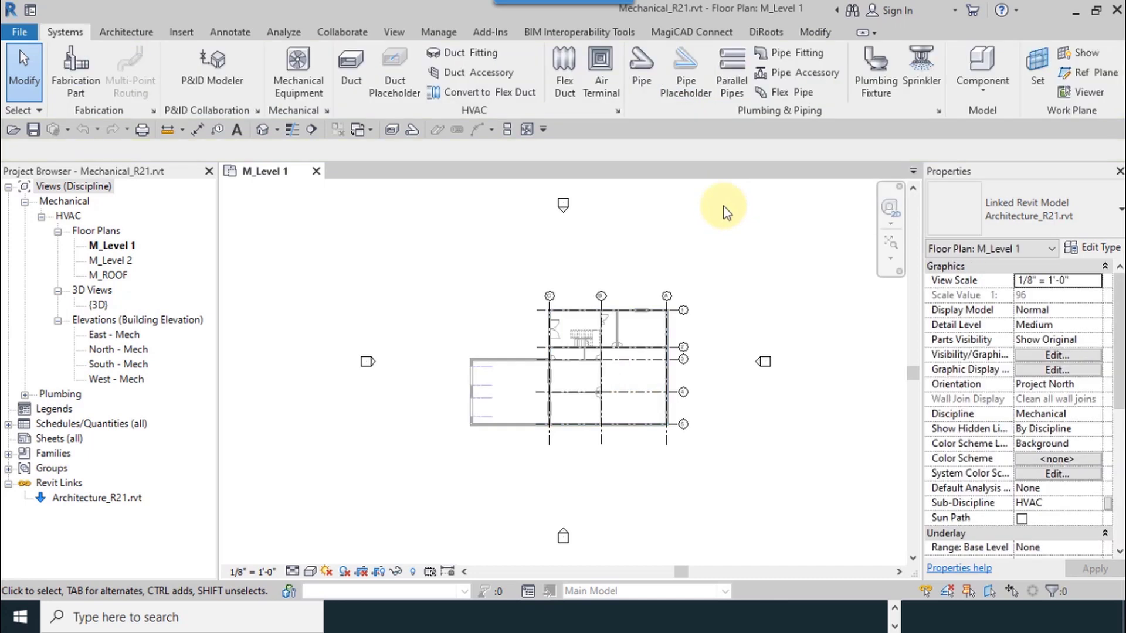
# Step: Start a Coordination Review on the linked architectural model from the Collaborate tools
pyautogui.click(341, 32)
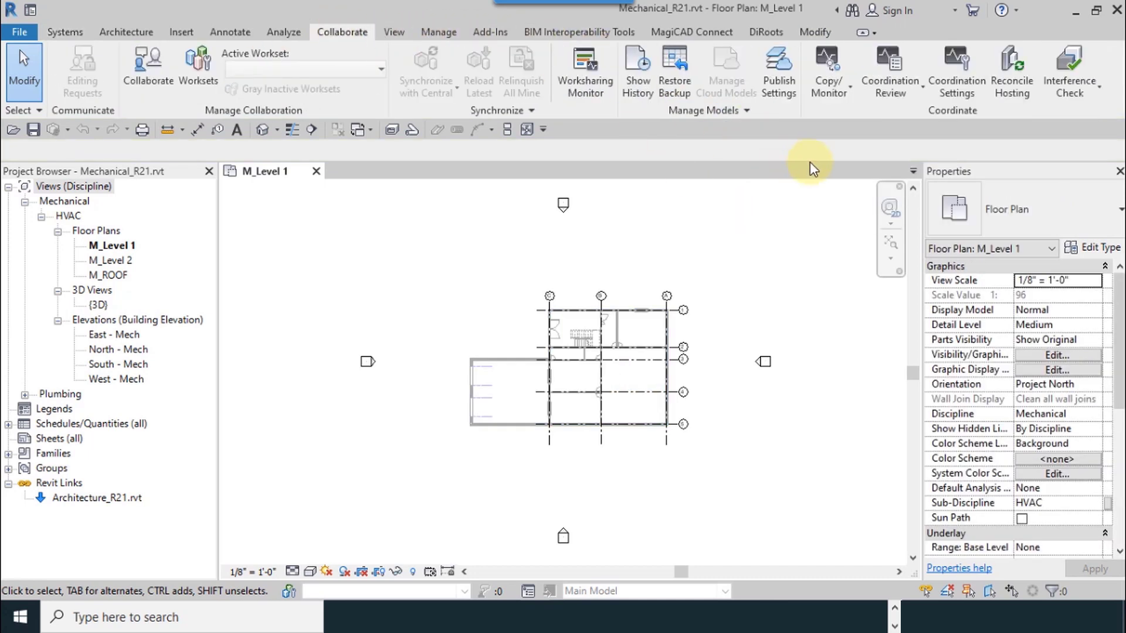
pyautogui.click(889, 68)
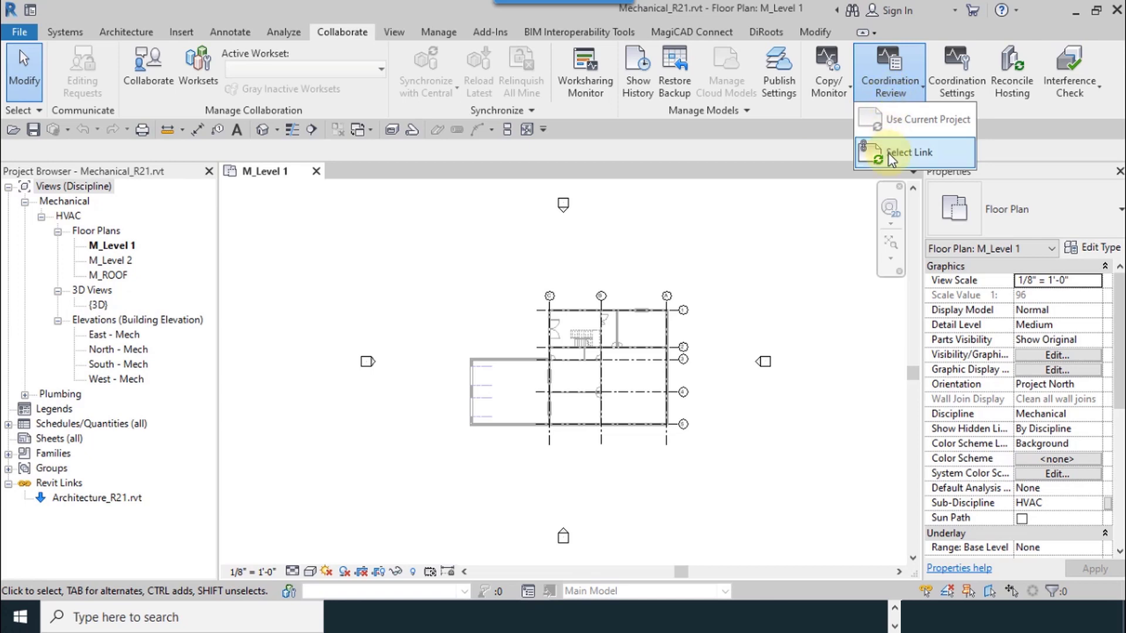
pyautogui.click(910, 151)
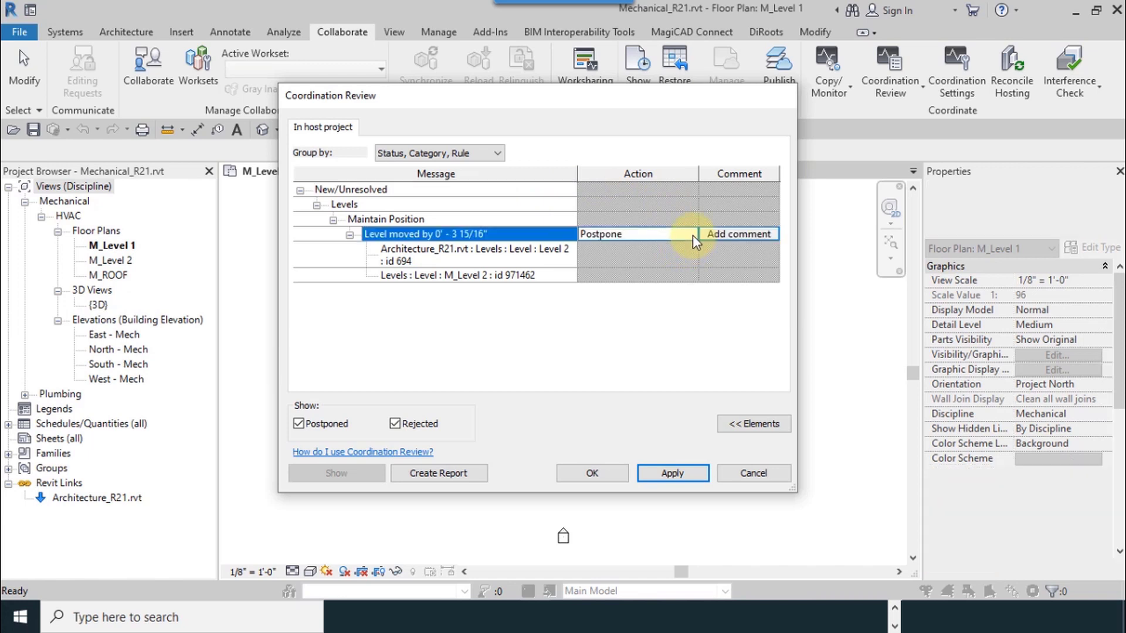
# Step: Set the moved-level alert's action to Move Level 'M_Level 2' with no comment and confirm
pyautogui.click(688, 233)
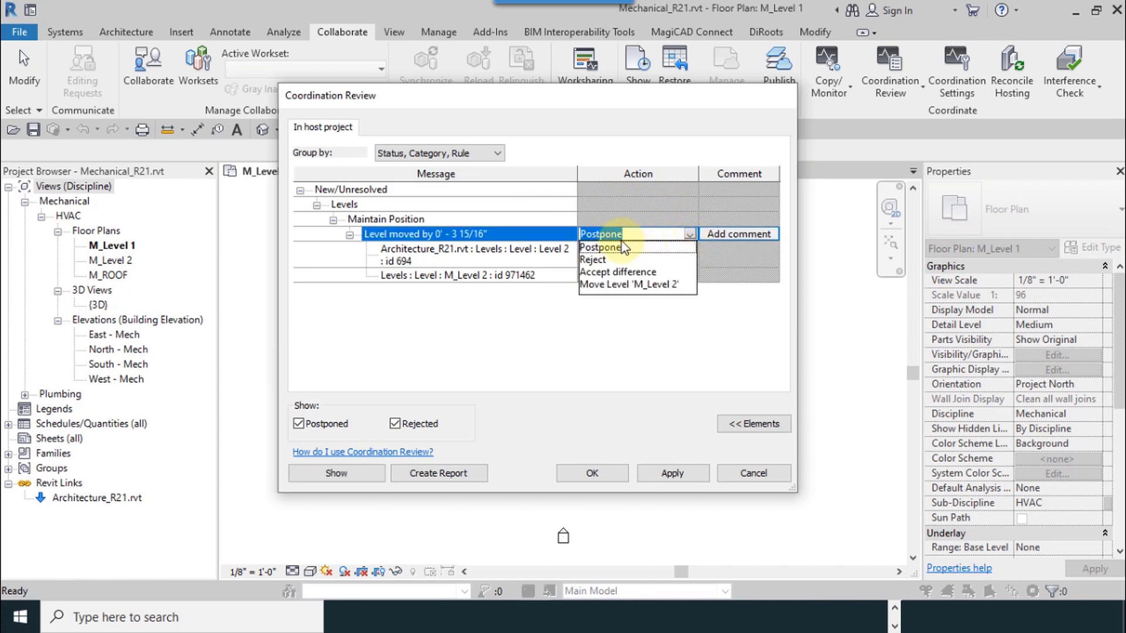
pyautogui.moveTo(650, 266)
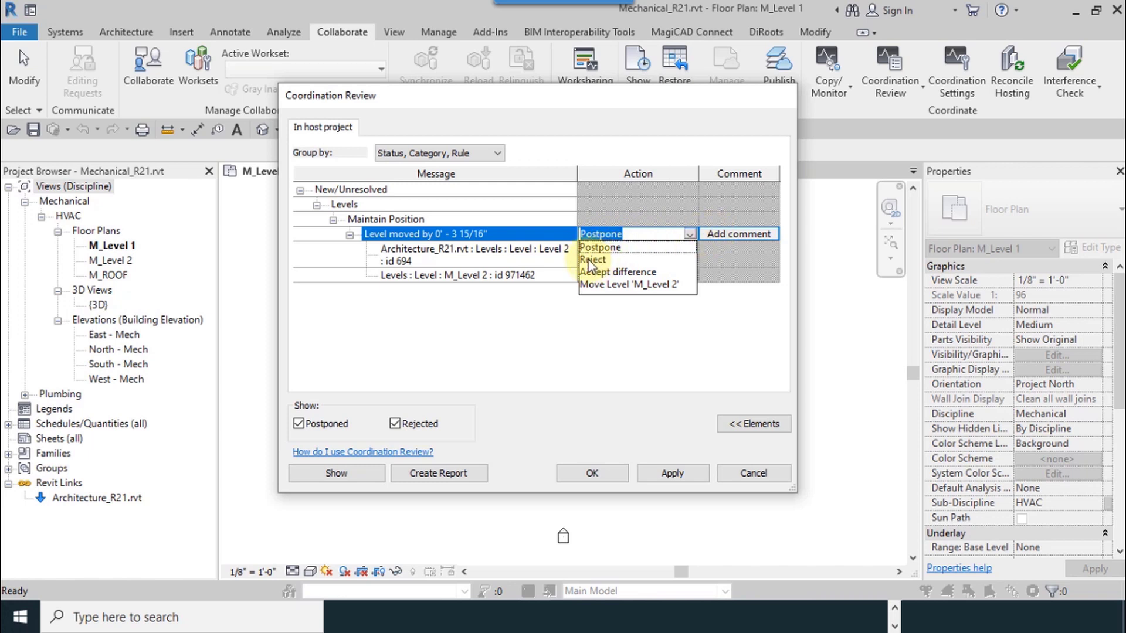
pyautogui.moveTo(596, 280)
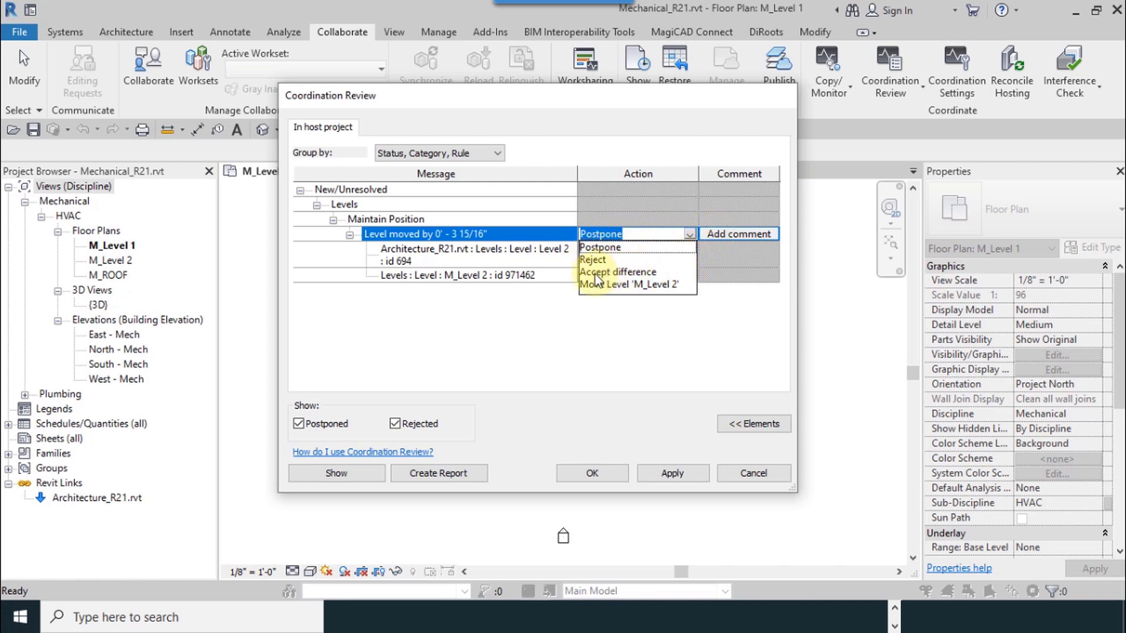
pyautogui.moveTo(589, 283)
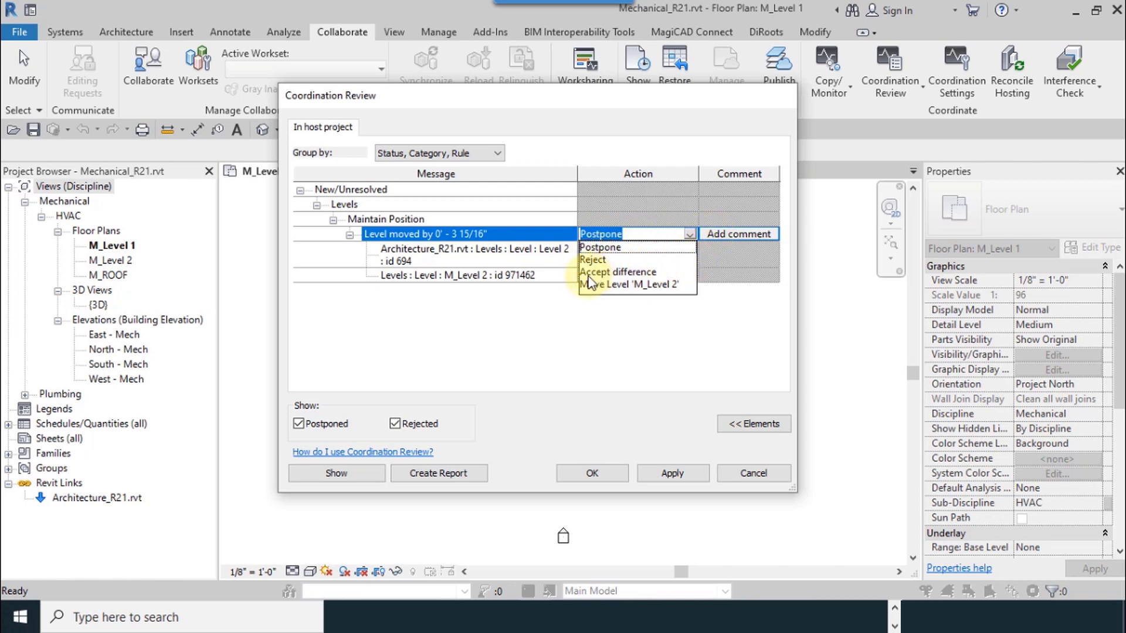
pyautogui.moveTo(593, 294)
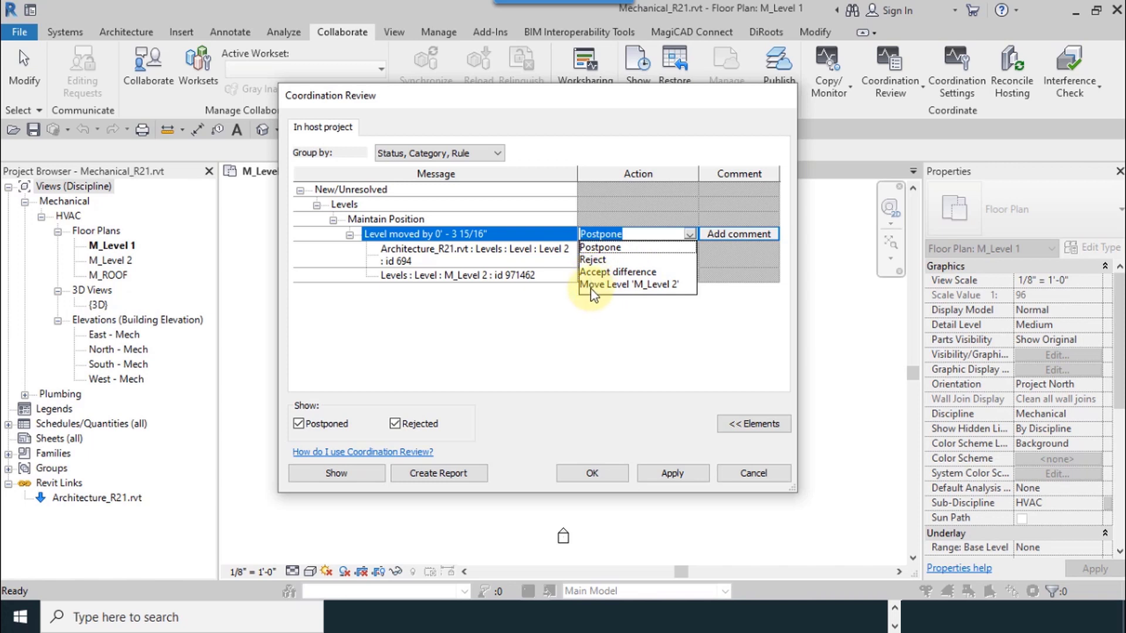
pyautogui.moveTo(626, 295)
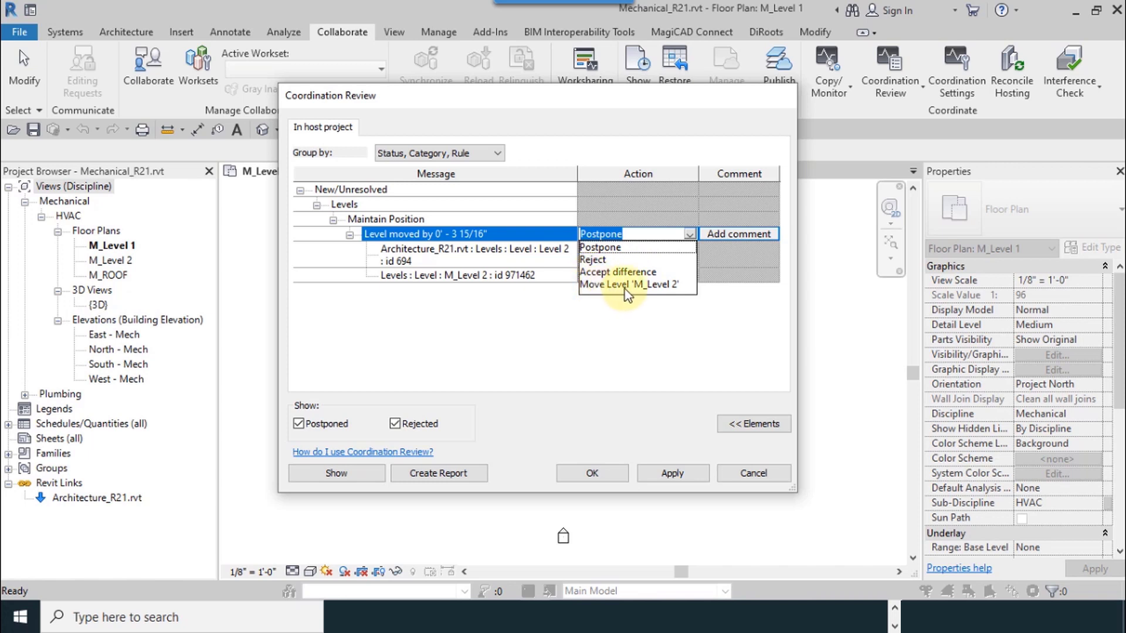
pyautogui.moveTo(606, 280)
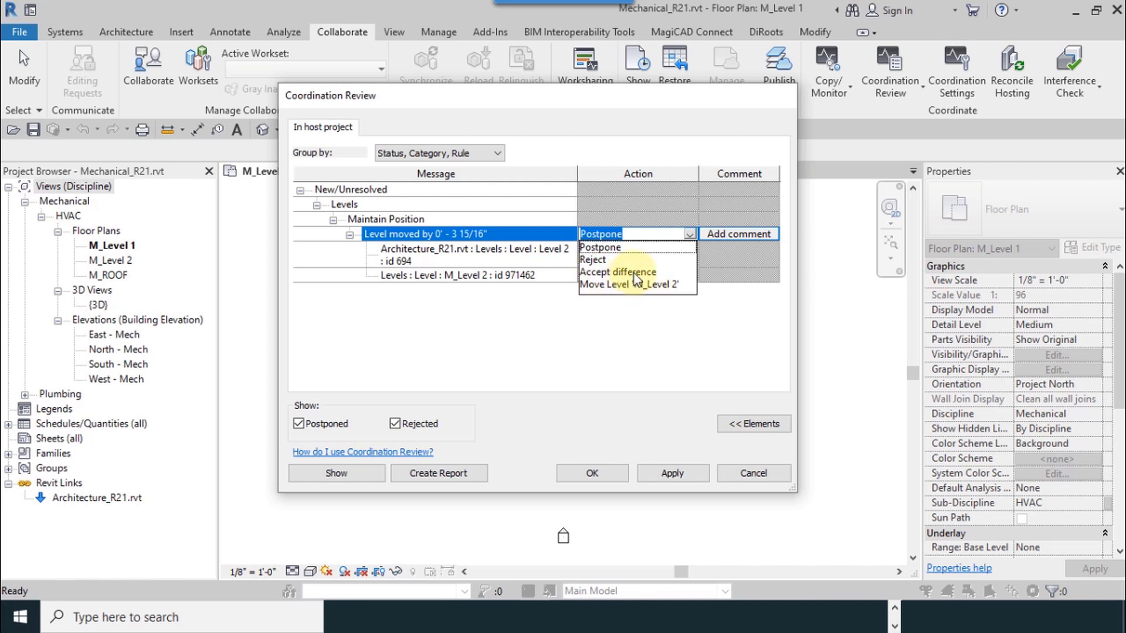
pyautogui.moveTo(640, 291)
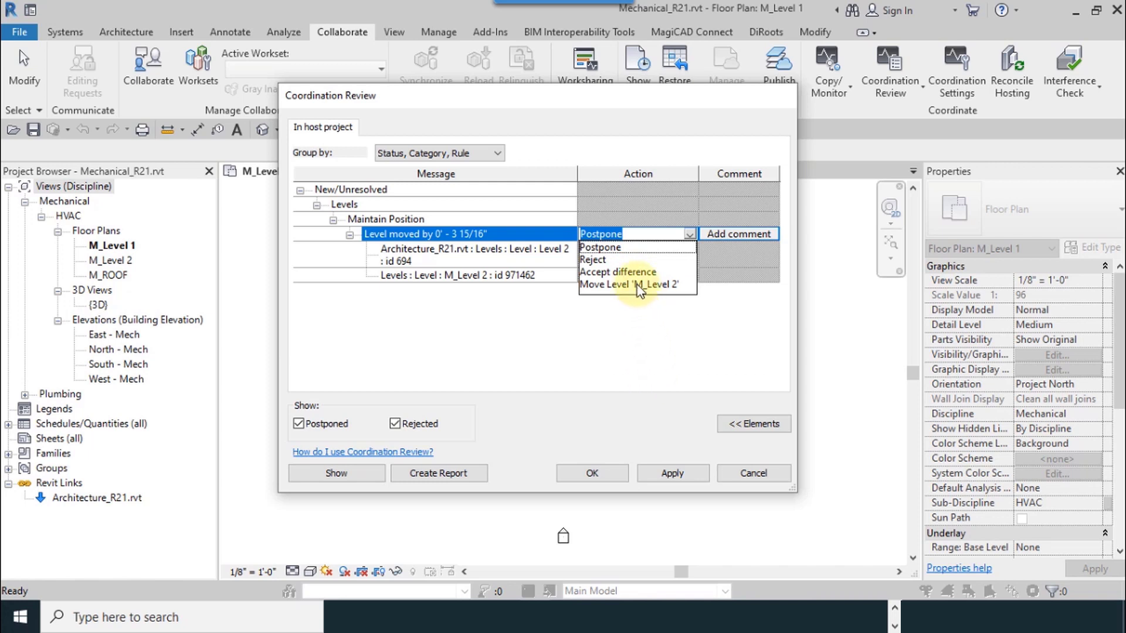
pyautogui.moveTo(581, 294)
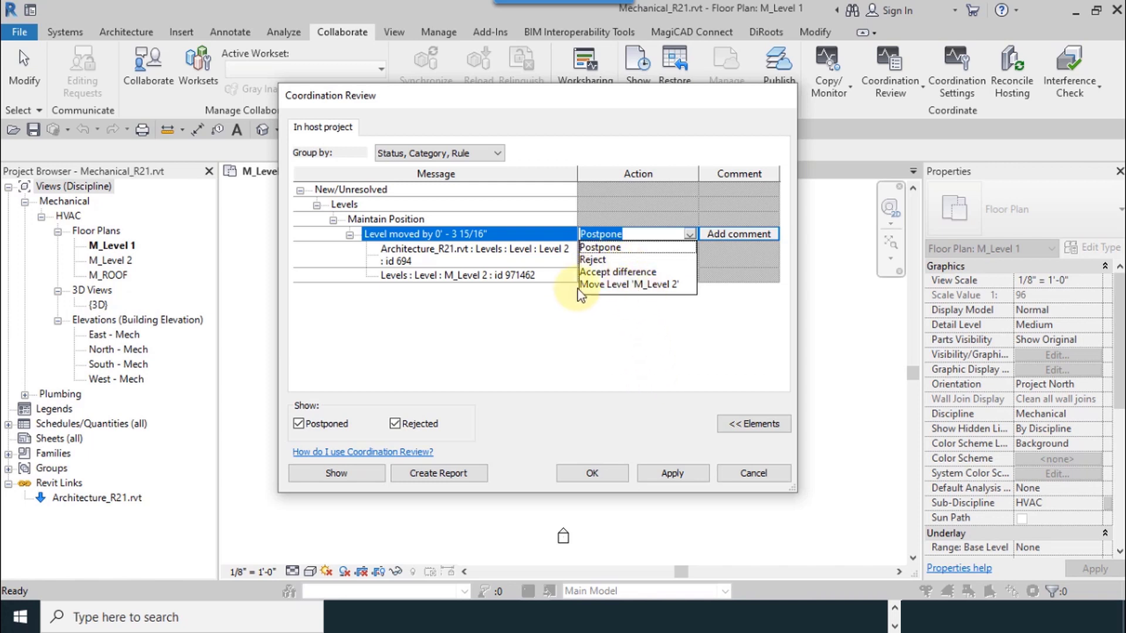
pyautogui.moveTo(638, 290)
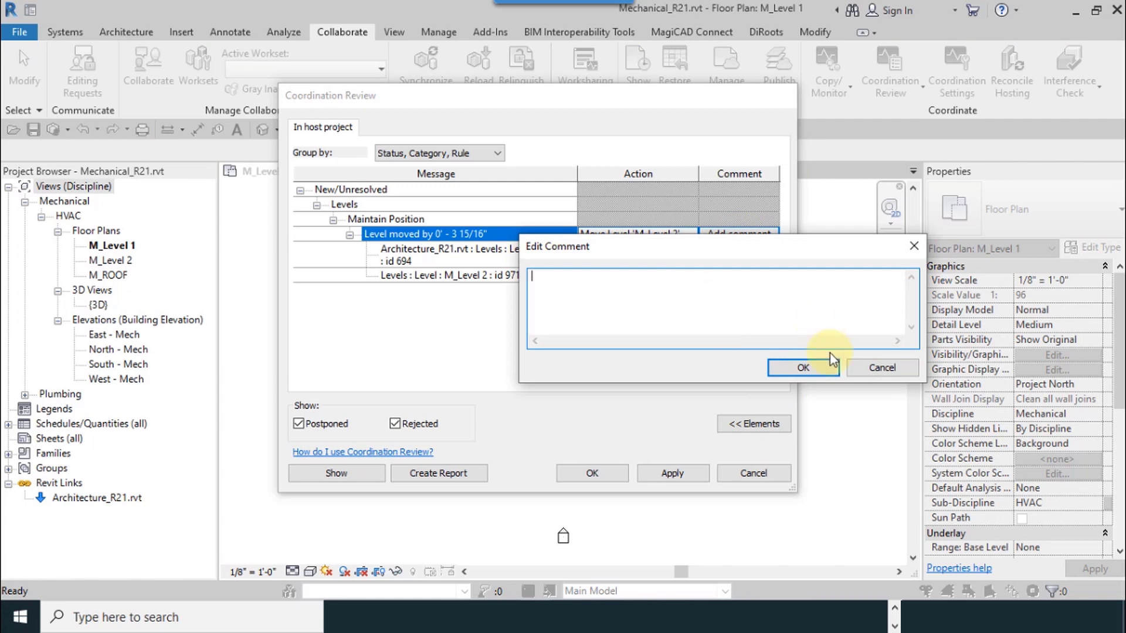
pyautogui.click(802, 367)
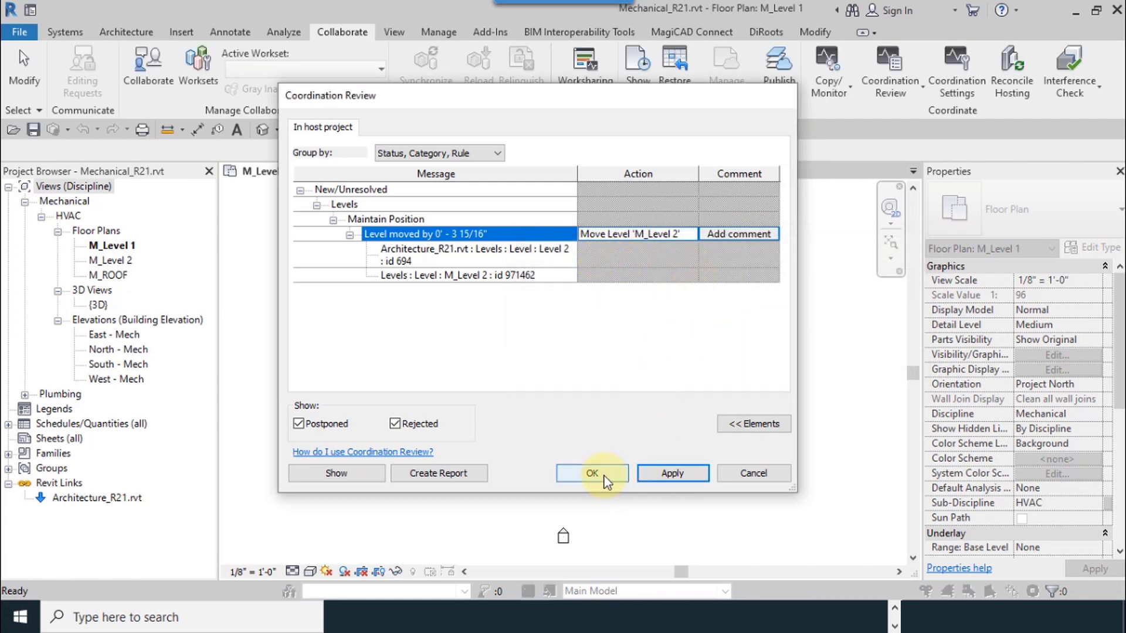
pyautogui.click(592, 473)
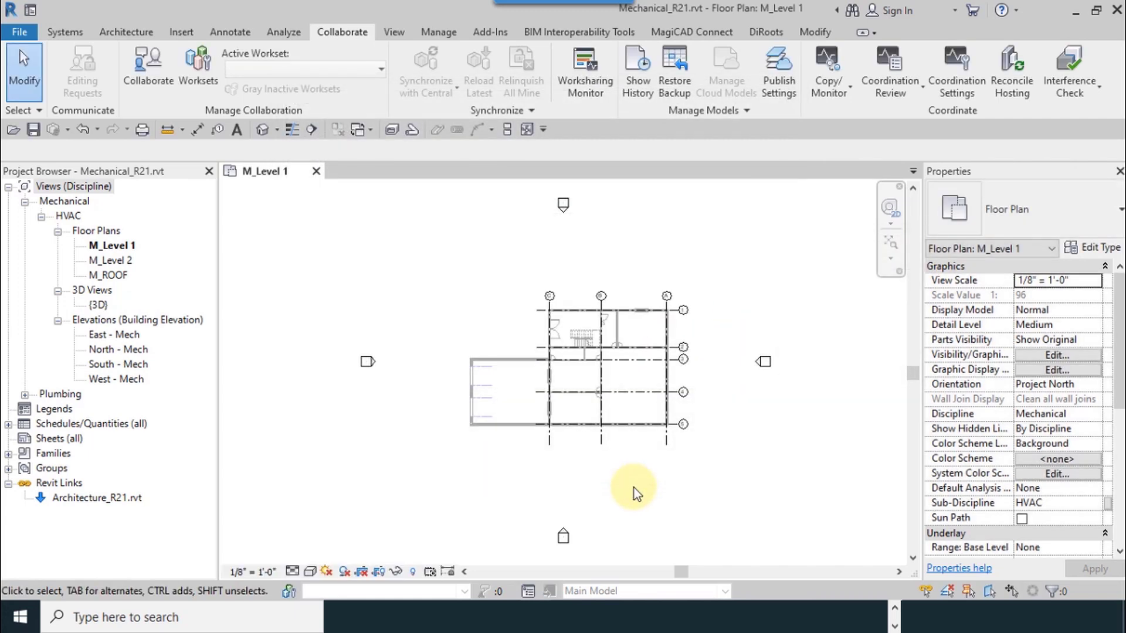
pyautogui.moveTo(119, 341)
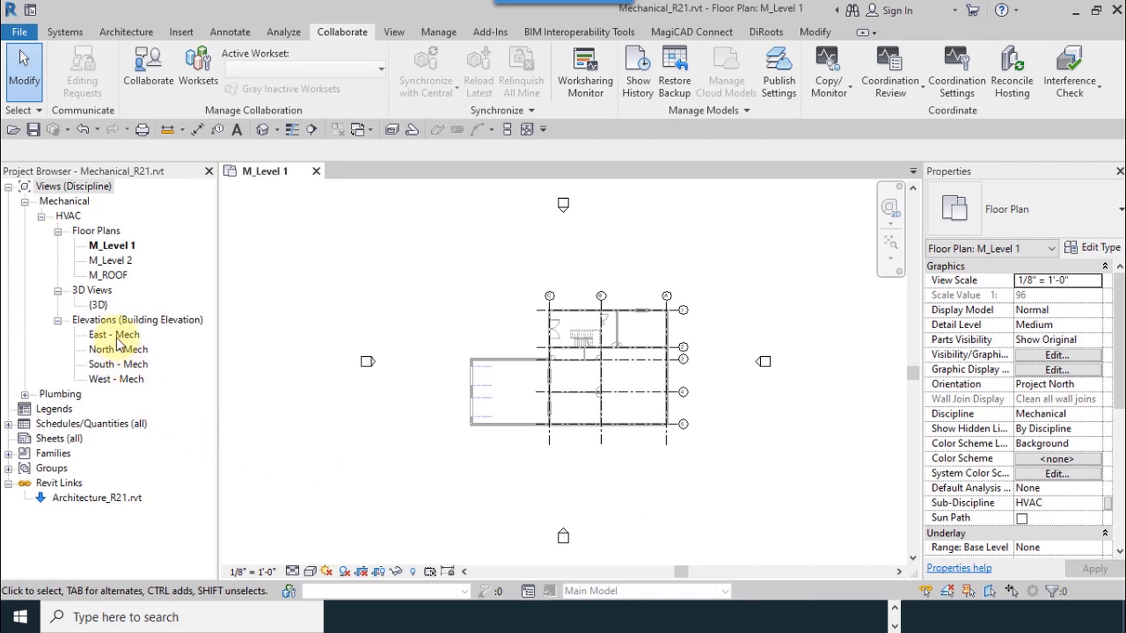
# Step: View the East - Mech elevation showing M_Level 2 aligned with the architect's Level 2 at 3.00 m
pyautogui.doubleClick(113, 334)
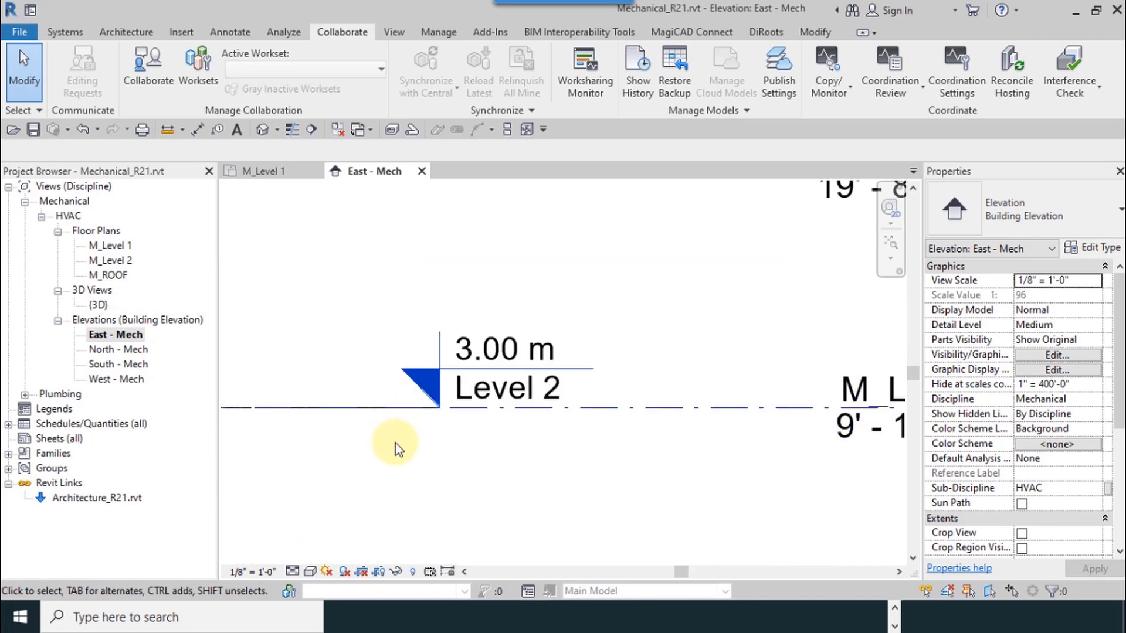
pyautogui.moveTo(632, 416)
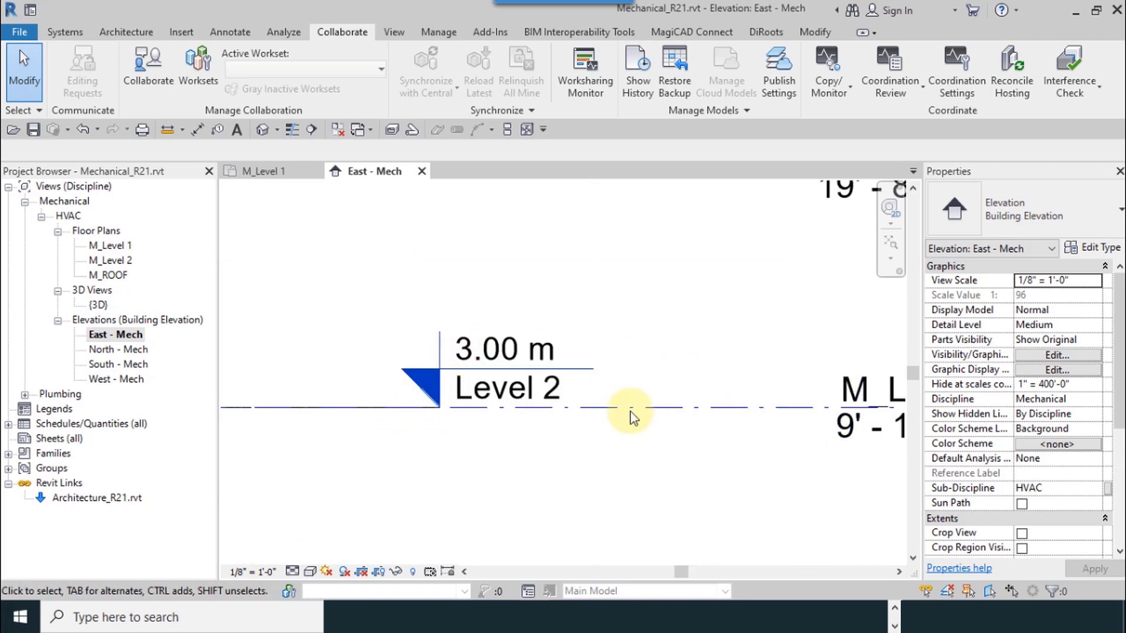
pyautogui.scroll(-3)
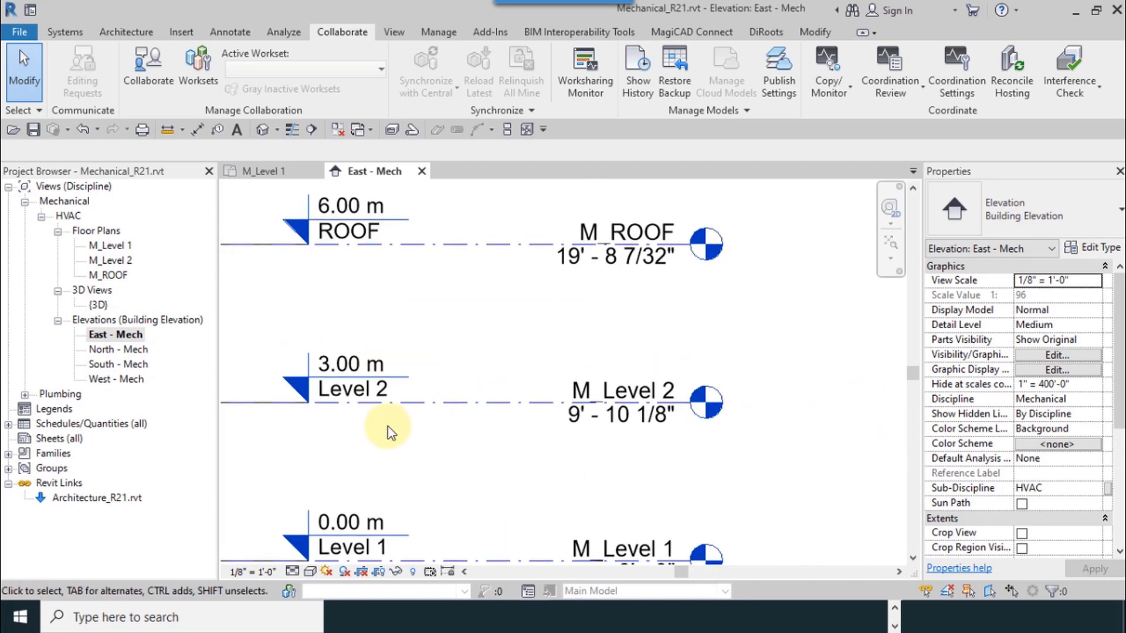